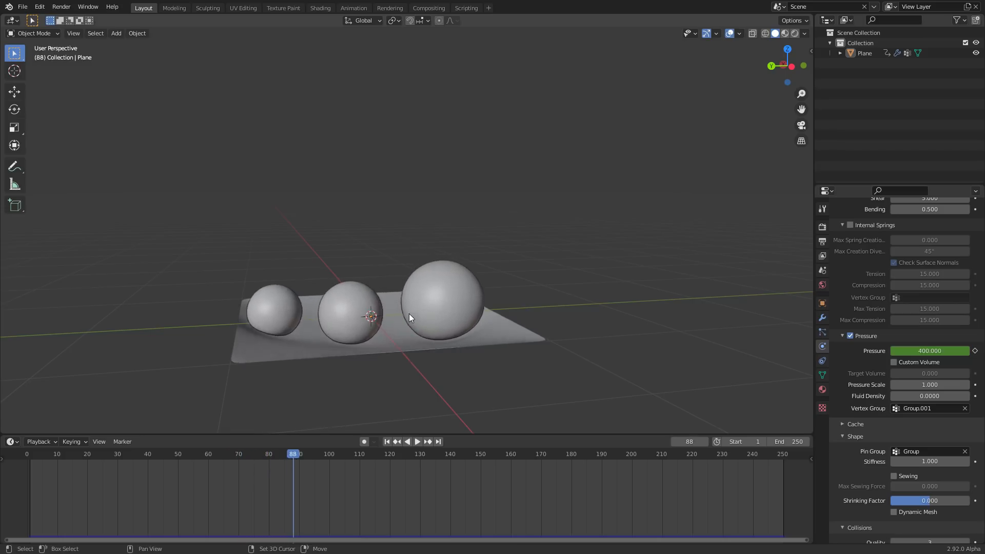
- Preview the finished cloth simulation on the timeline, then start a new General file
left_click(417, 441)
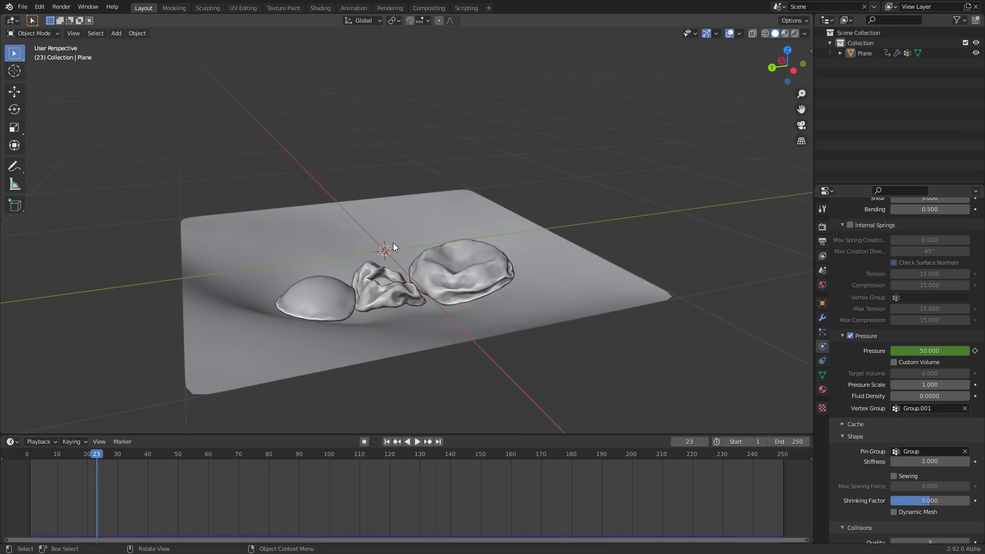
left_click(417, 441)
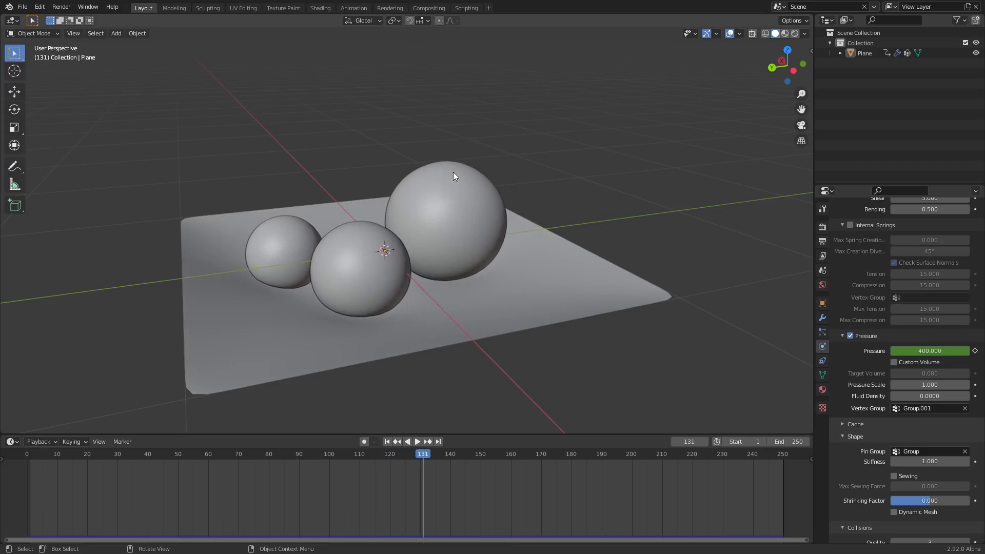
left_click(782, 33)
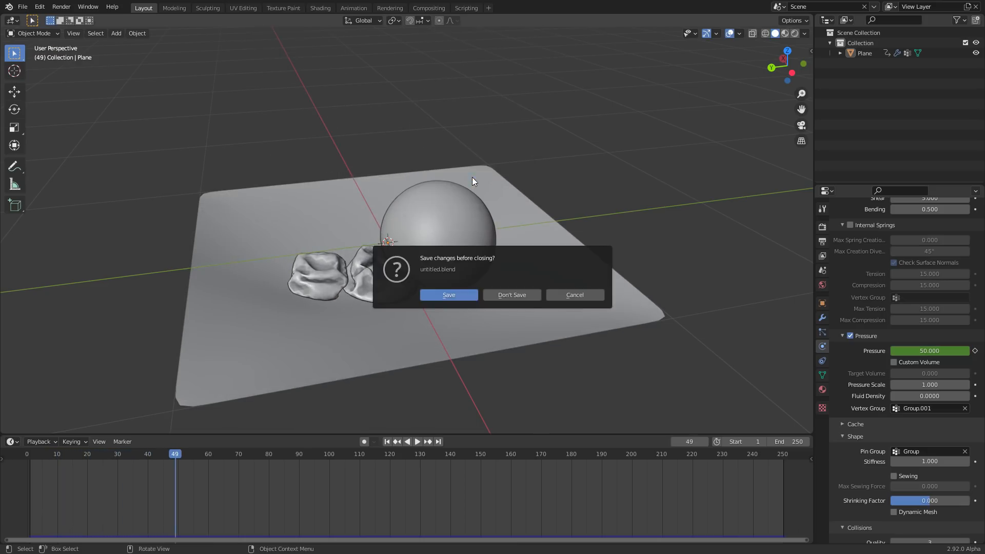
- Discard the untitled cloth-sphere scene and start a fresh default scene
left_click(510, 294)
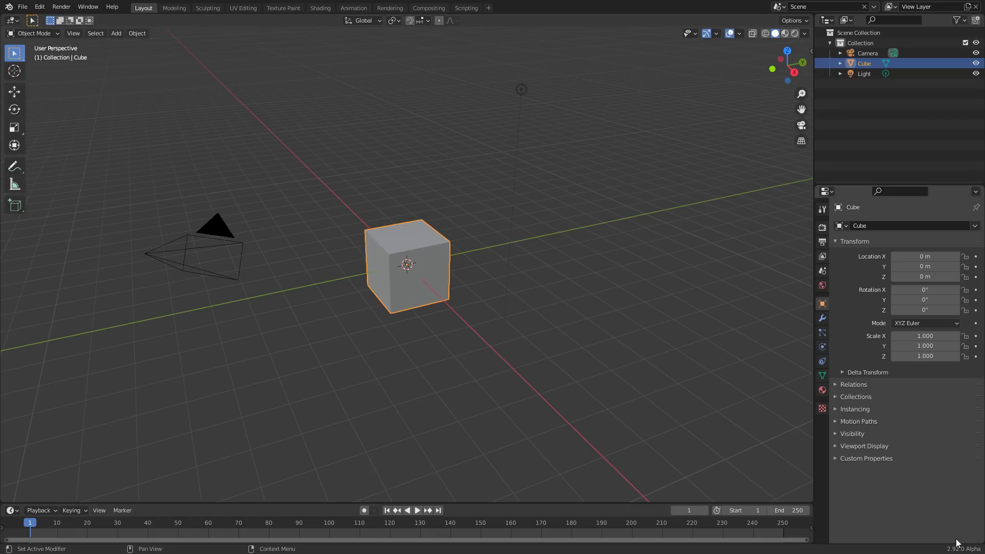
mouse_move(501, 298)
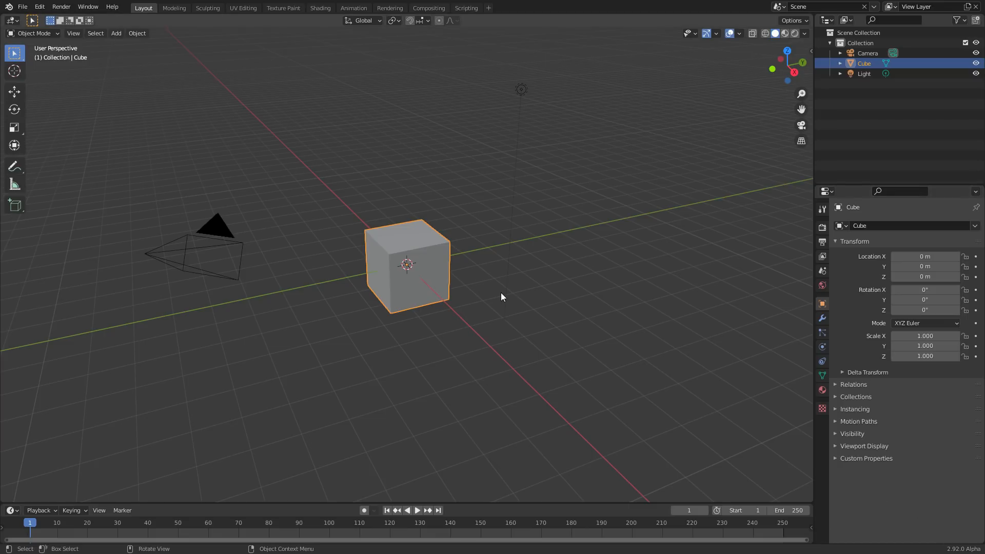
mouse_move(387, 199)
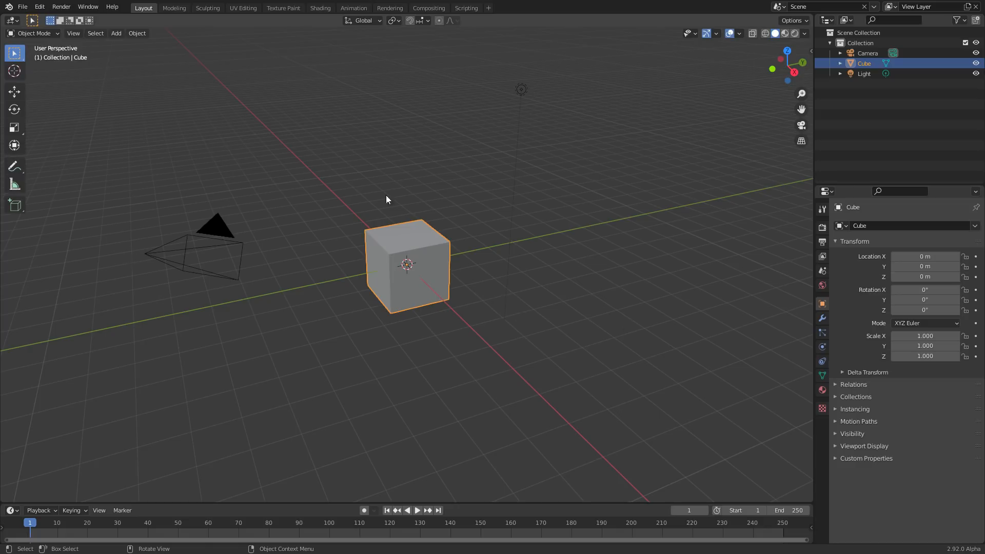
mouse_move(729, 289)
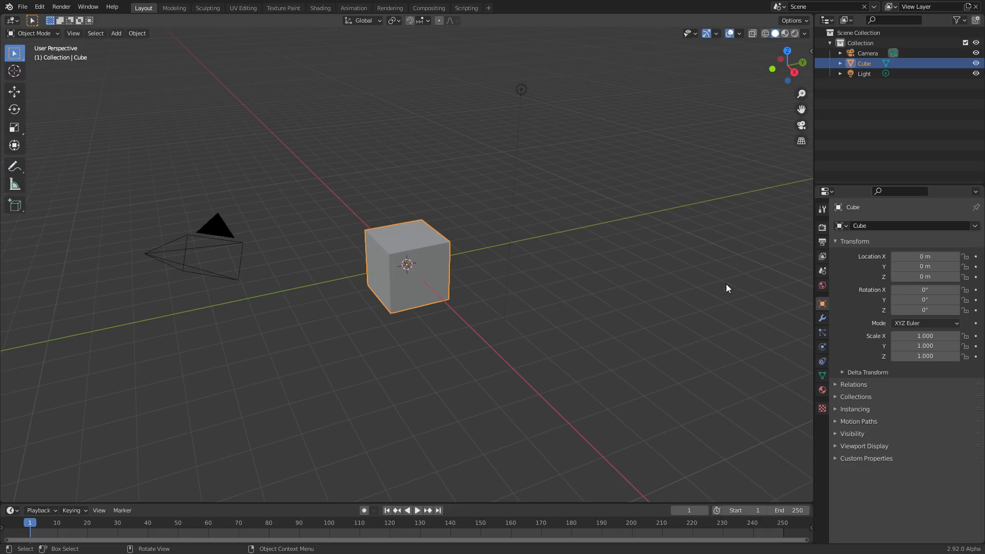
mouse_move(570, 180)
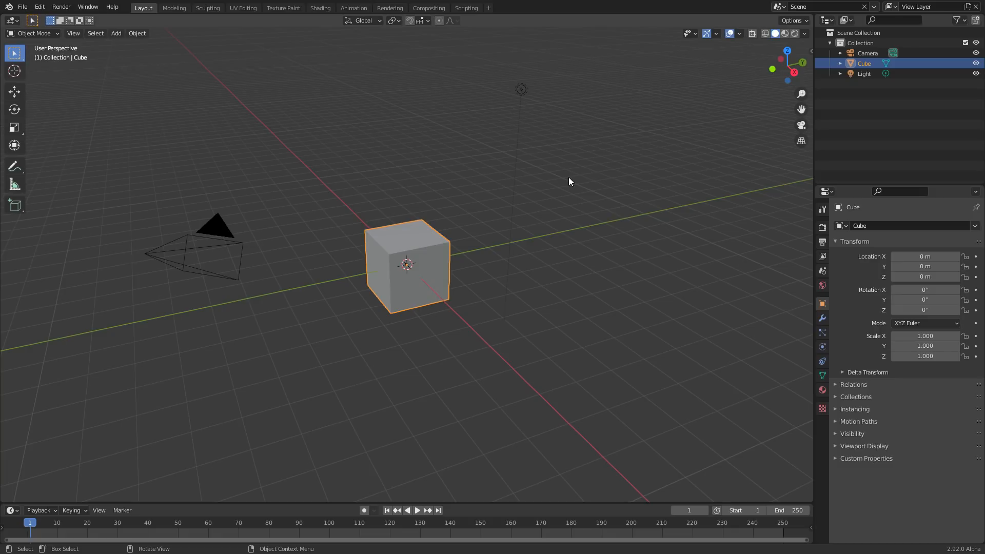
mouse_move(579, 117)
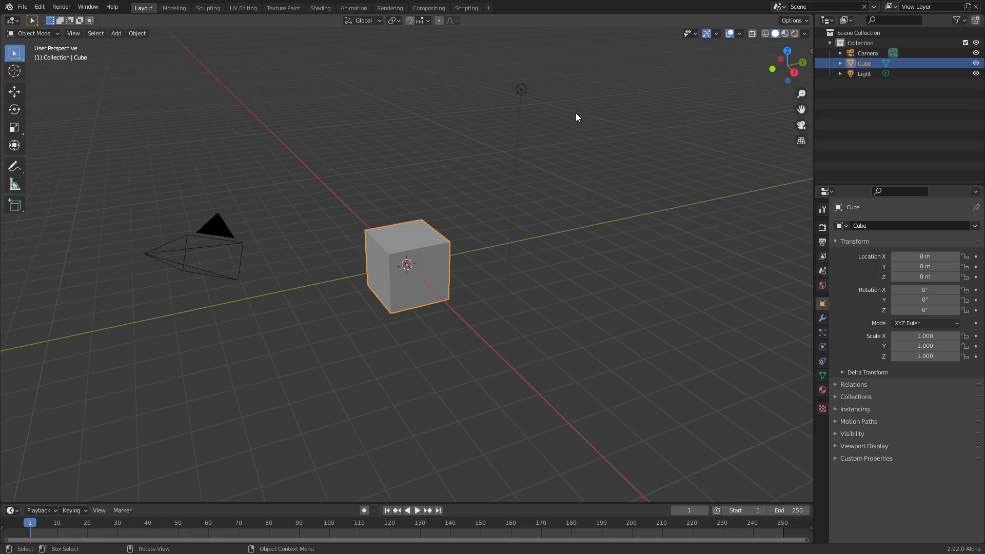
mouse_move(482, 139)
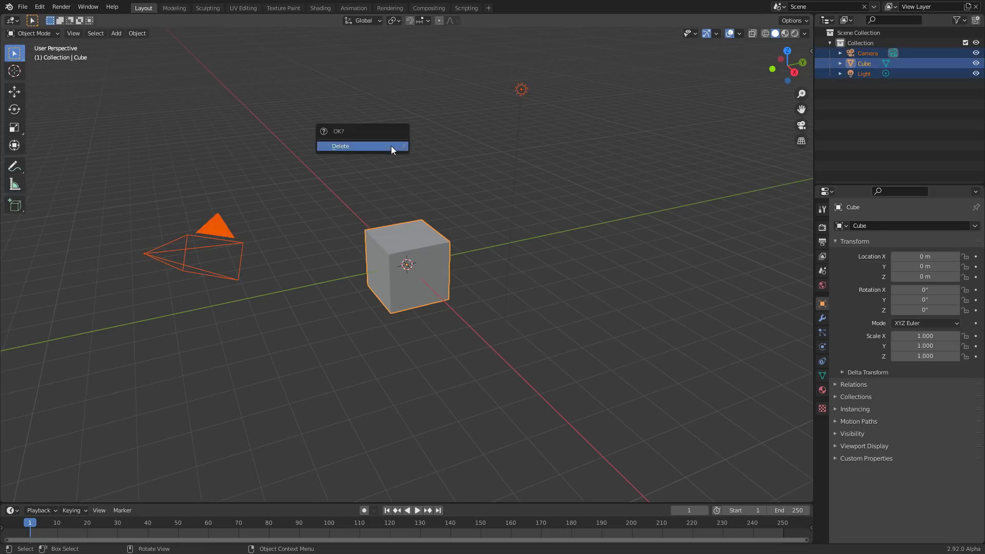
- Delete the camera, cube and light and add a plane in their place
left_click(340, 145)
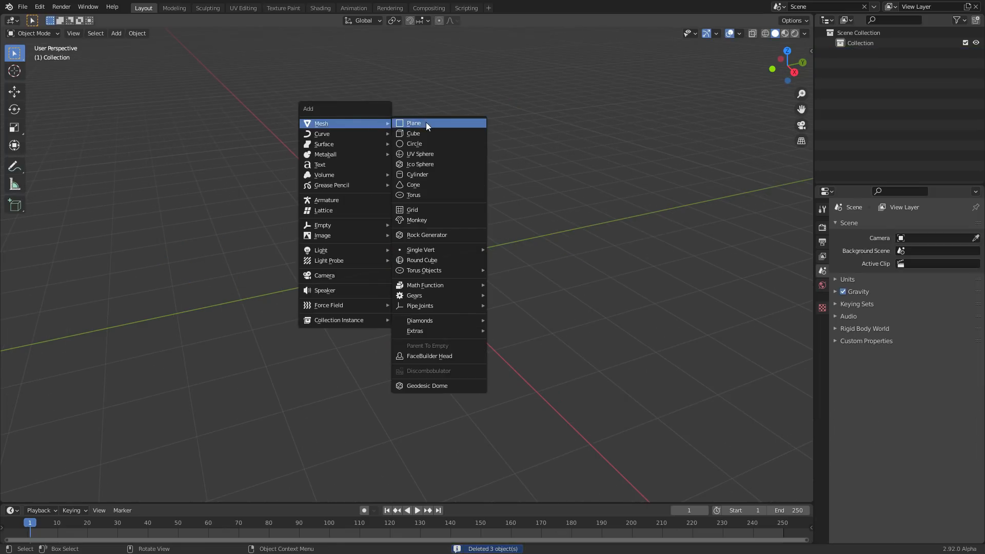
left_click(414, 123)
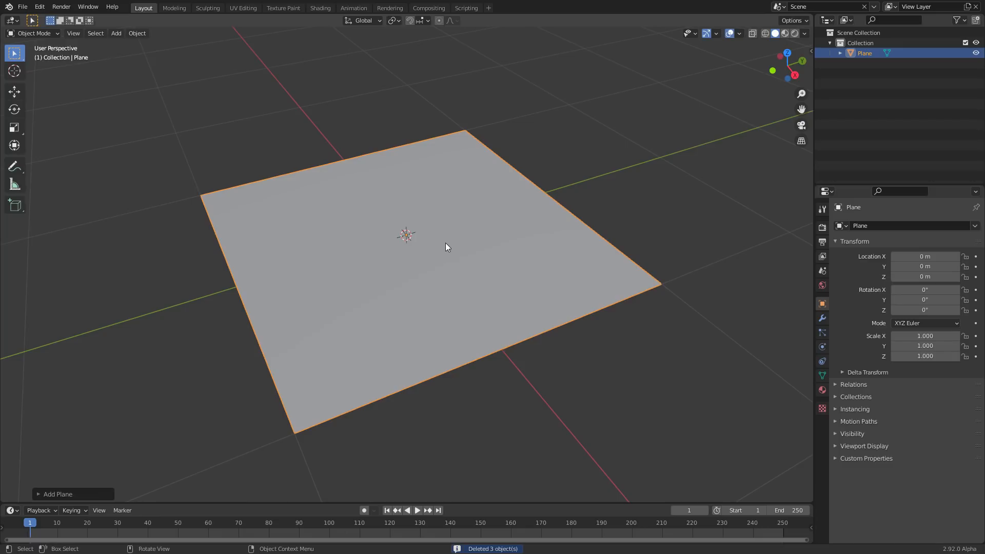
key("Tab")
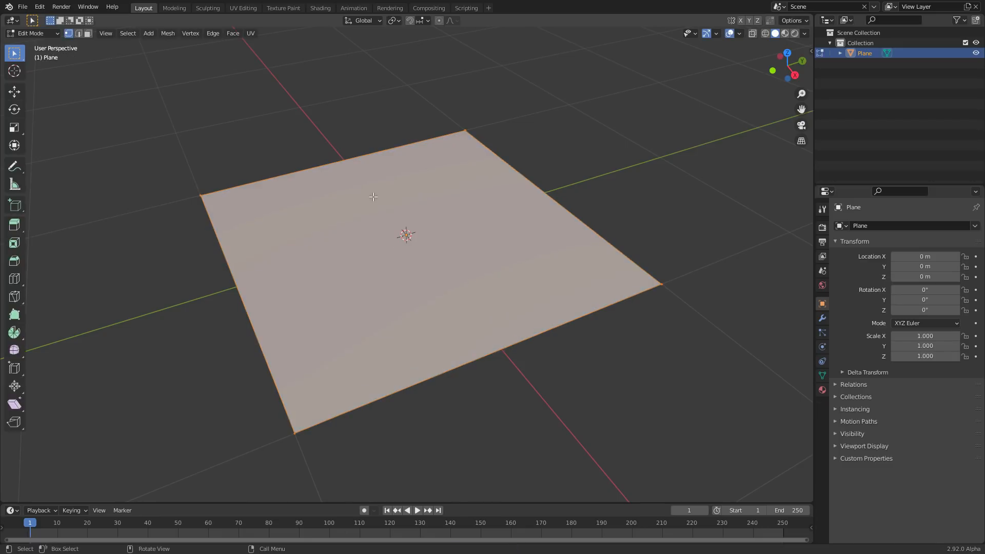
mouse_move(433, 158)
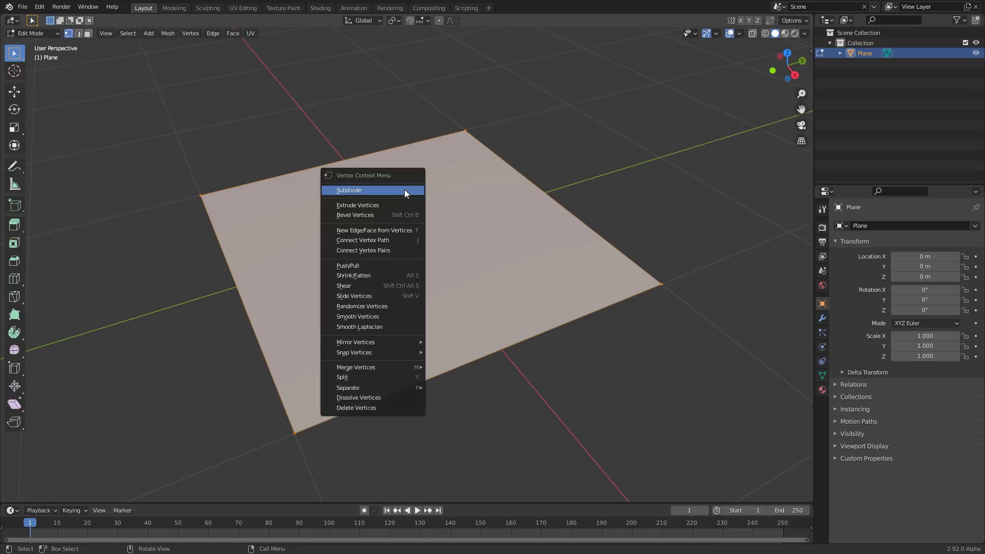
- Subdivide the plane into a grid with 15 cuts and return to Object Mode
left_click(349, 191)
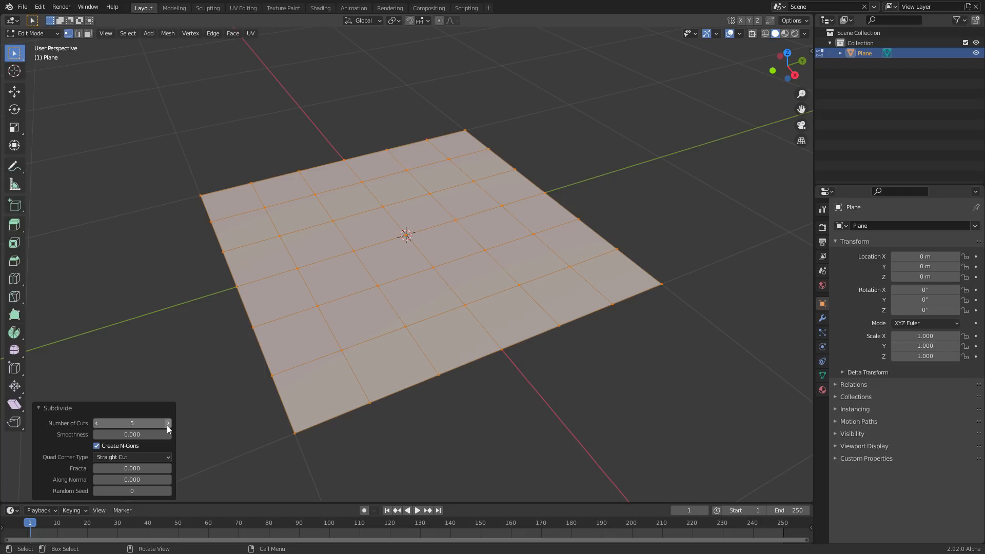
left_click(168, 423)
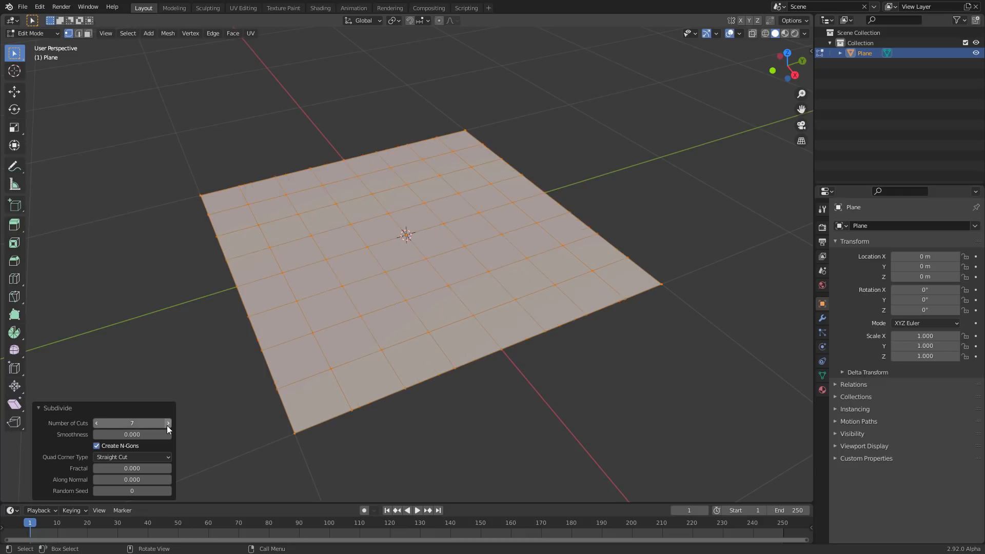
left_click(169, 423)
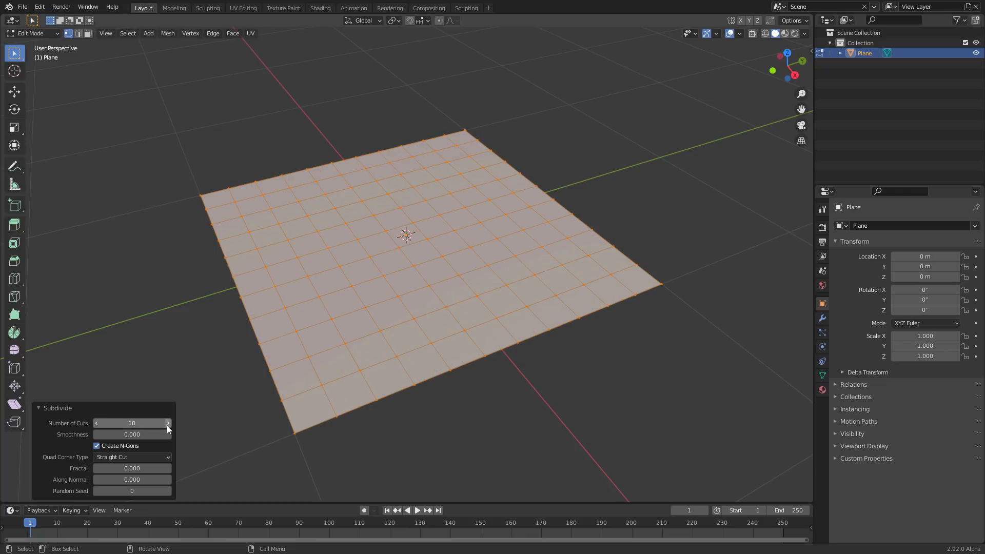
left_click(131, 423)
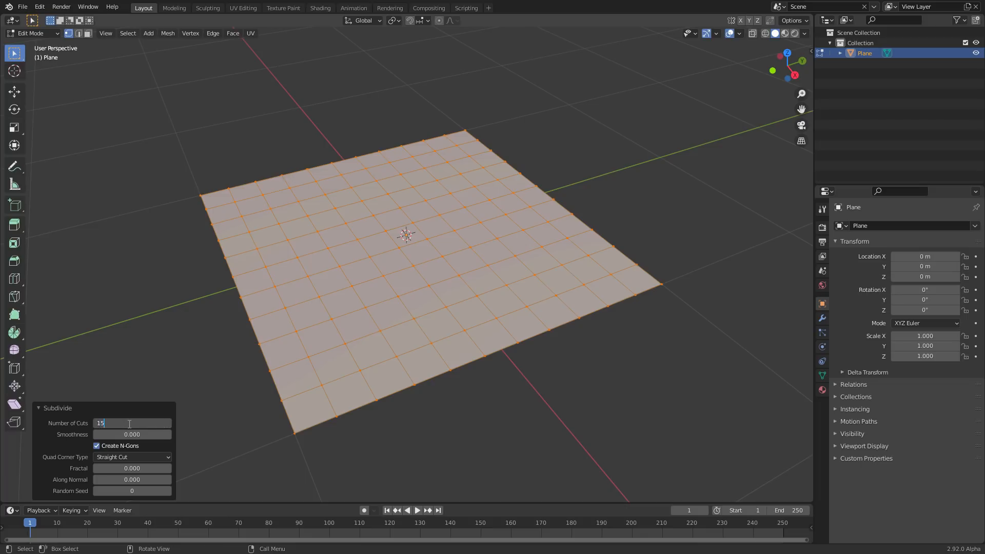
key("Return")
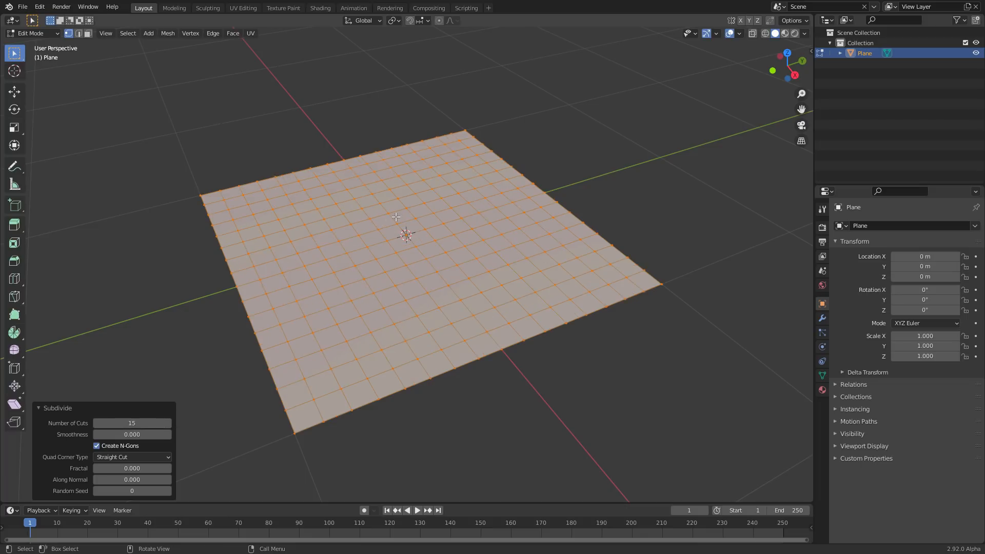
mouse_move(478, 213)
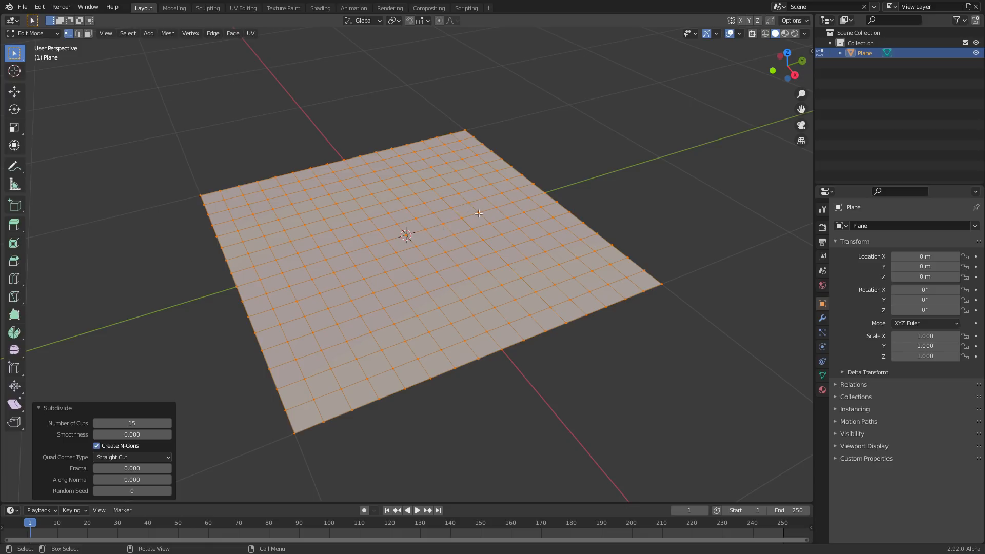
key("Tab")
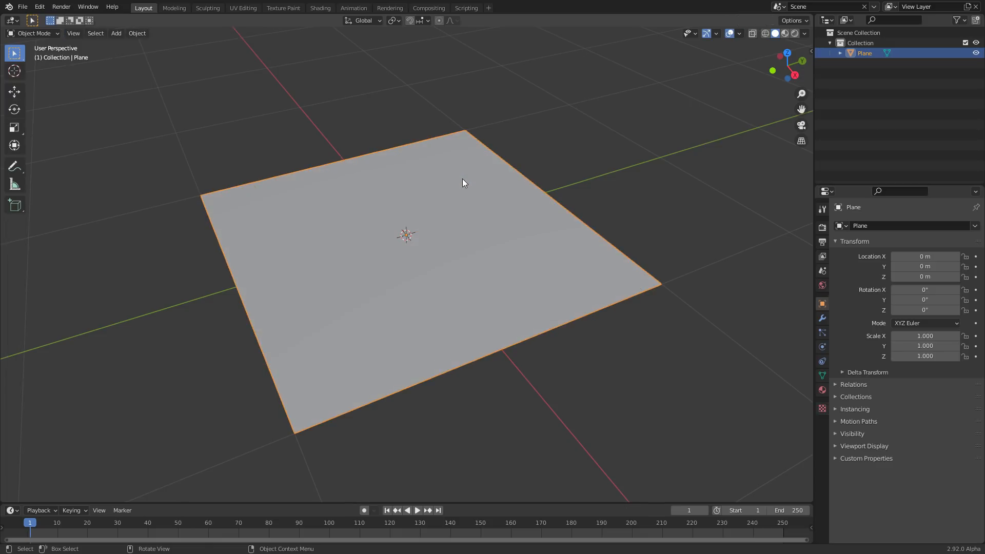
- Enable Cloth physics on the plane and preview the default cloth behaviour
left_click(416, 510)
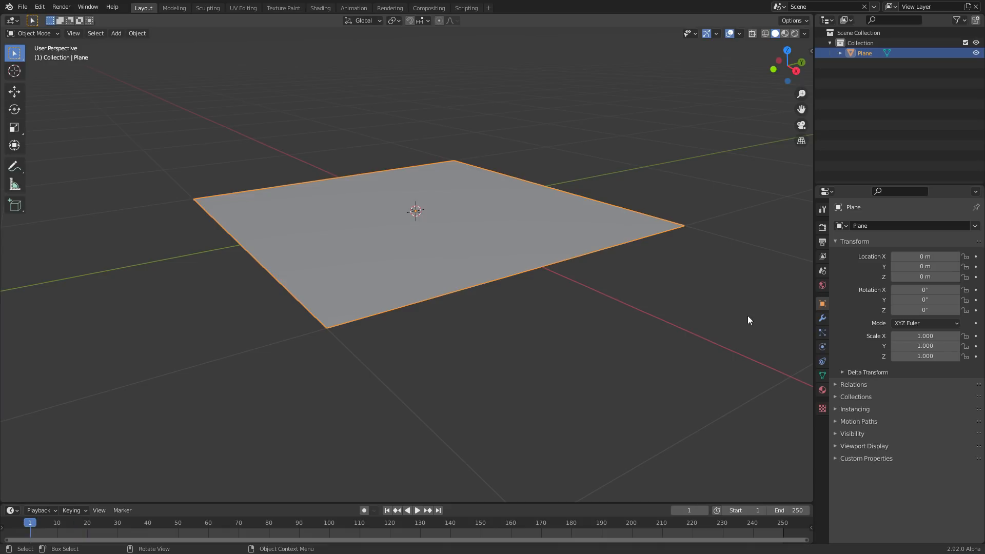
left_click(822, 347)
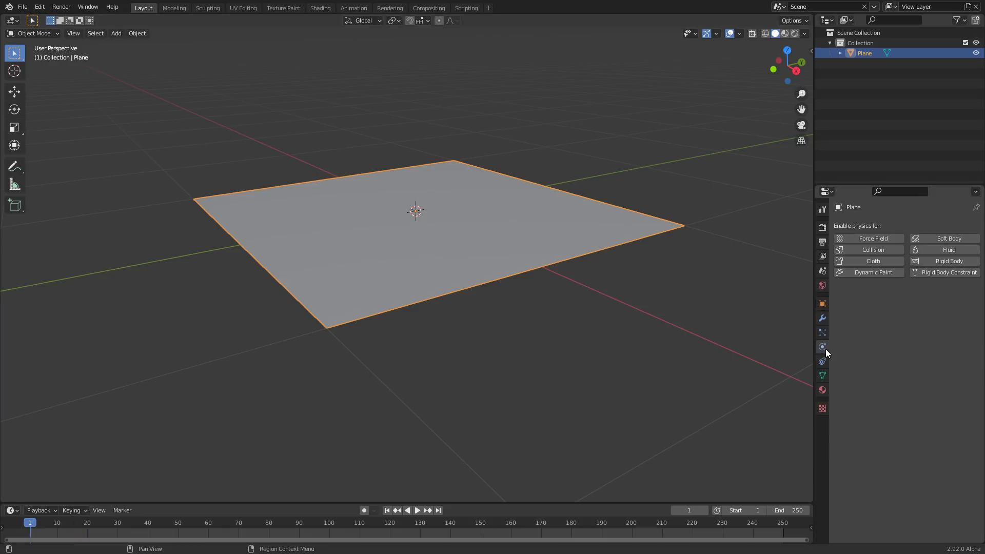
left_click(868, 260)
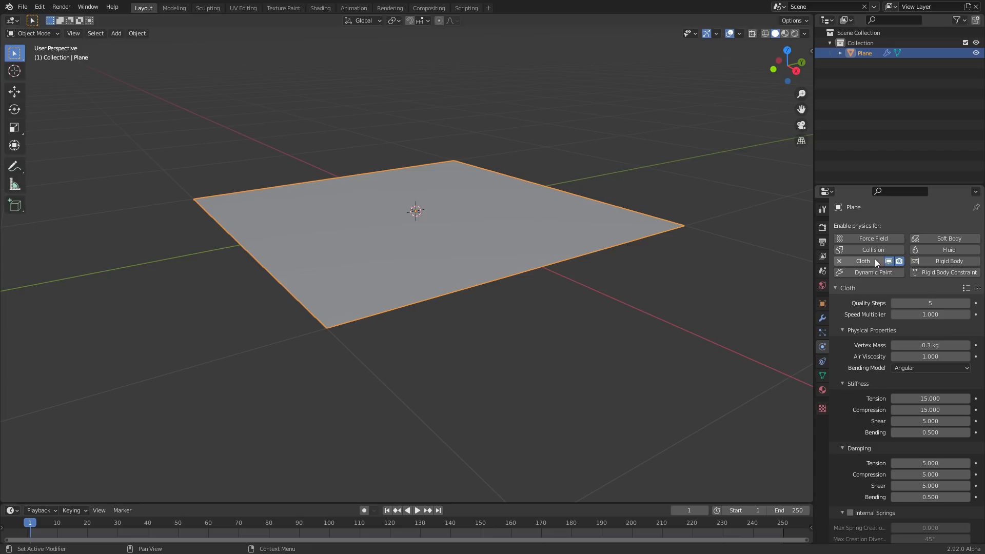
left_click(417, 510)
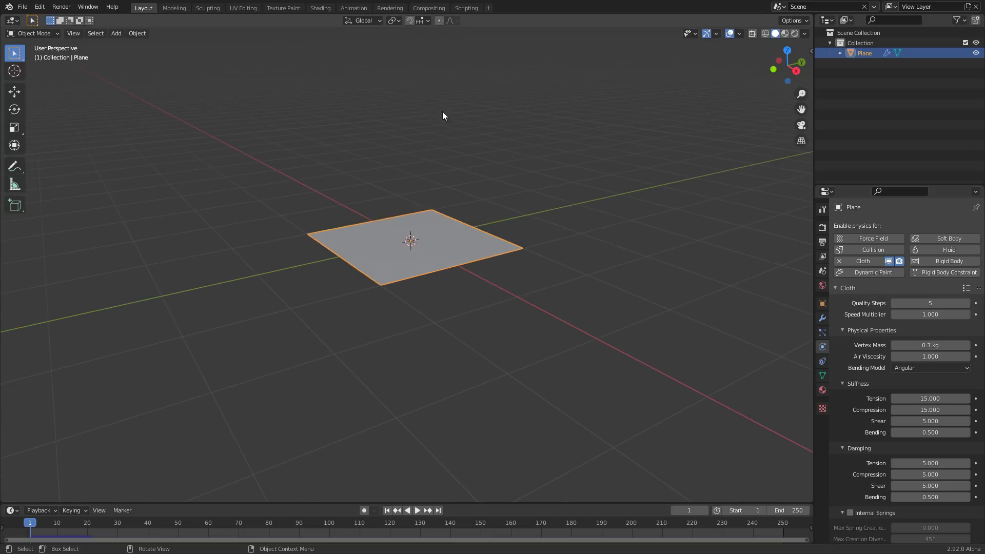
left_click(417, 511)
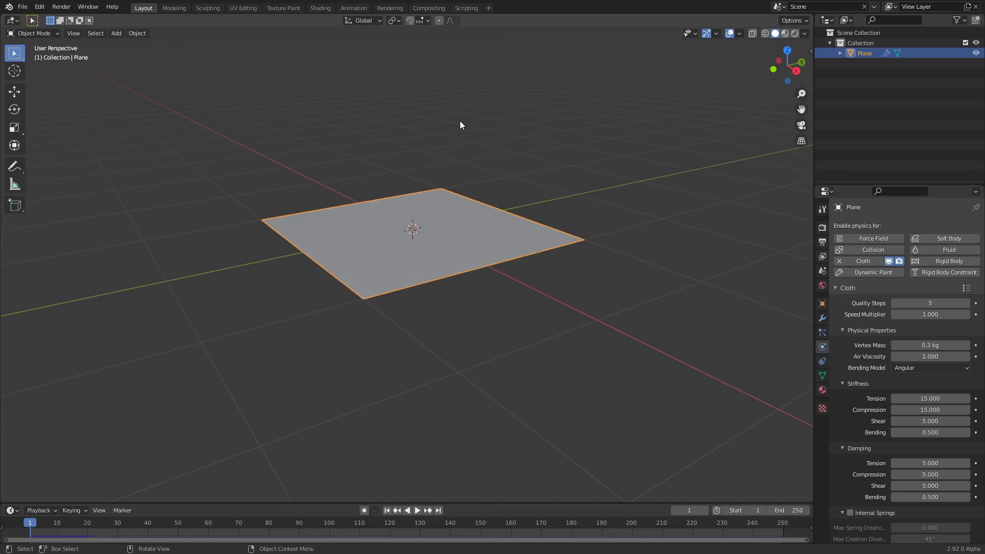
mouse_move(415, 235)
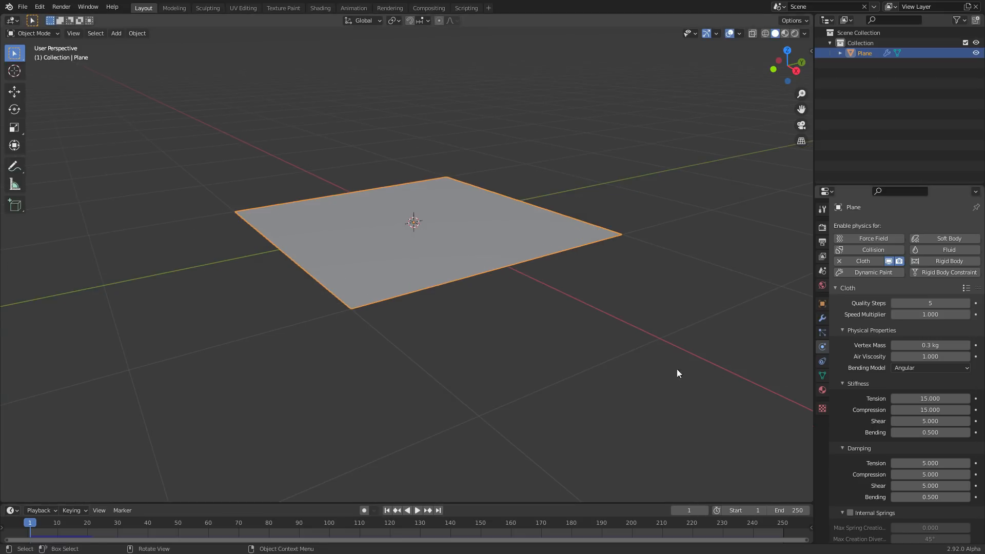
scroll("down", 3)
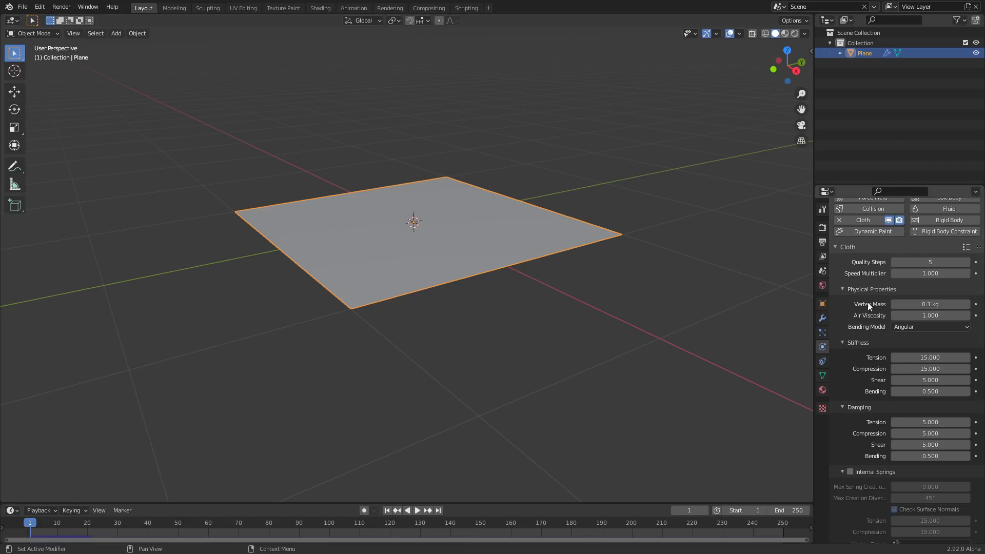
- Select the plane's outer boundary loop via the Select Boundary Loop search
key("Tab")
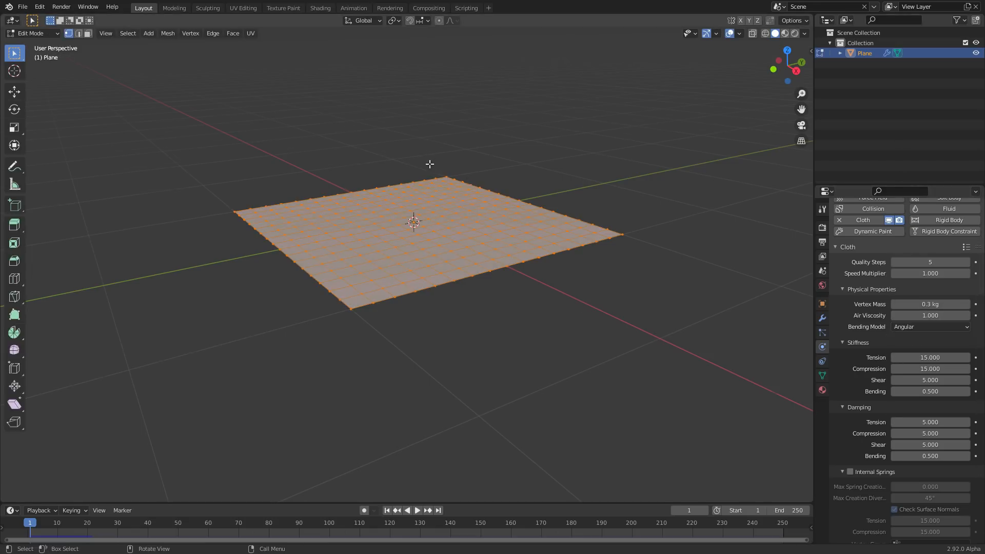
type("boundar")
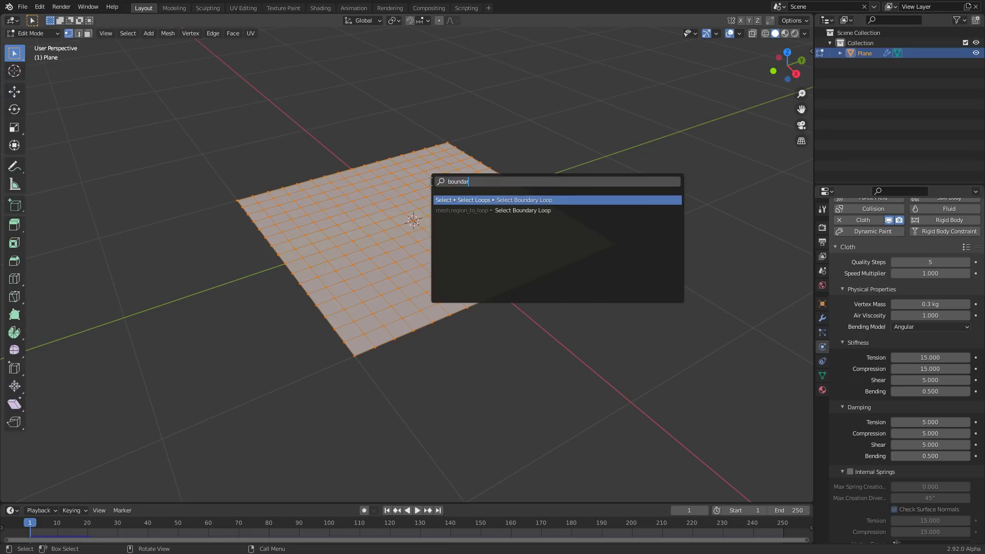
left_click(523, 200)
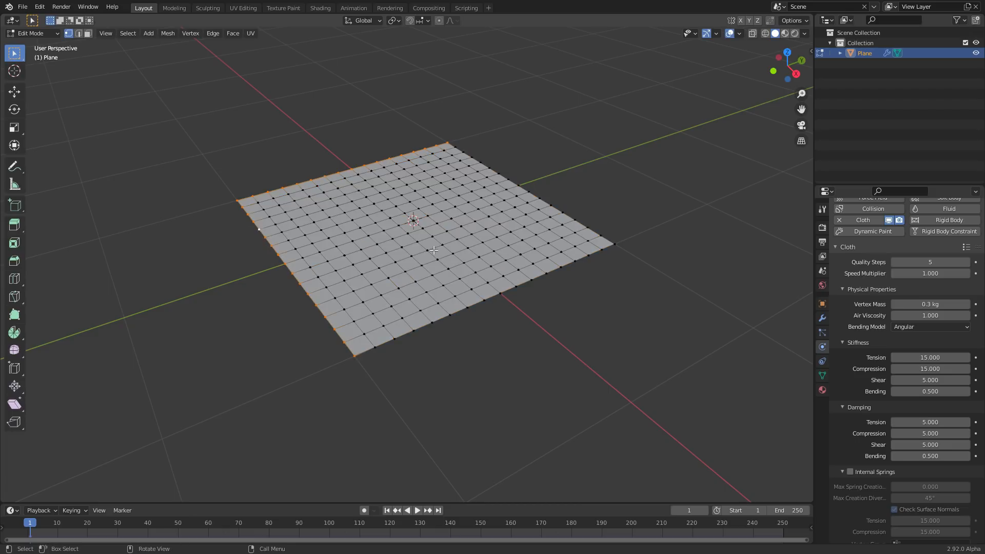
key("Tab")
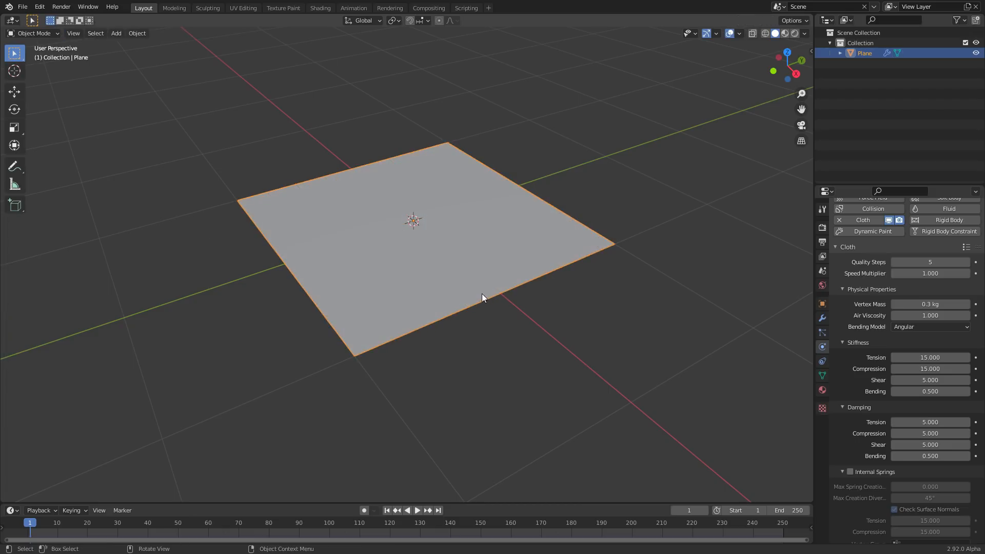
key("Tab")
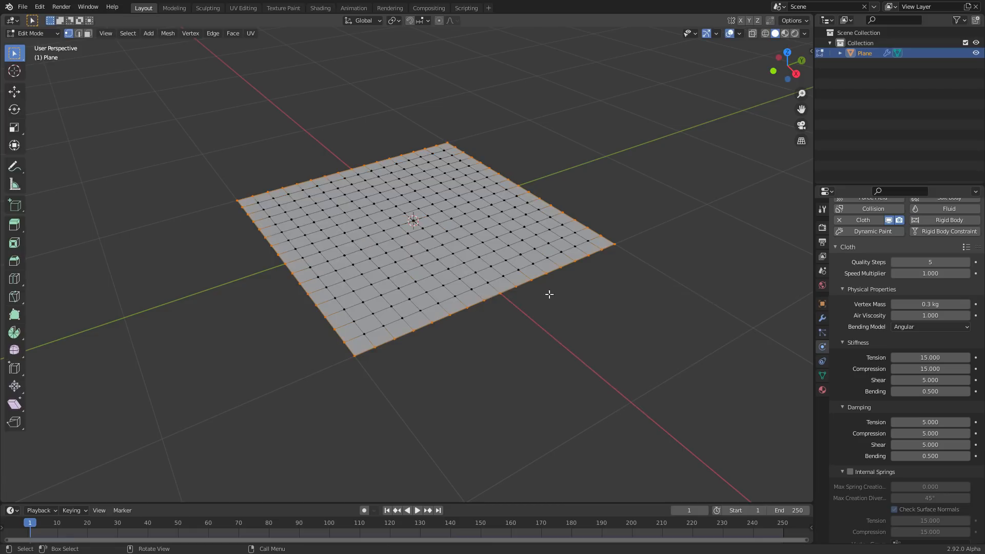
mouse_move(392, 172)
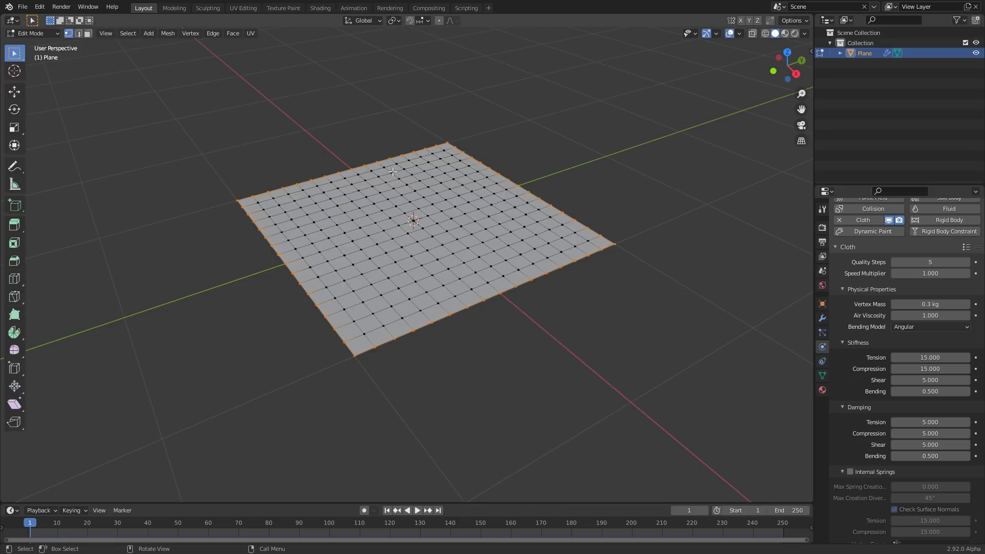
- Assign the edge vertices to a new vertex group renamed 'rimming' and return to Physics
left_click(392, 171)
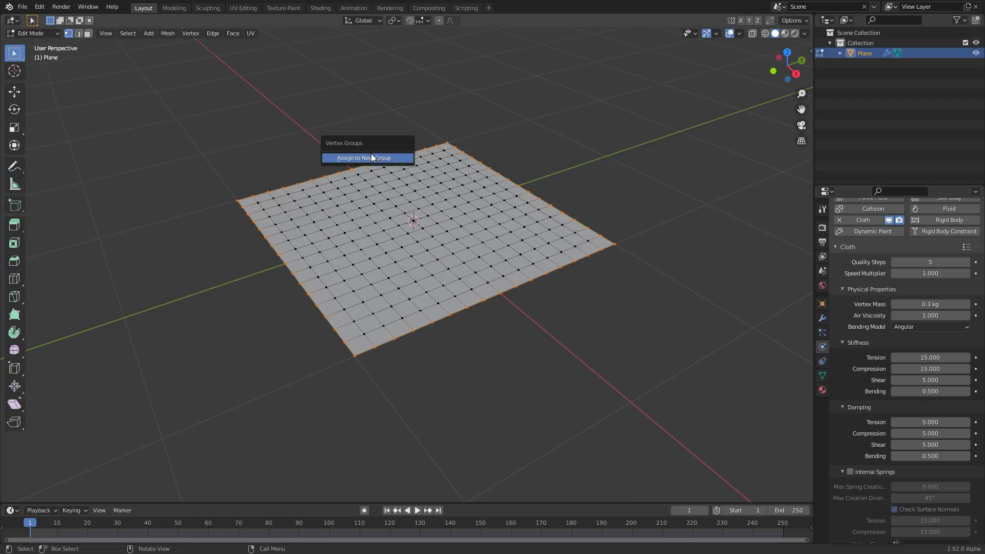
left_click(363, 158)
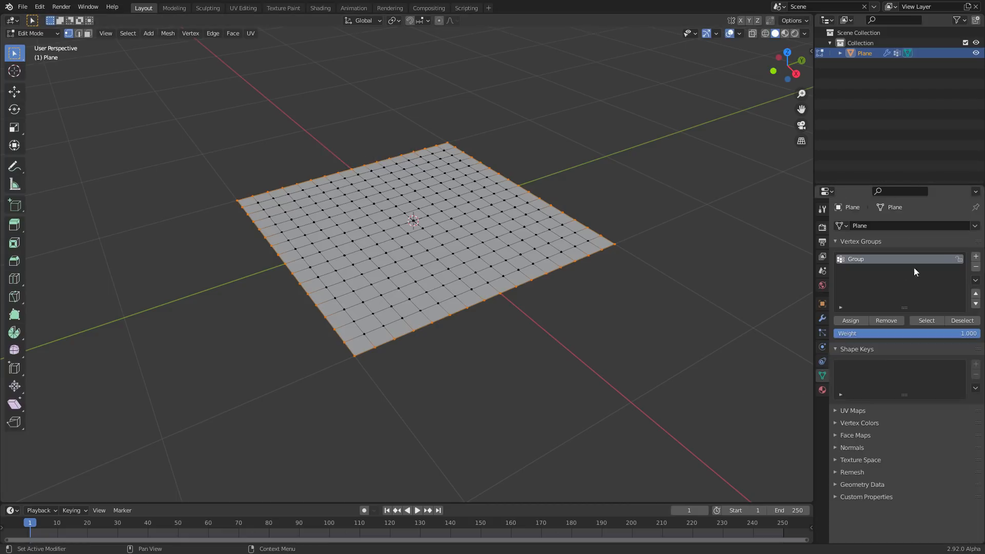
double_click(855, 259)
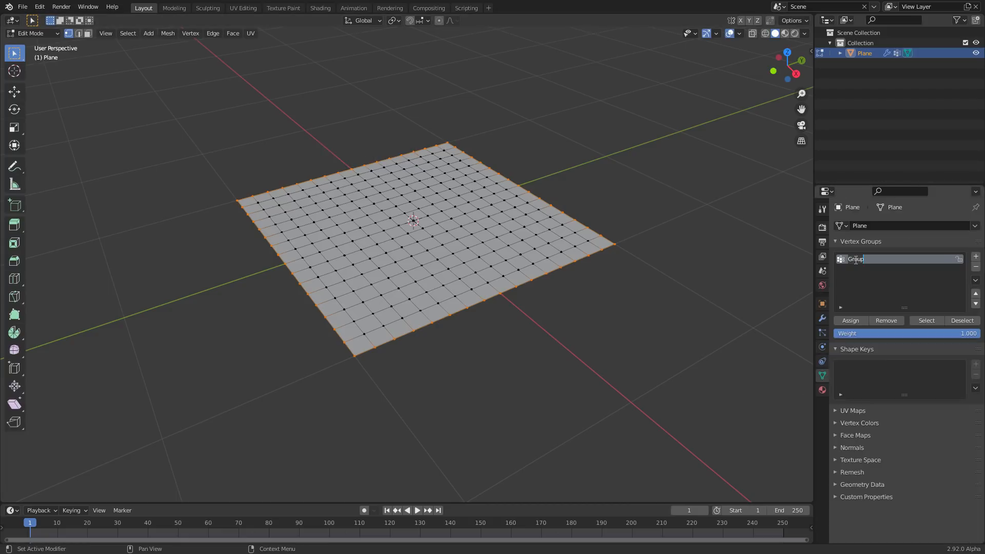
type("rimming")
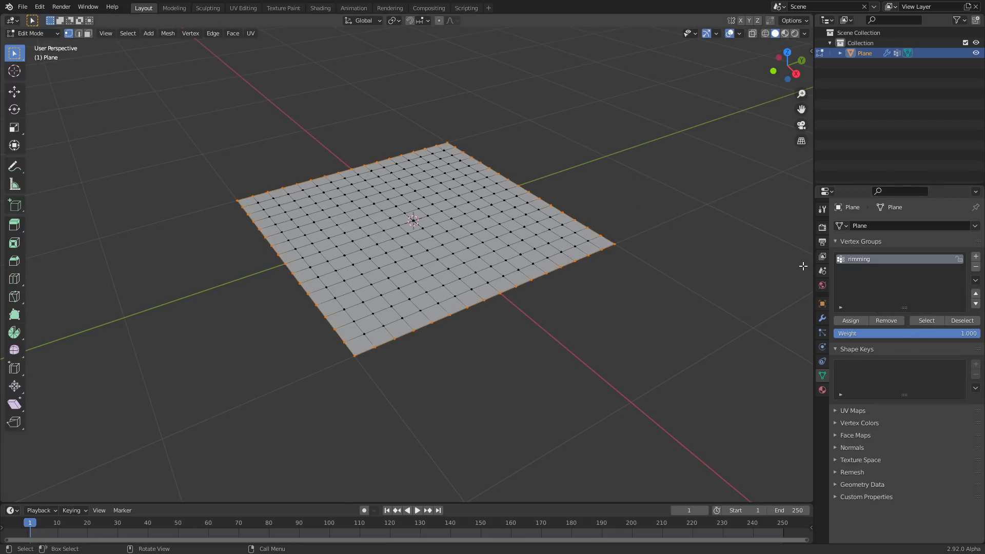
left_click(822, 347)
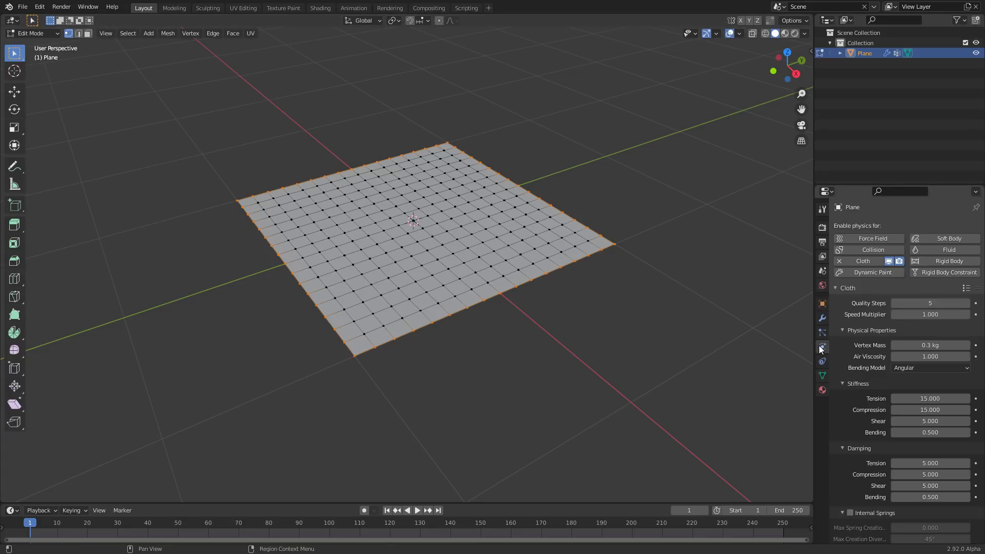
- Set the cloth's Pin Group to 'rimming' and leave Edit Mode
scroll("down", 3)
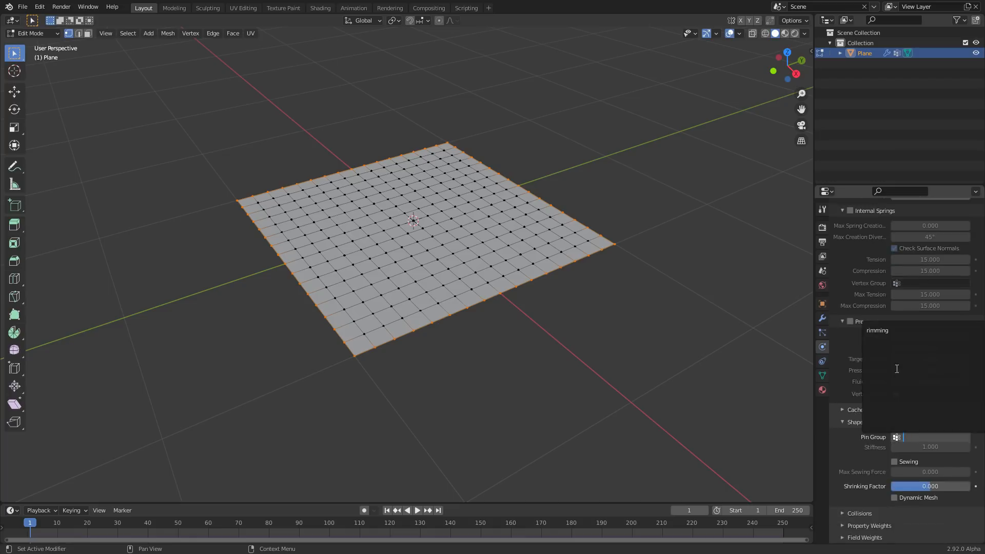
key("Tab")
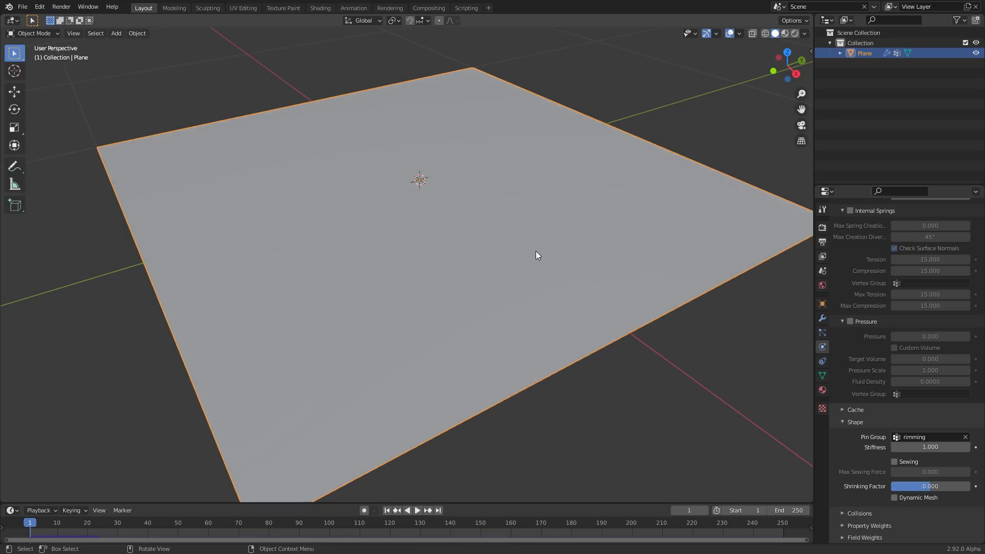
- Play the pinned cloth simulation and orbit to view the tarp from below
left_click(416, 511)
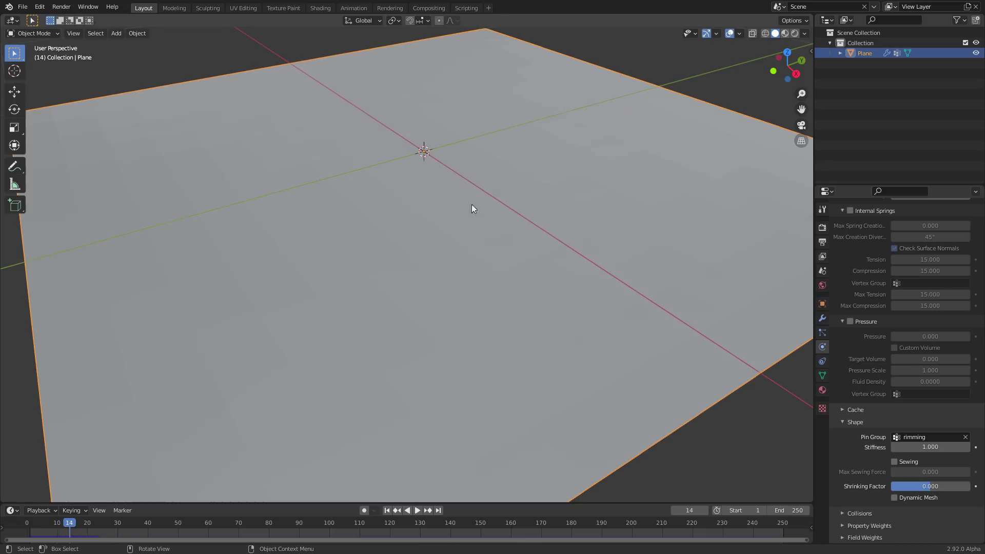
left_click(416, 510)
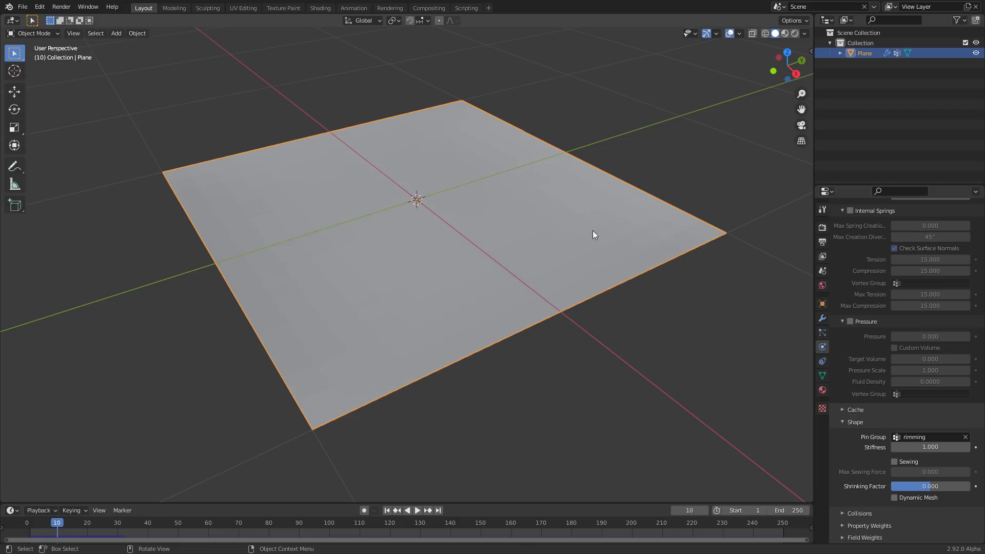
mouse_move(337, 158)
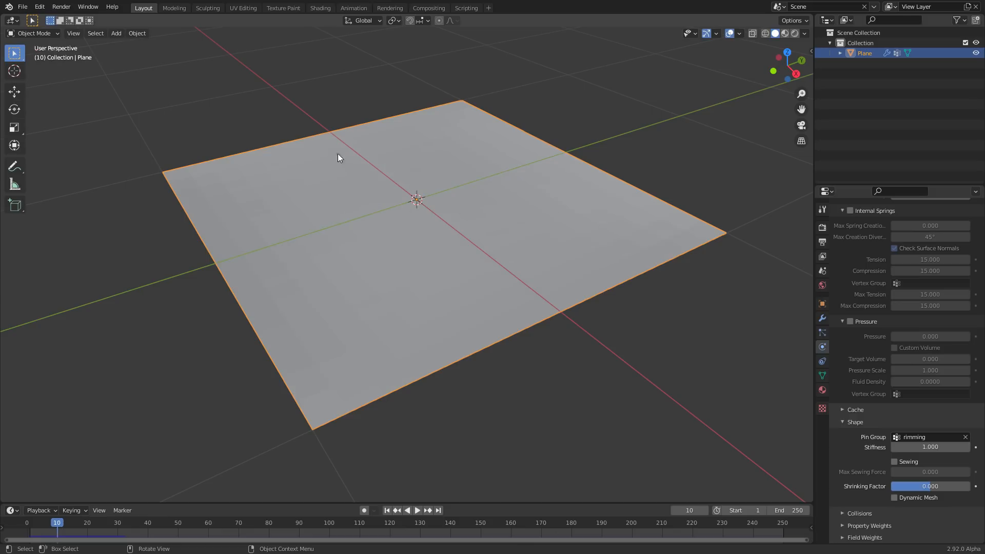
left_click_drag(340, 157, 494, 181)
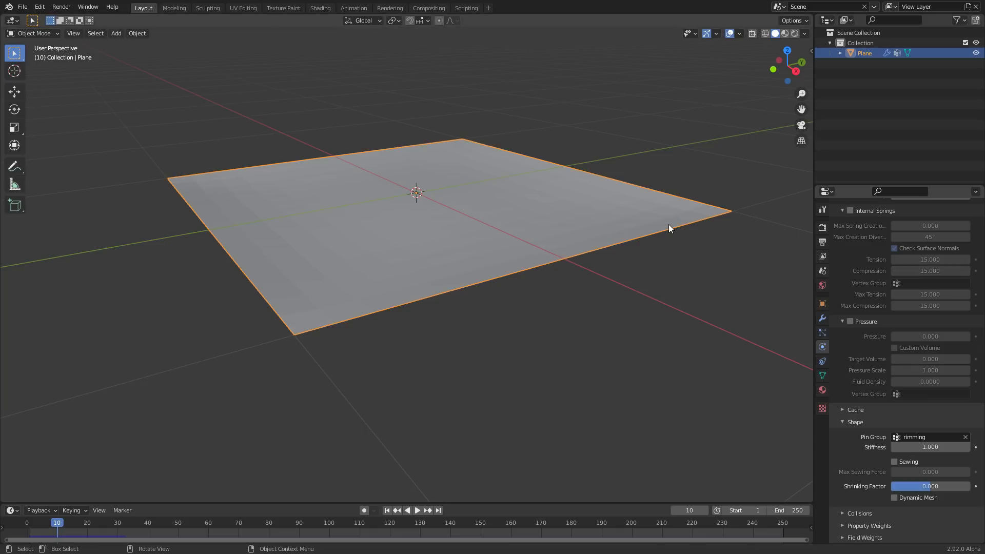
mouse_move(434, 241)
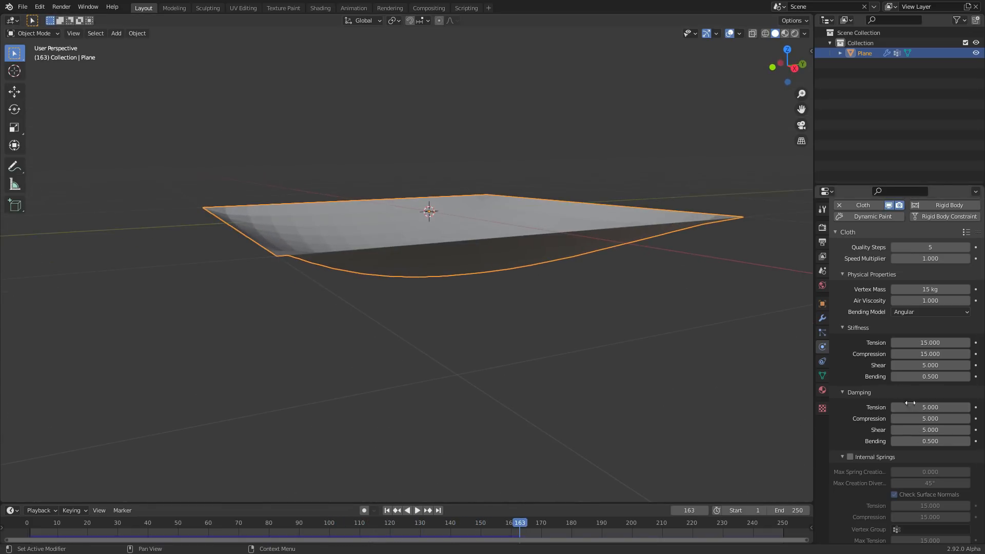
double_click(930, 342)
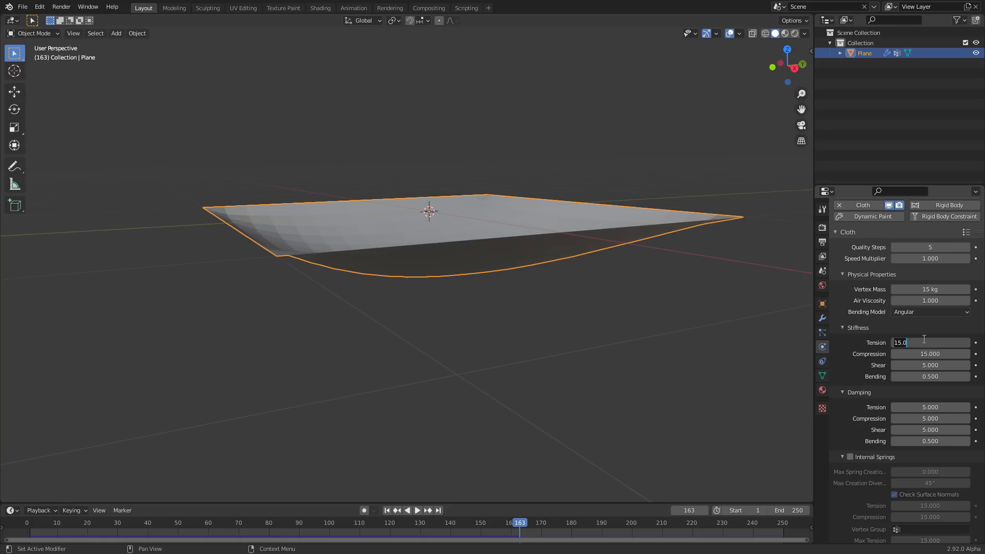
left_click(416, 510)
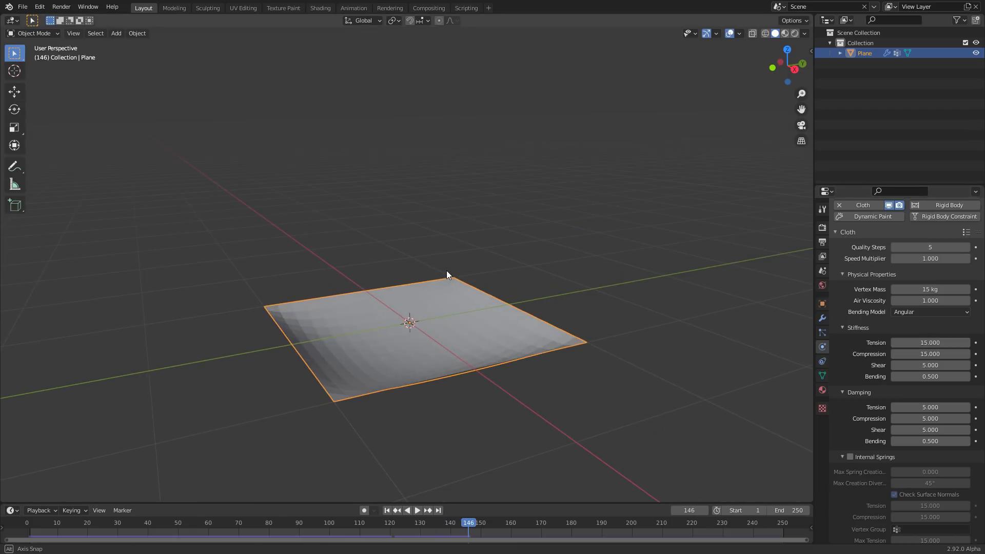
left_click_drag(446, 275, 471, 283)
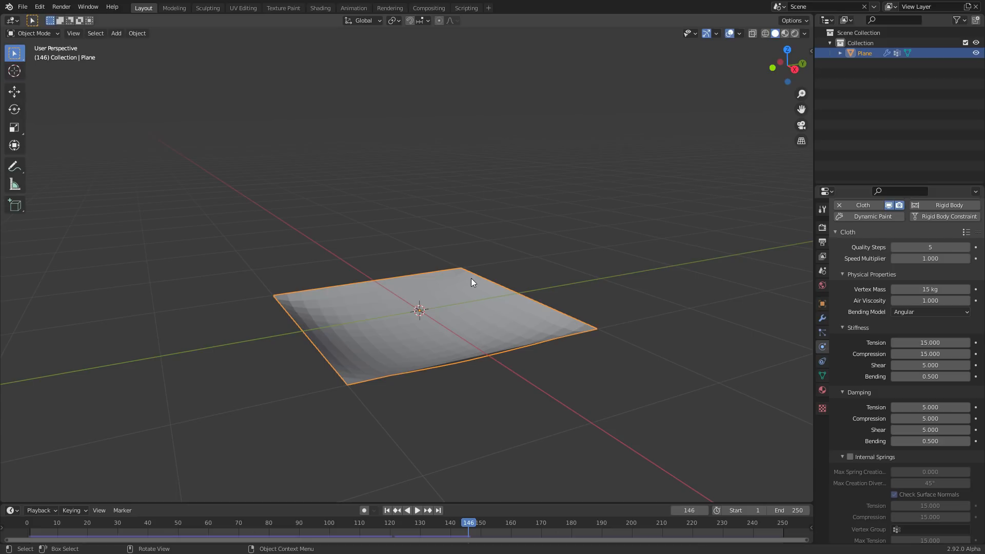
mouse_move(376, 208)
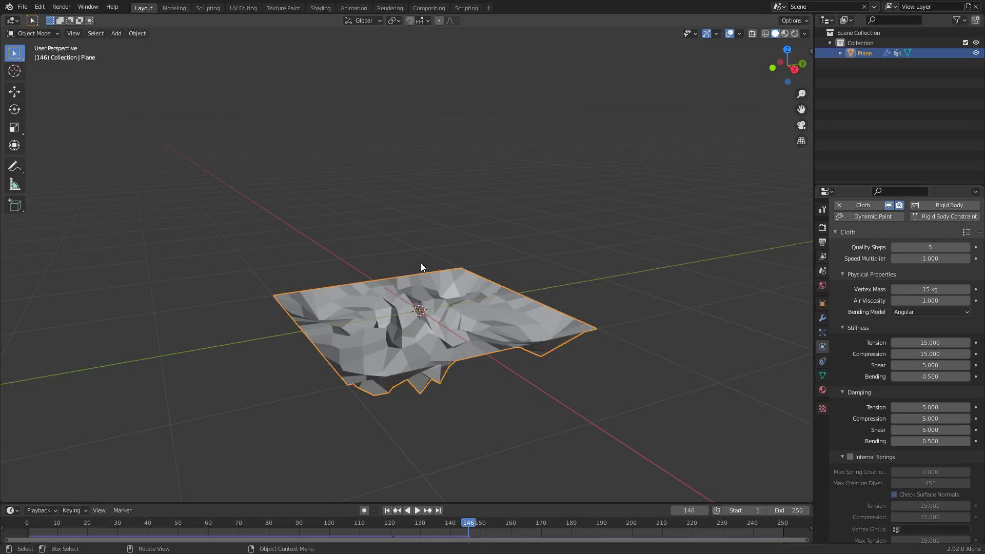
left_click(85, 534)
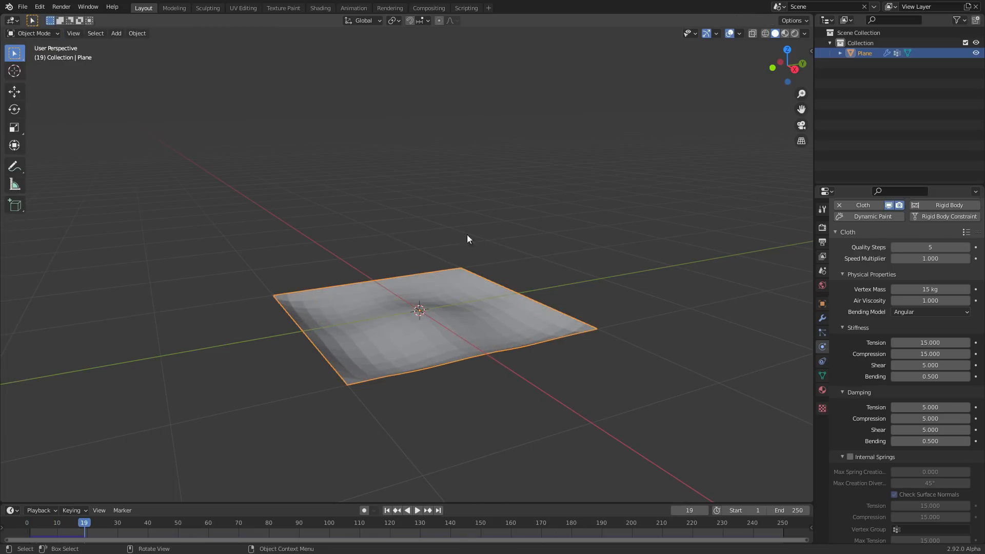
- Add an ico sphere with 3 subdivisions and scale it down above the tarp
key("Tab")
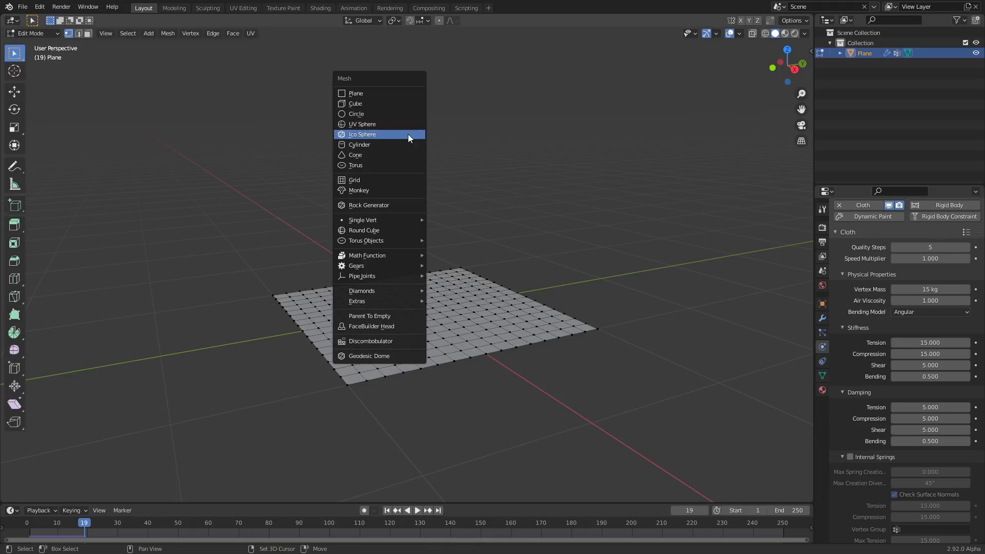
mouse_move(371, 138)
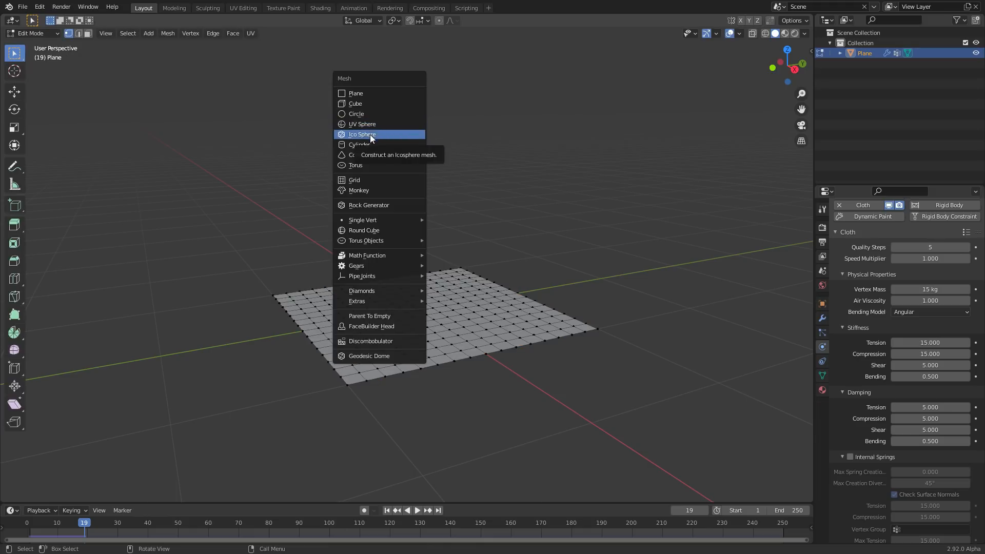
left_click(361, 133)
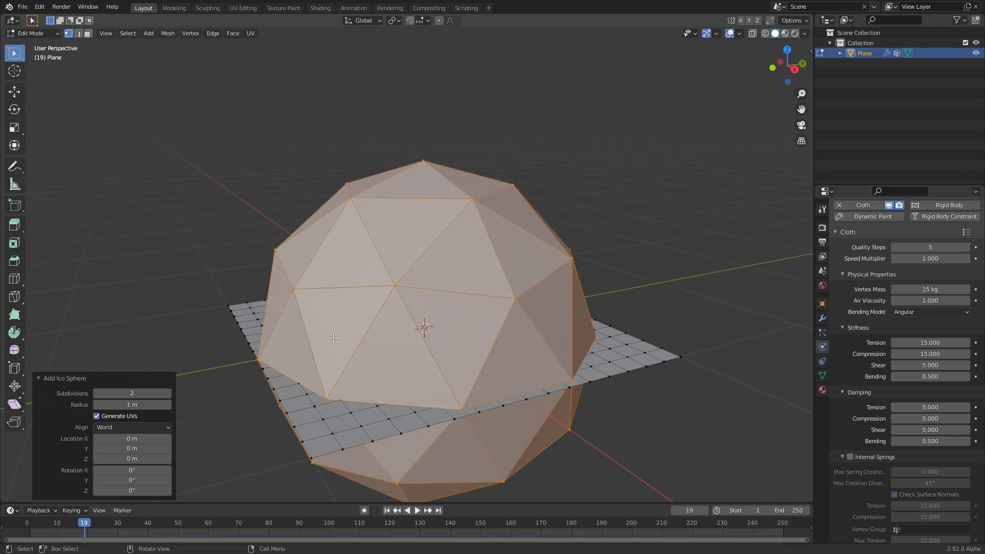
left_click(131, 393)
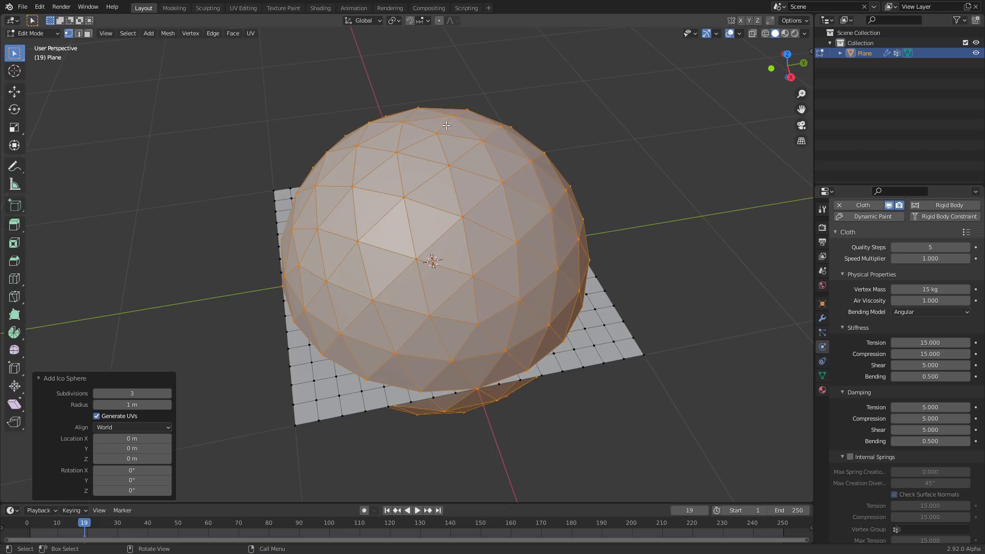
key("s")
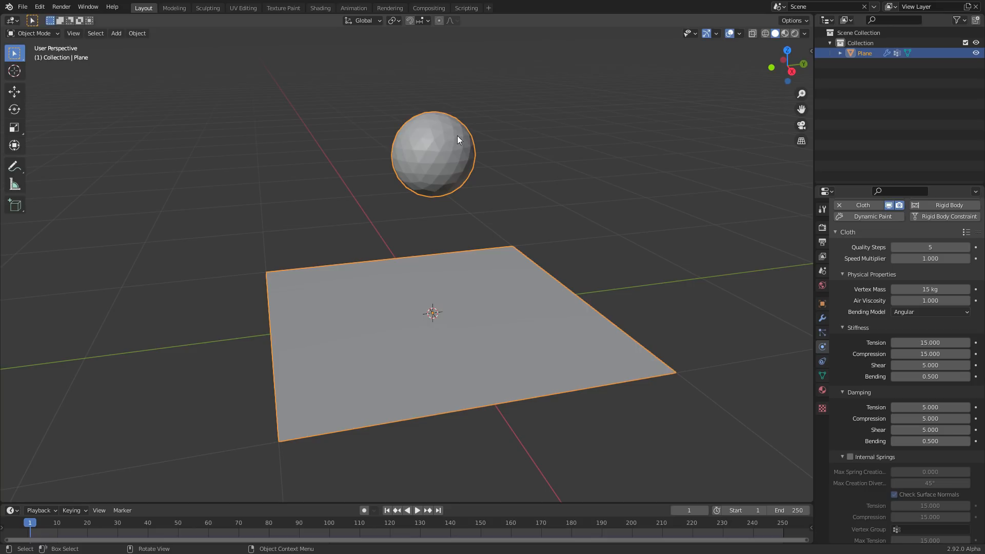
left_click(417, 510)
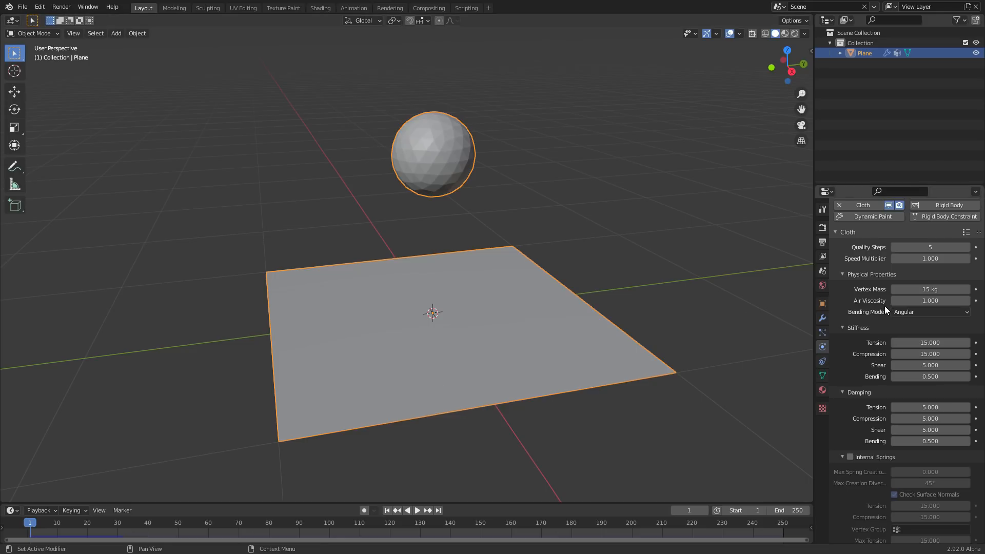
- Enable Self Collisions for the cloth and play the ball landing, rewinding to frame 1
scroll("down", 3)
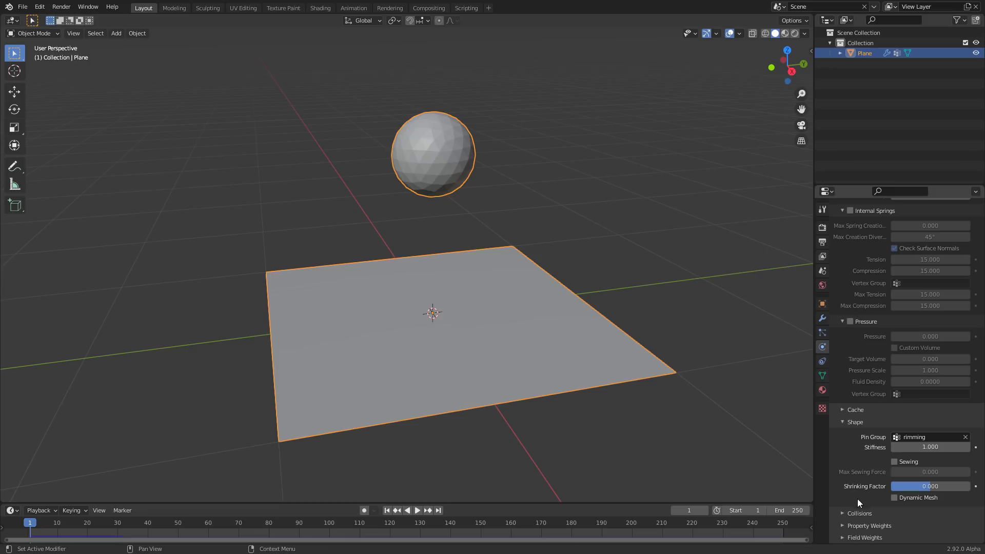
scroll("down", 3)
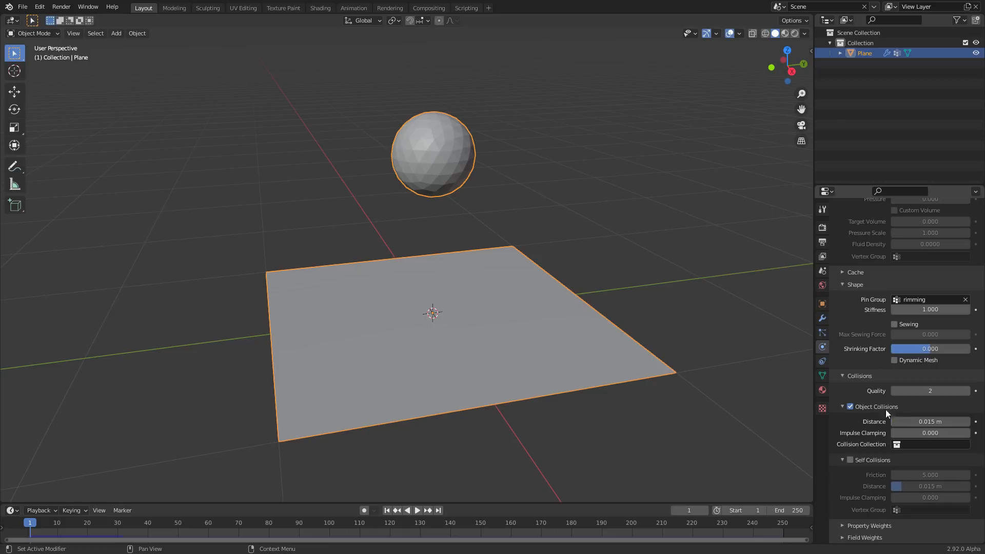
mouse_move(873, 412)
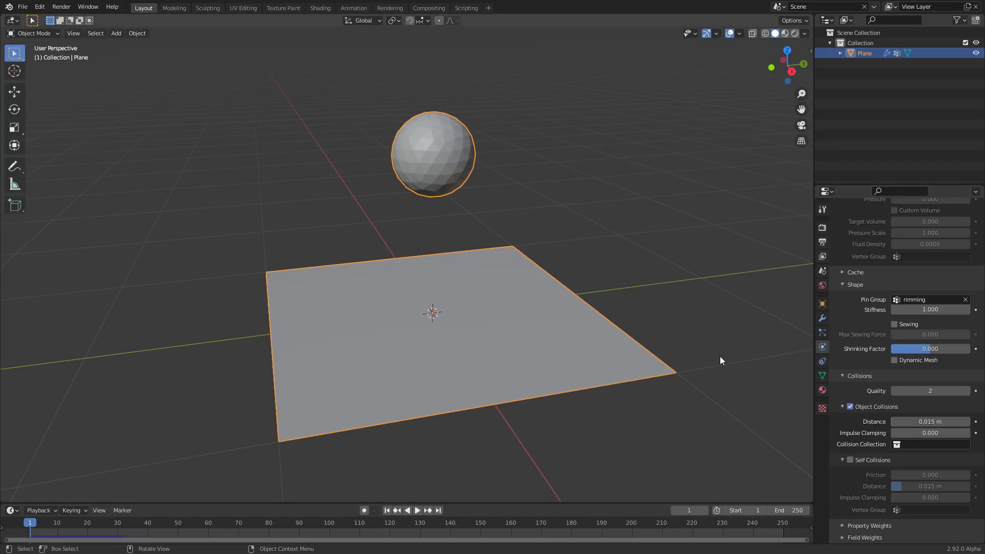
left_click(849, 459)
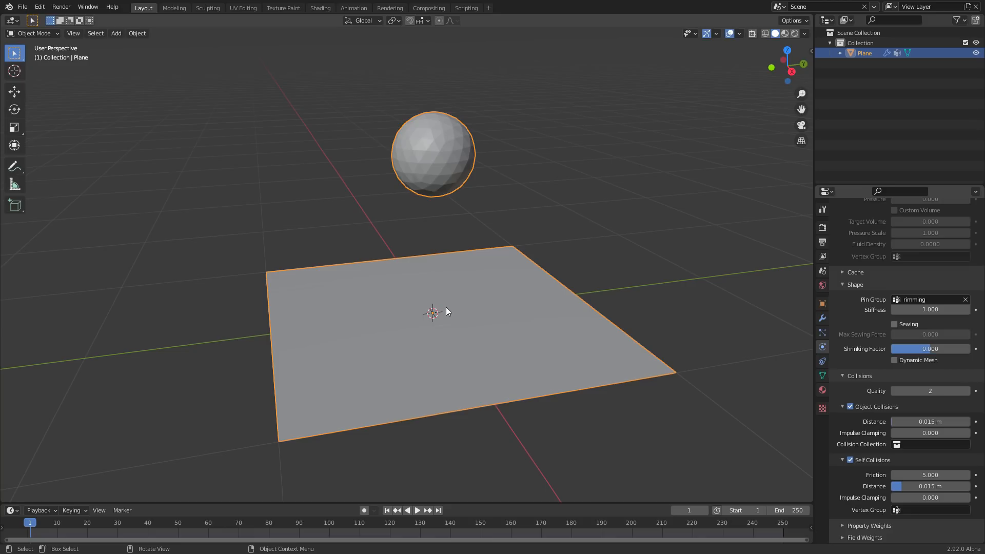
left_click(417, 510)
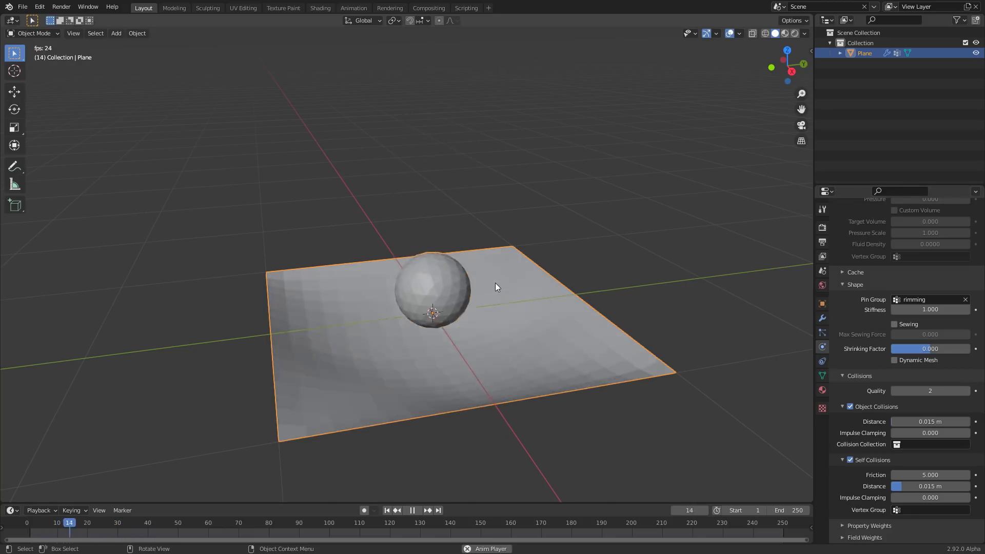
left_click(410, 509)
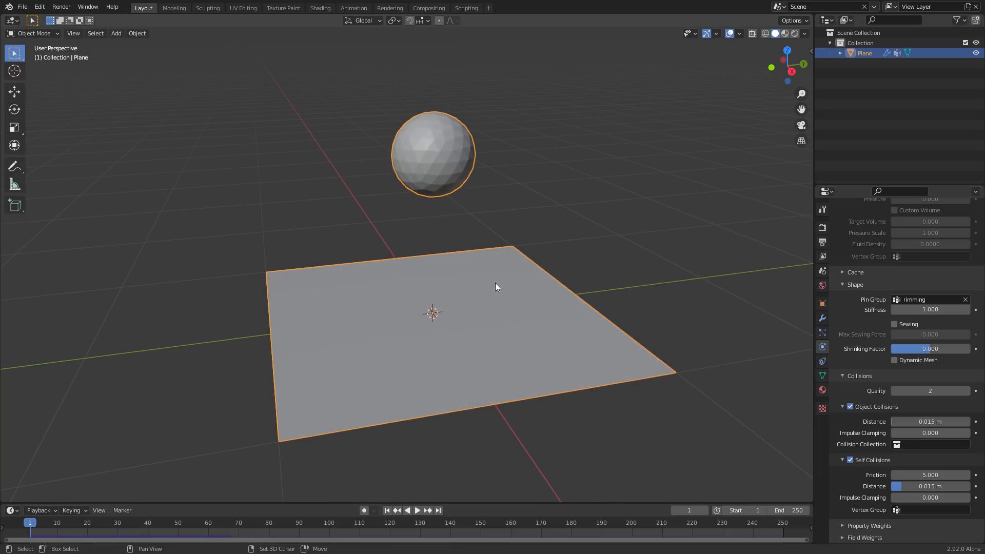
- Add a second vertex group named 'balls' to the plane and return to the cloth physics settings
left_click(417, 510)
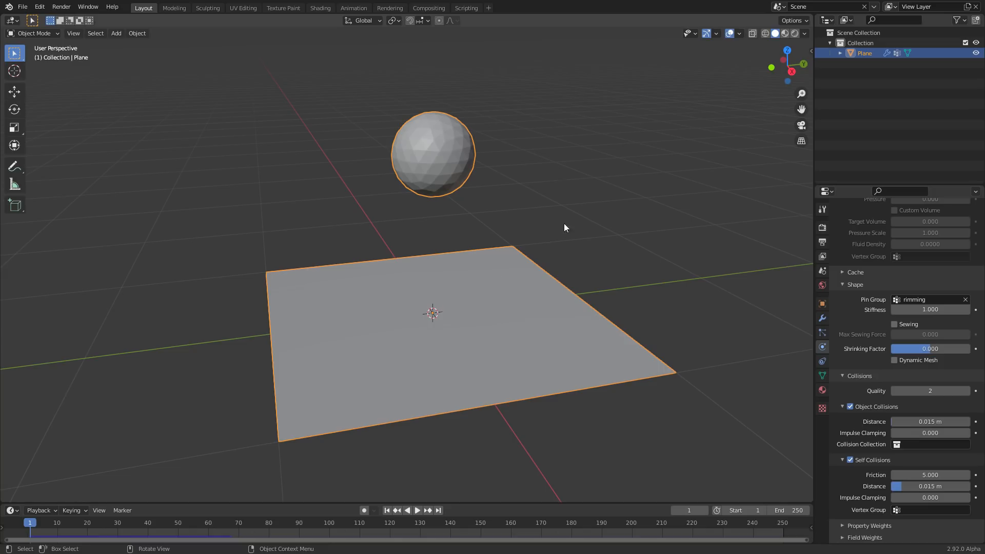
left_click(417, 510)
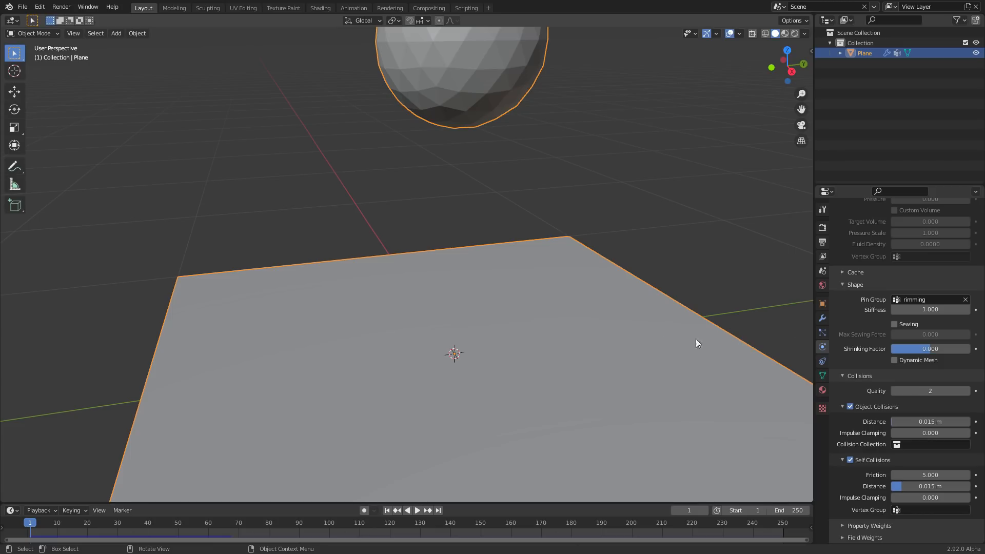
key("Tab")
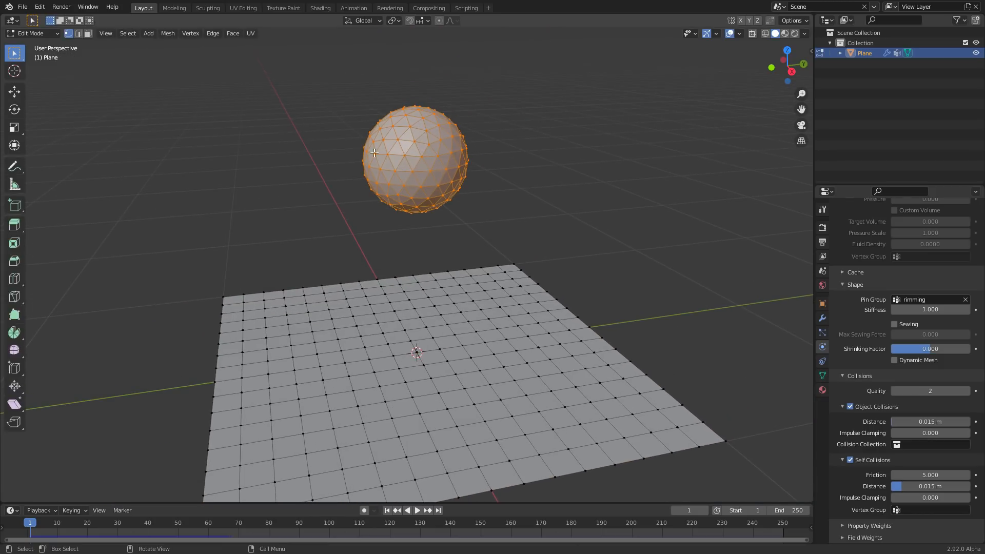
mouse_move(447, 131)
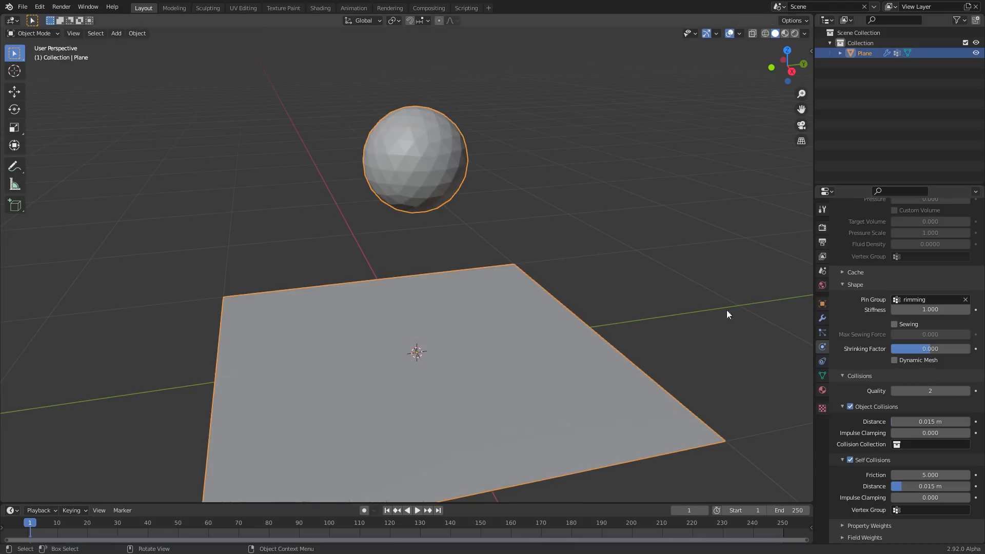
left_click(821, 375)
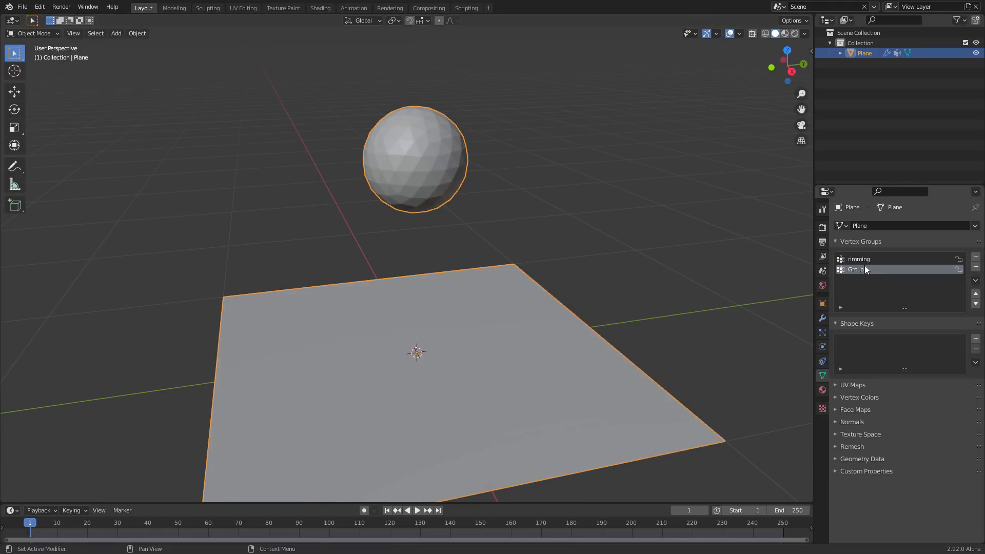
type("balls")
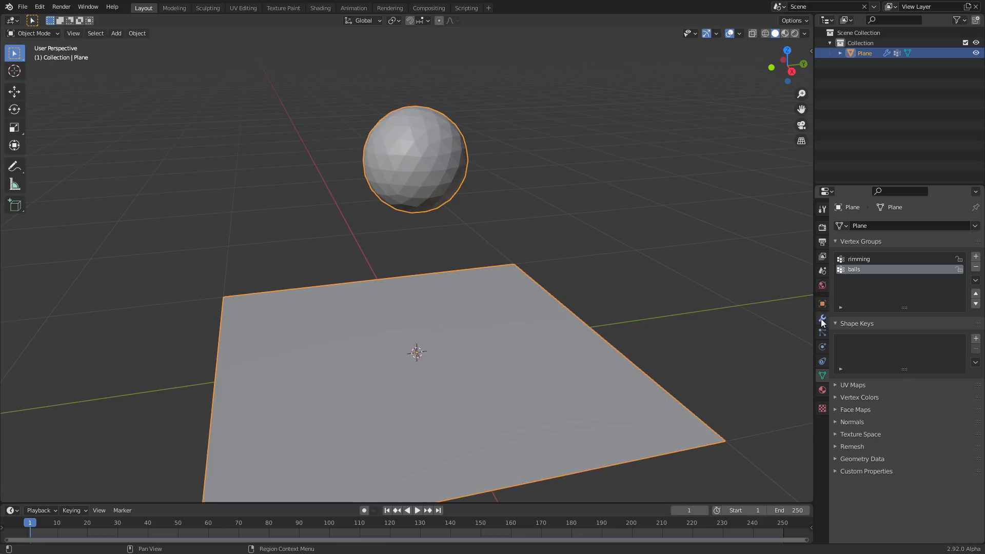
left_click(822, 346)
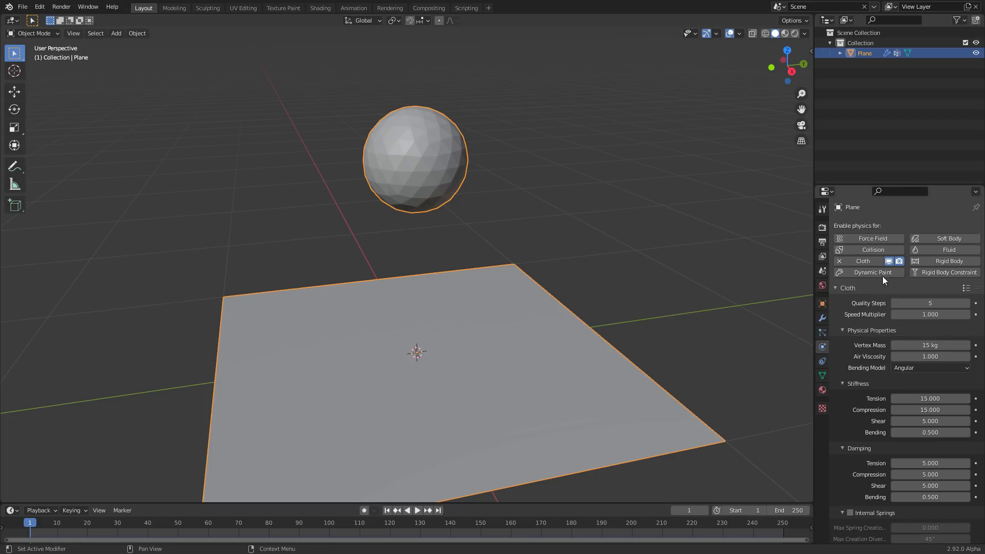
- Enable cloth pressure and test it at 100 and then 600
key("Tab")
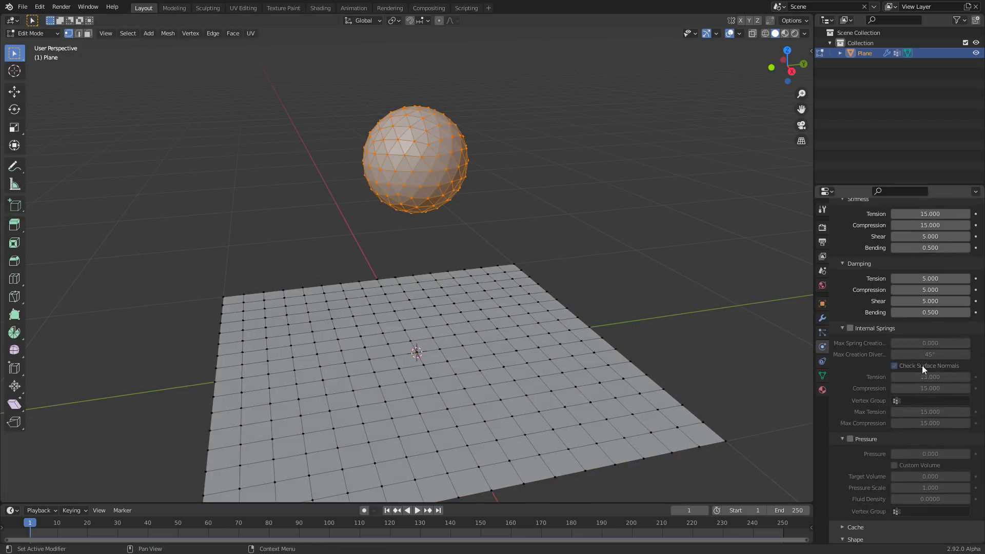
left_click(849, 439)
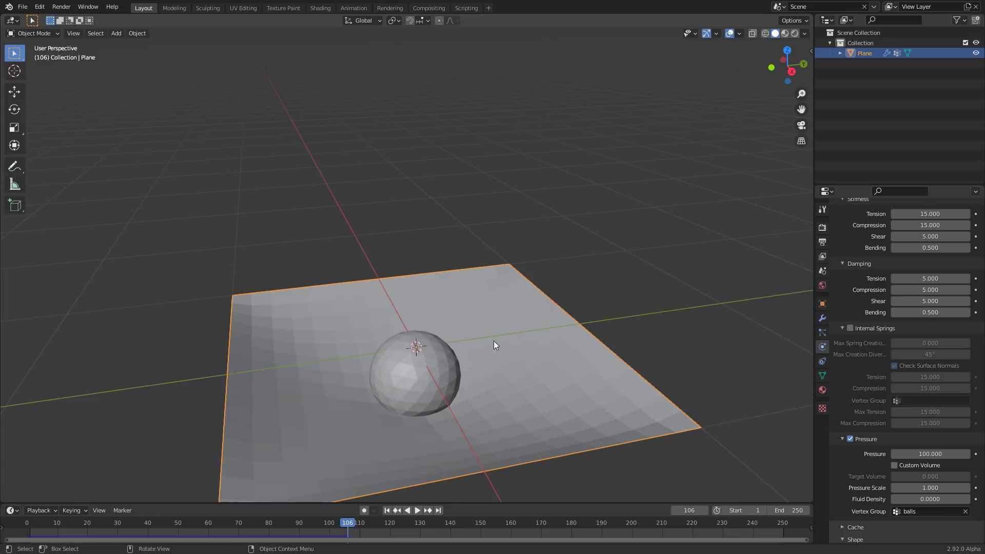
mouse_move(681, 347)
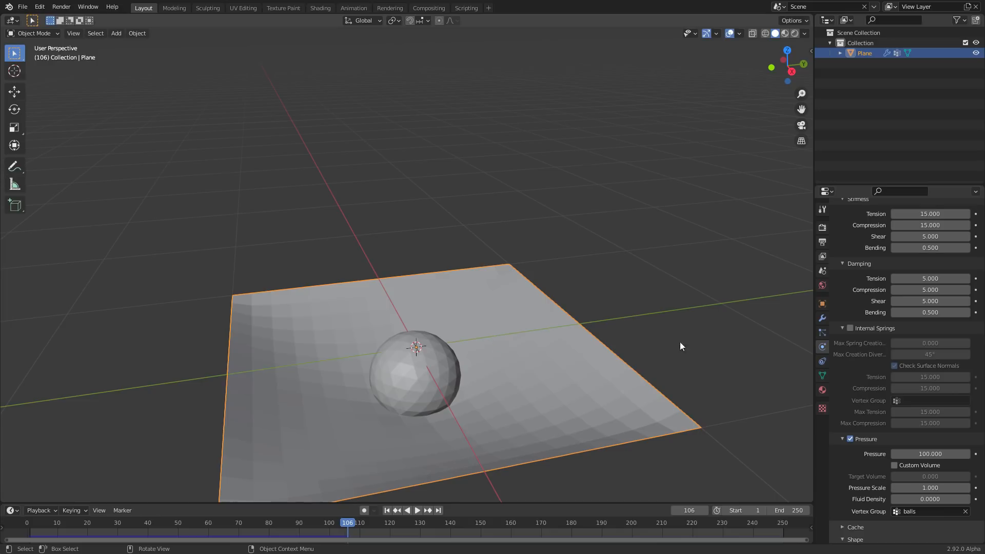
left_click(930, 454)
type("600")
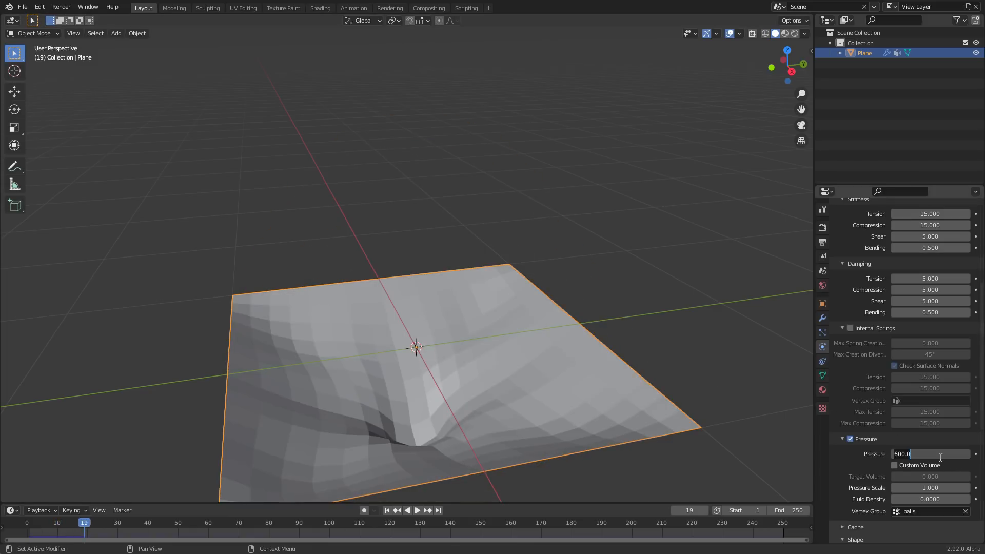
left_click(418, 511)
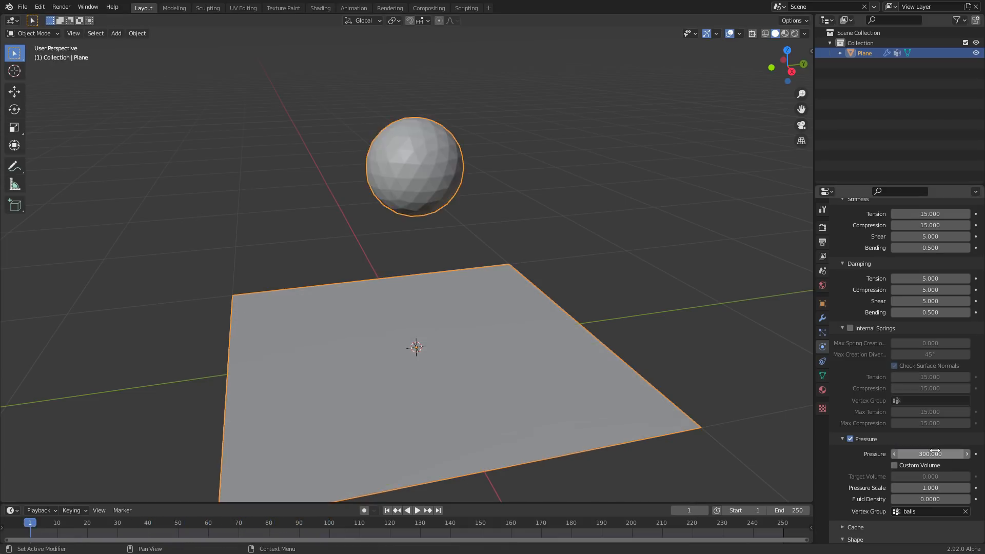
- Settle the cloth pressure at 300 and limit it to the balls vertex group
left_click(417, 511)
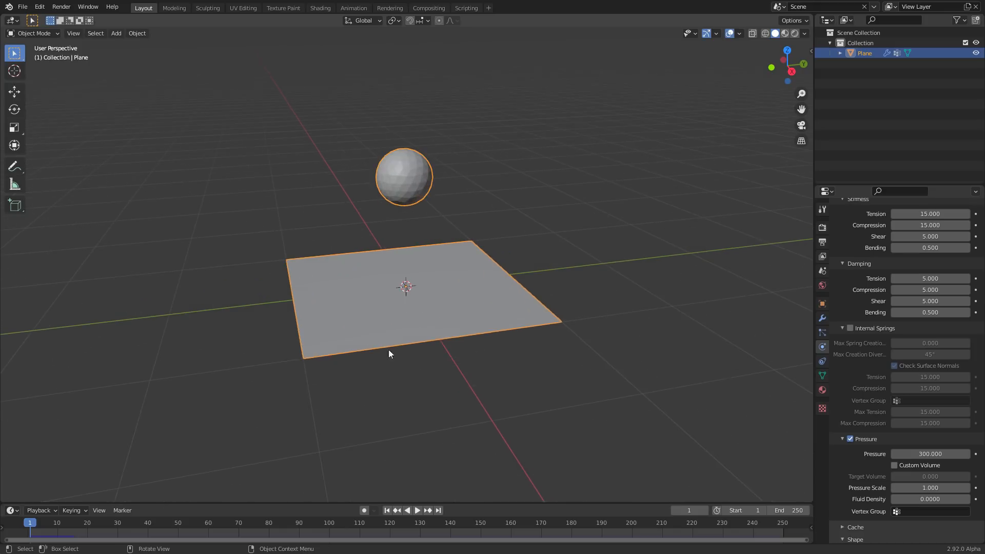
mouse_move(376, 296)
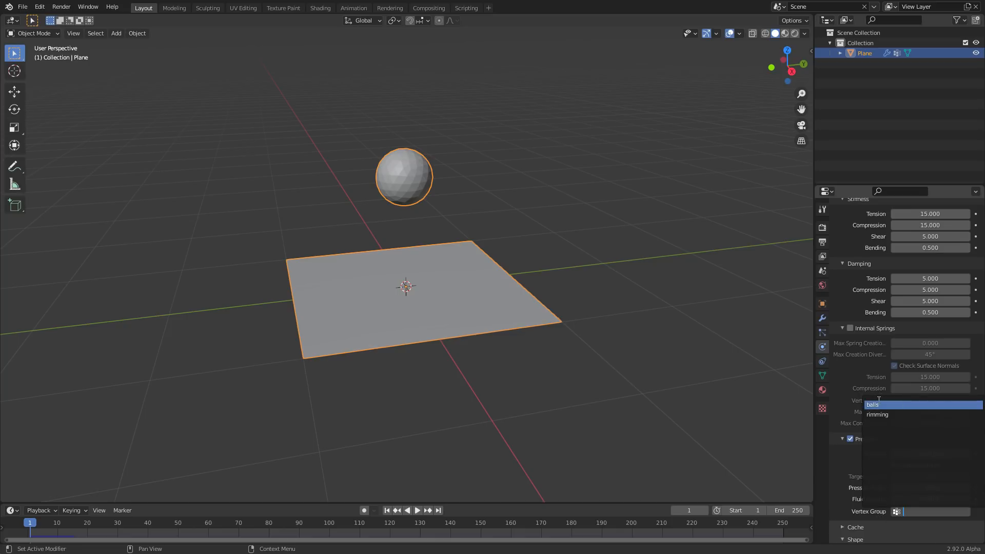
left_click(897, 404)
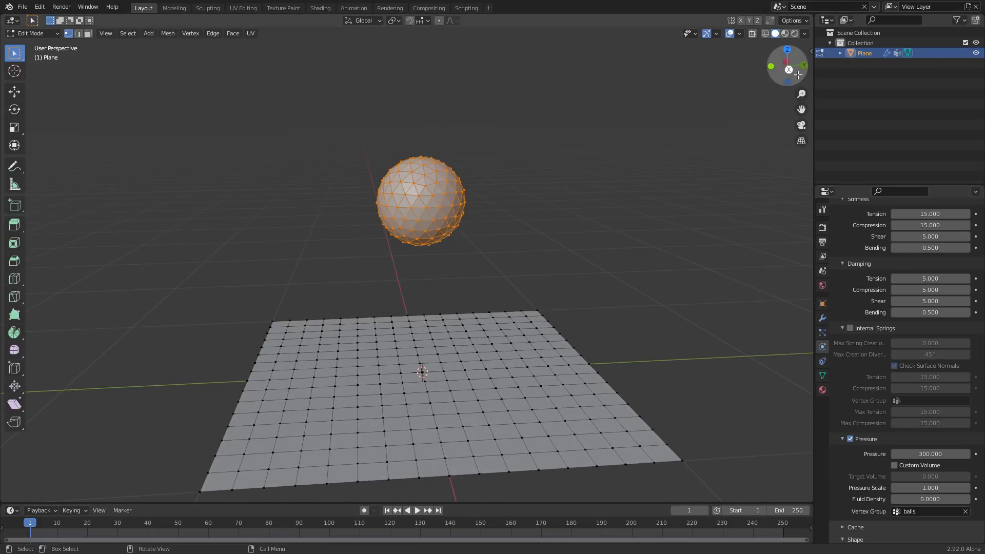
- Duplicate the sphere into three balls using the balls vertex group selection
key("KP_3")
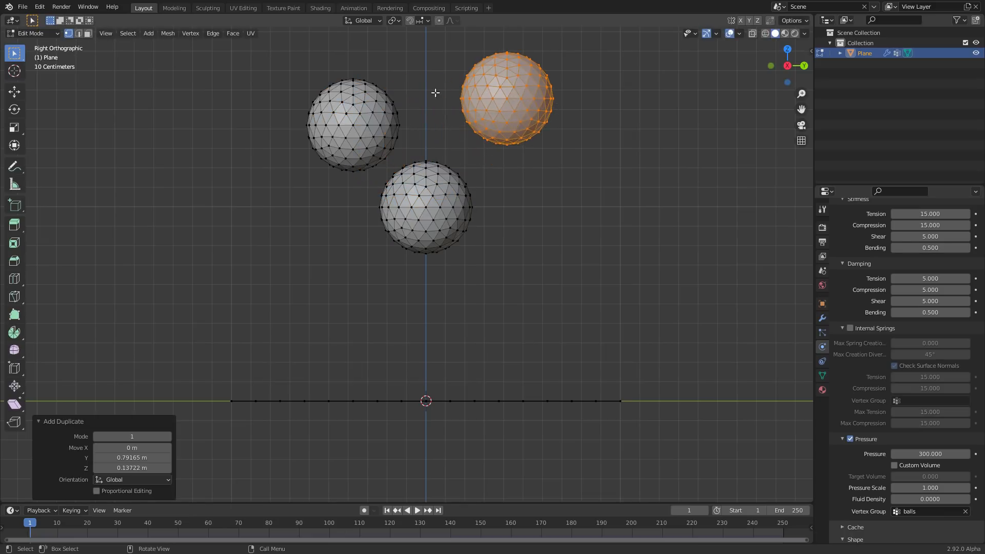
mouse_move(437, 207)
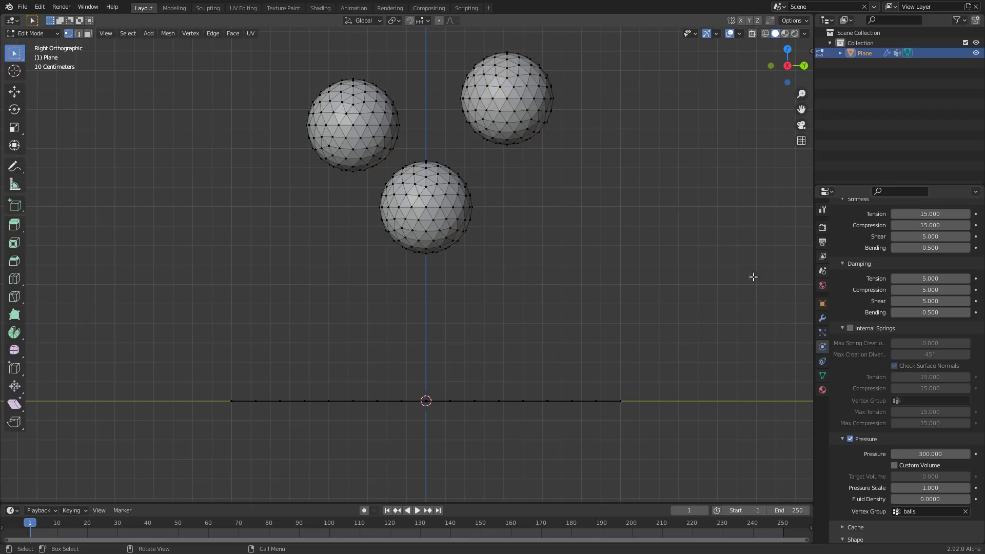
left_click(822, 375)
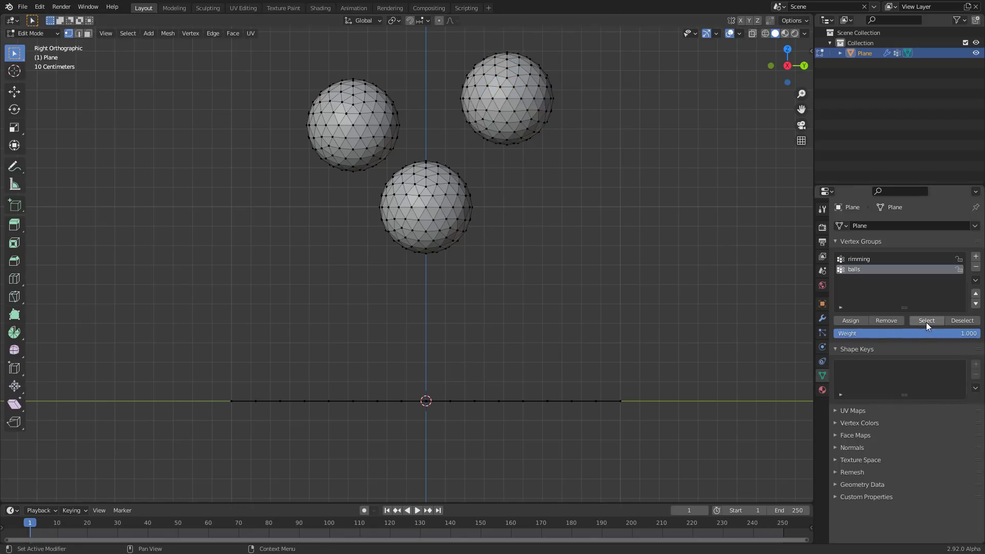
left_click(927, 320)
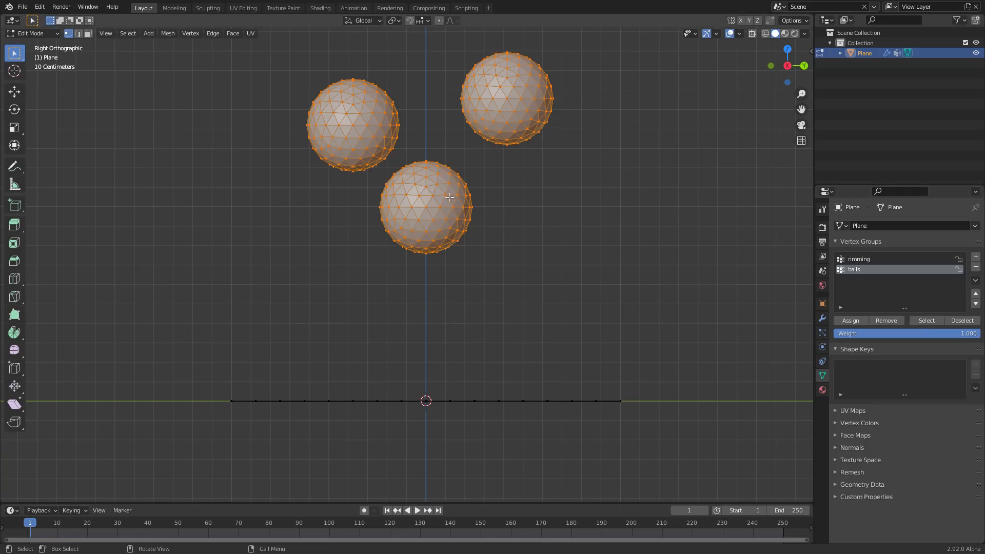
key("Tab")
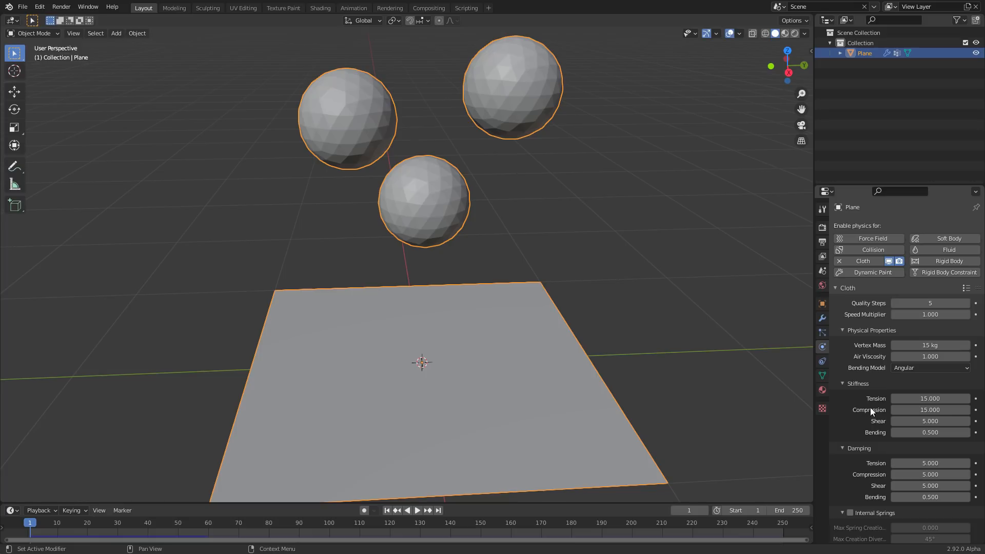
- Scale the balls to different sizes and play the cloth simulation
scroll("down", 3)
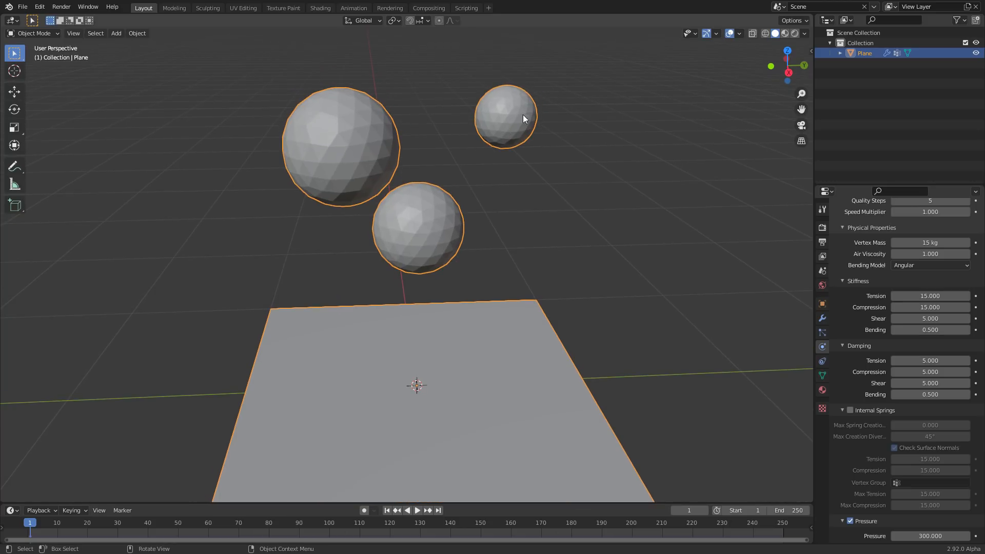
key("Tab")
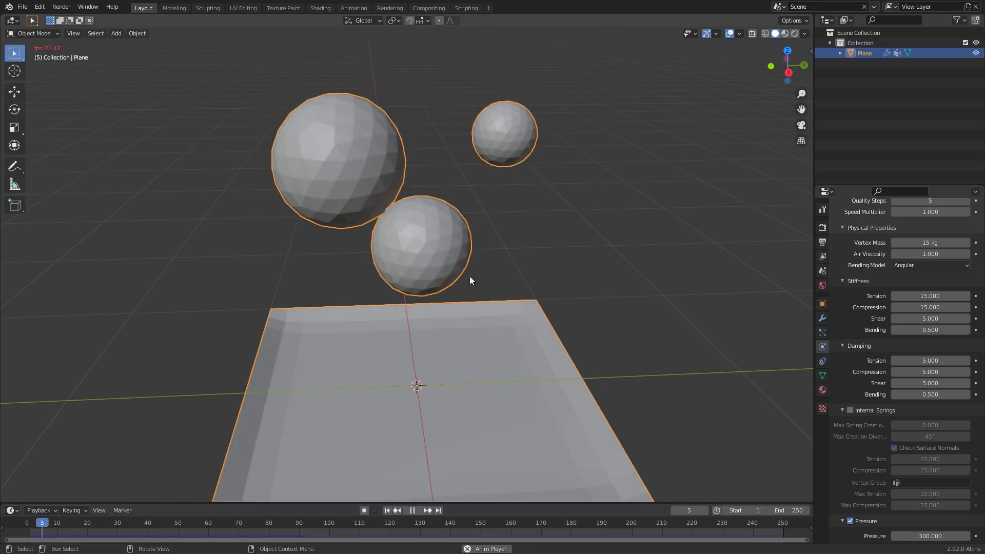
- Save the scene as availableonpatreon.blend on the Desktop and replay the simulation
left_click(387, 511)
type("availableon.blend")
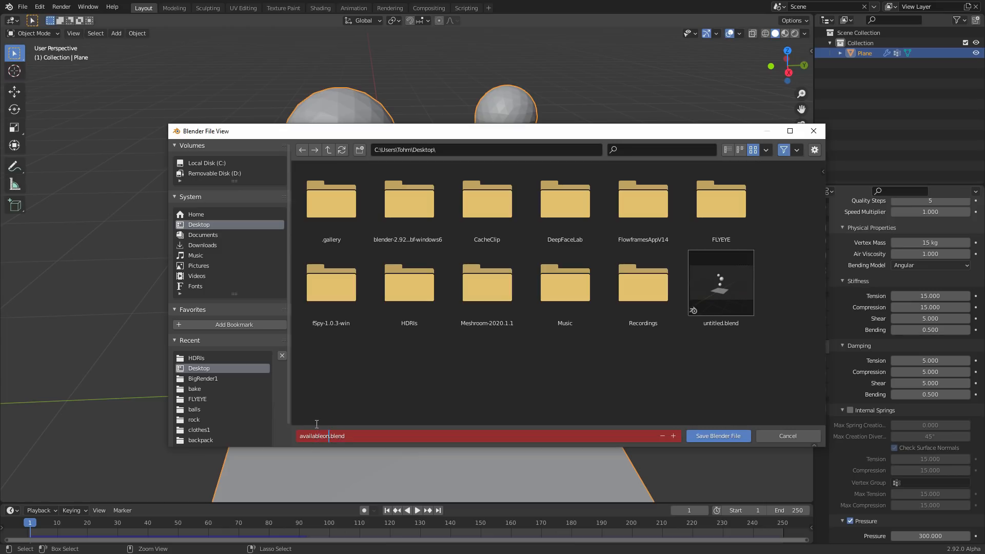
left_click(718, 435)
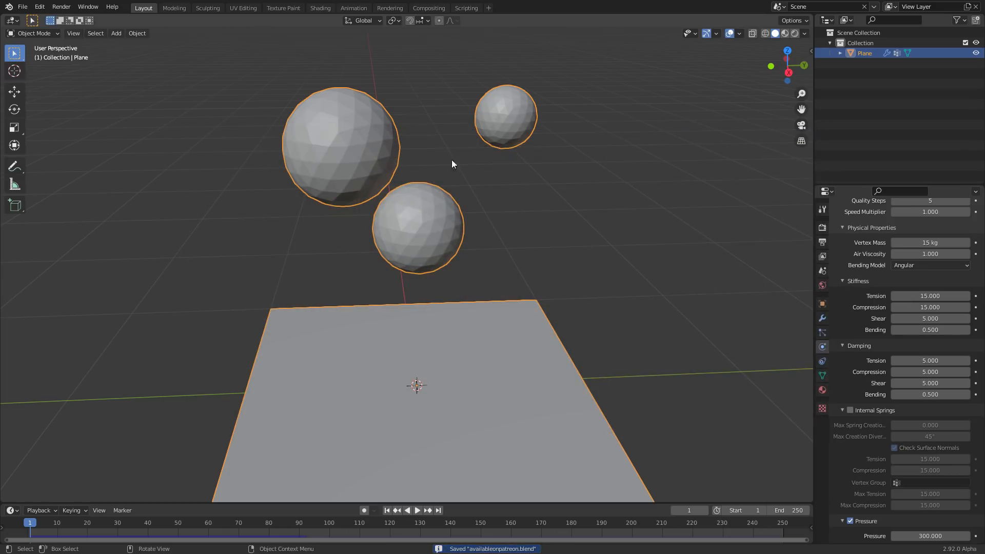
key("Tab")
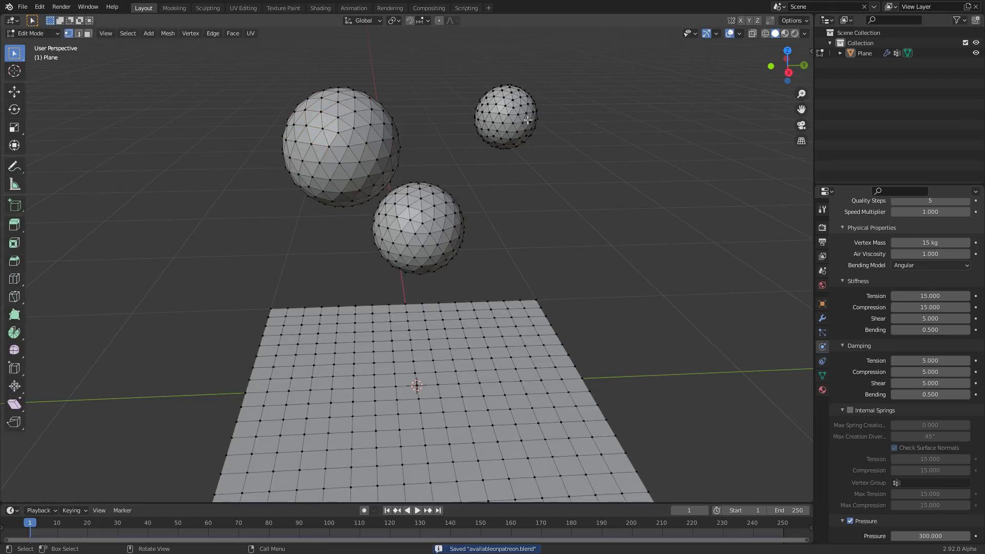
key("Tab")
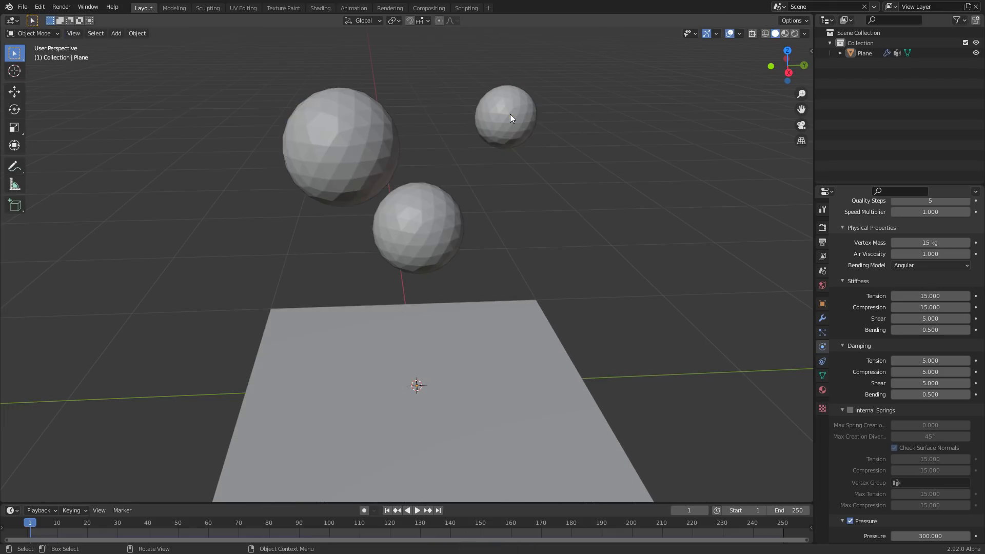
left_click(417, 510)
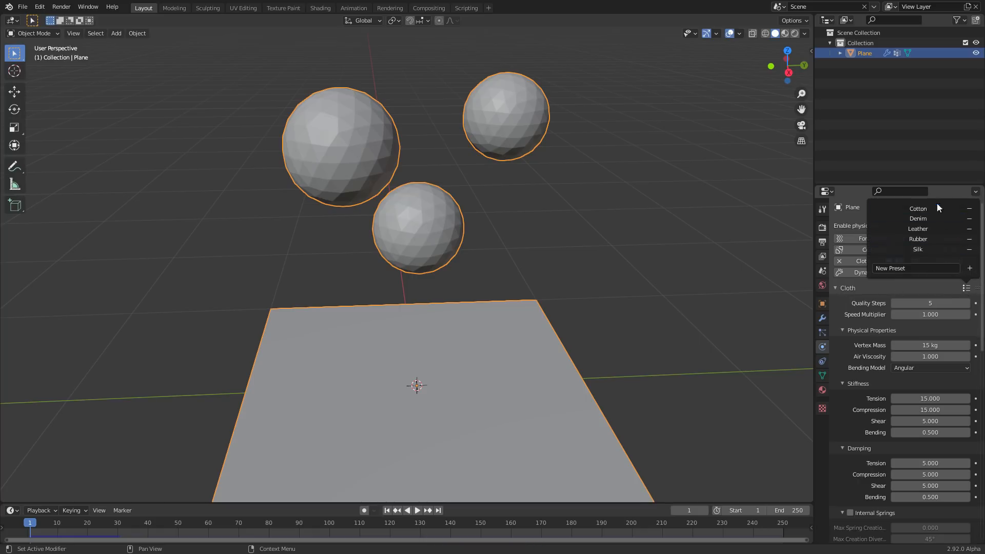
mouse_move(937, 239)
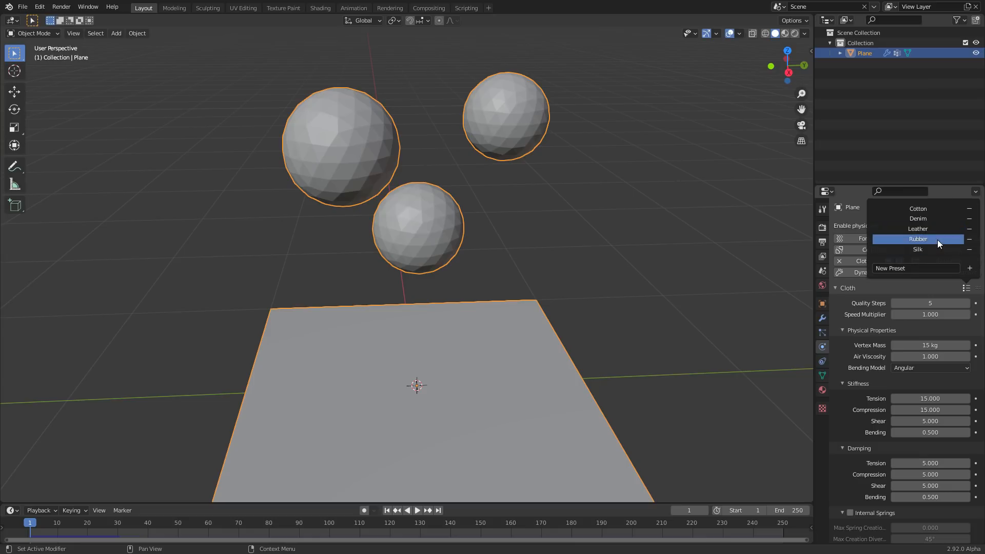
left_click(917, 238)
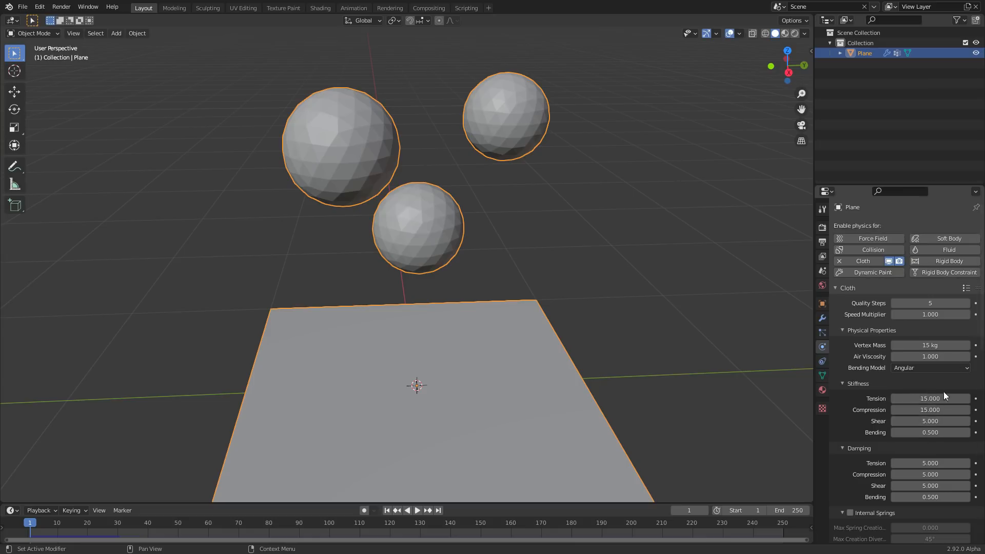
left_click(966, 287)
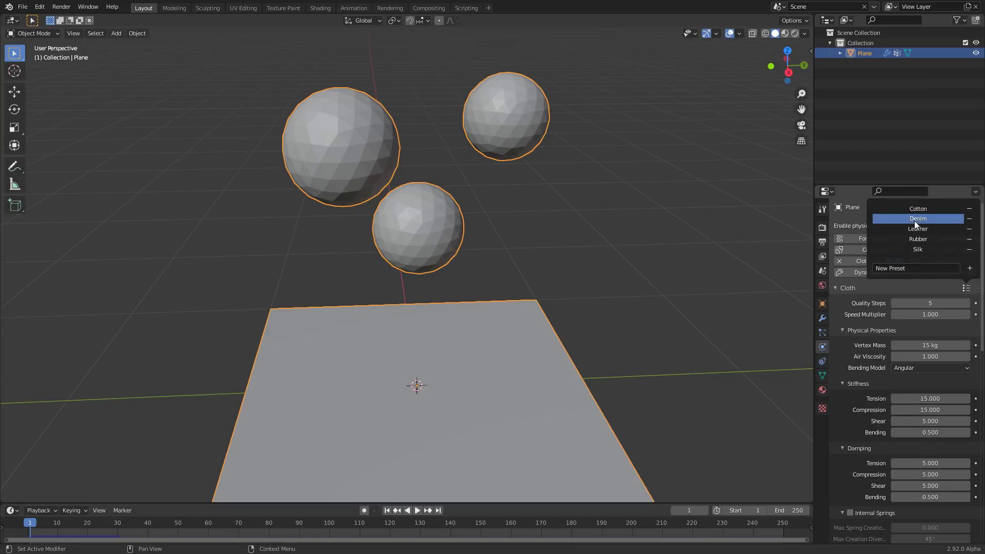
left_click(917, 238)
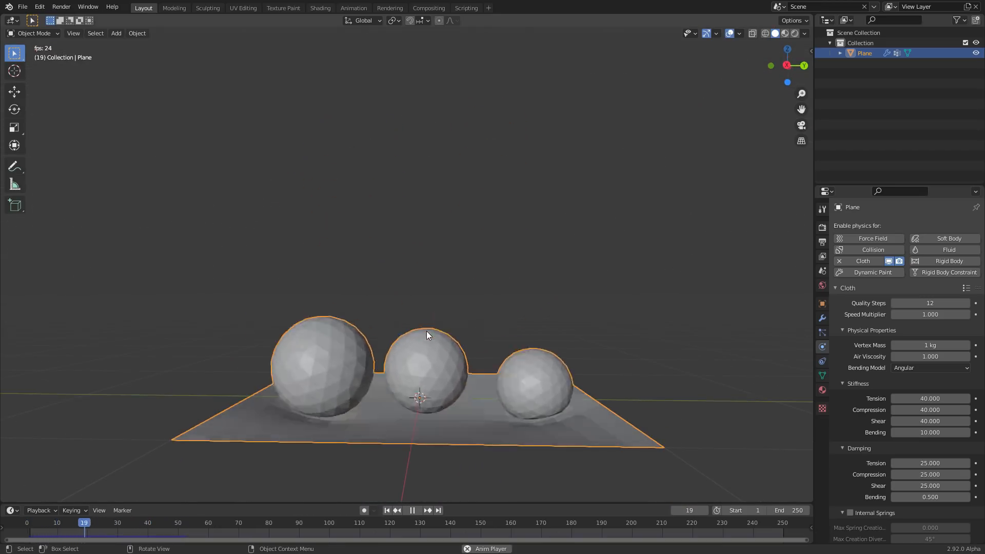
left_click_drag(83, 522, 66, 522)
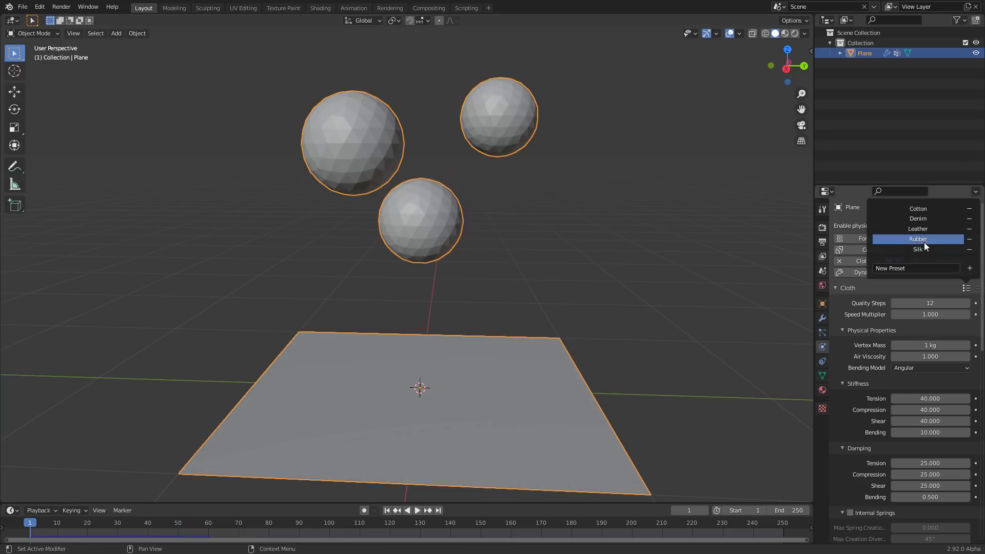
left_click(917, 239)
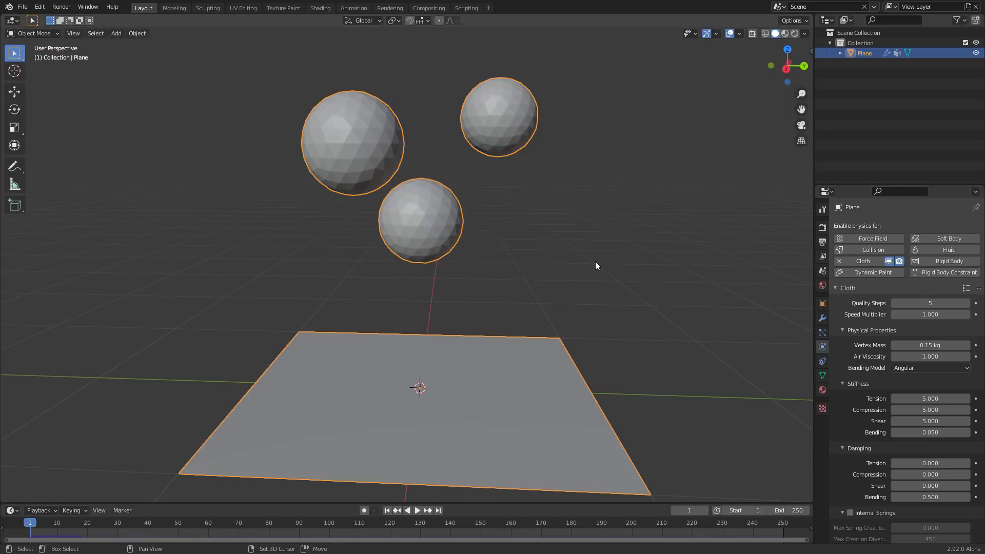
scroll("down", 3)
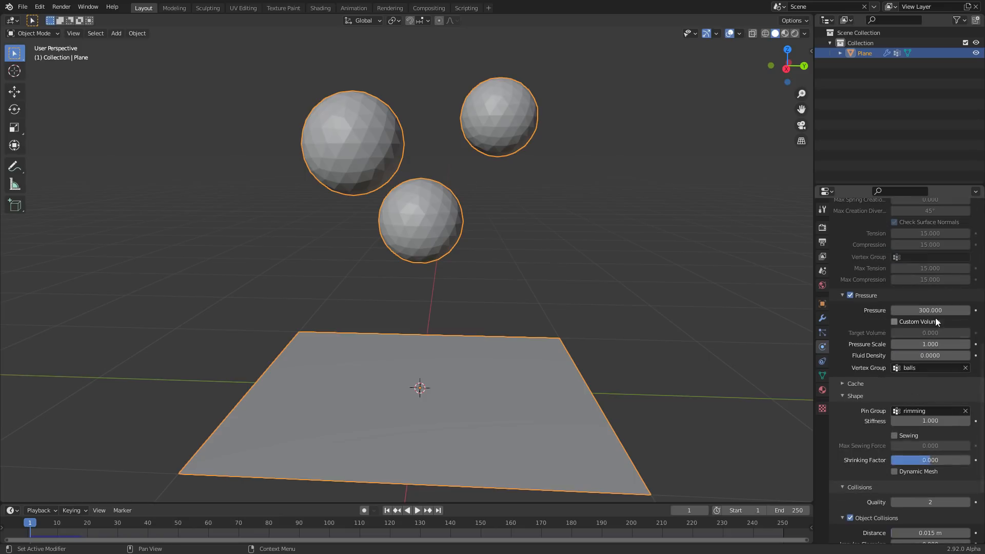
left_click(417, 510)
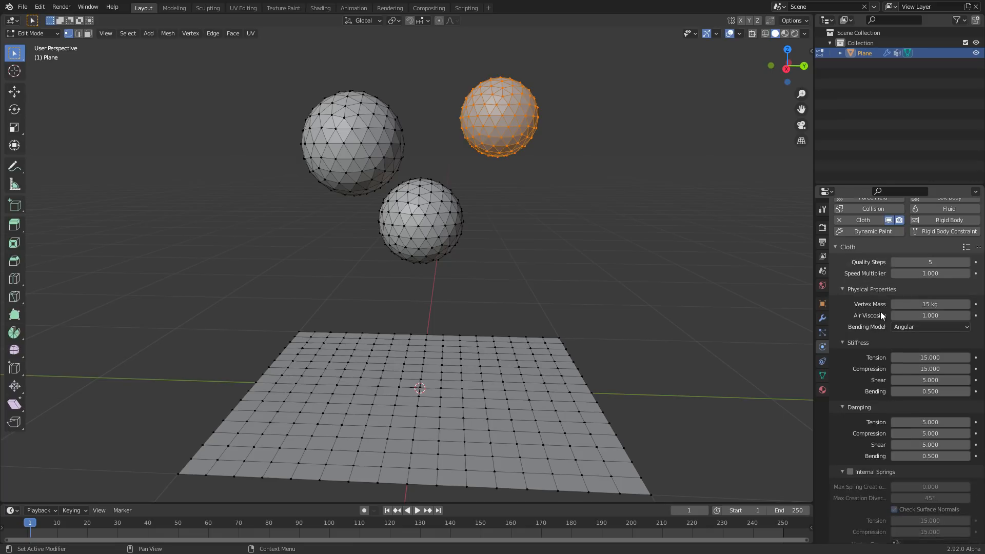
key("Tab")
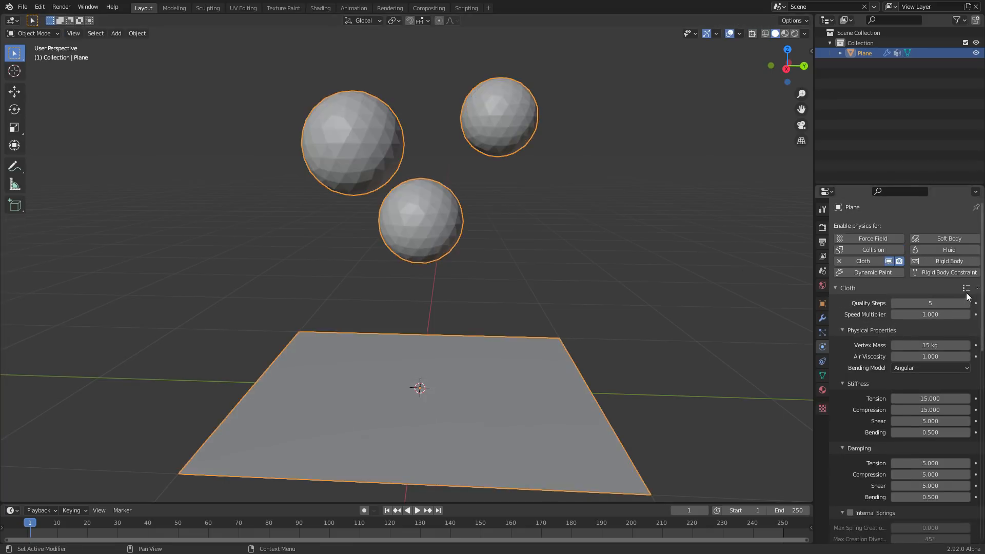
left_click(967, 288)
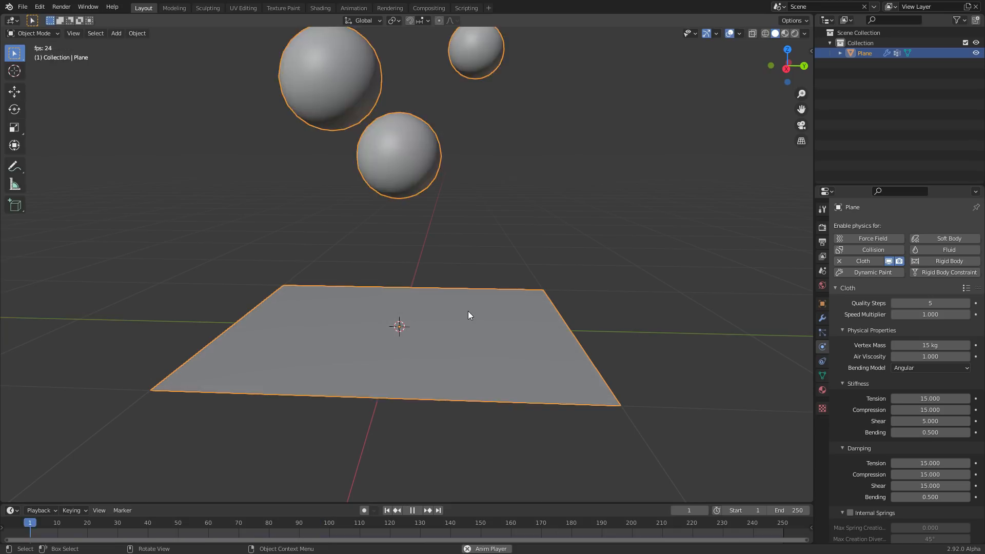
- Add a Subdivision Surface modifier to the cloth object to smooth the tarp and balls
left_click(412, 510)
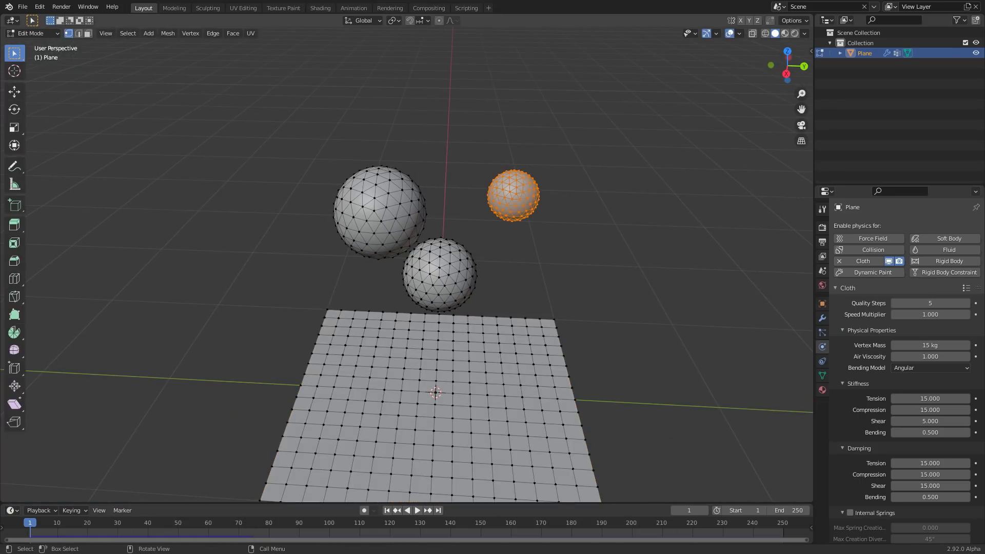
left_click(417, 510)
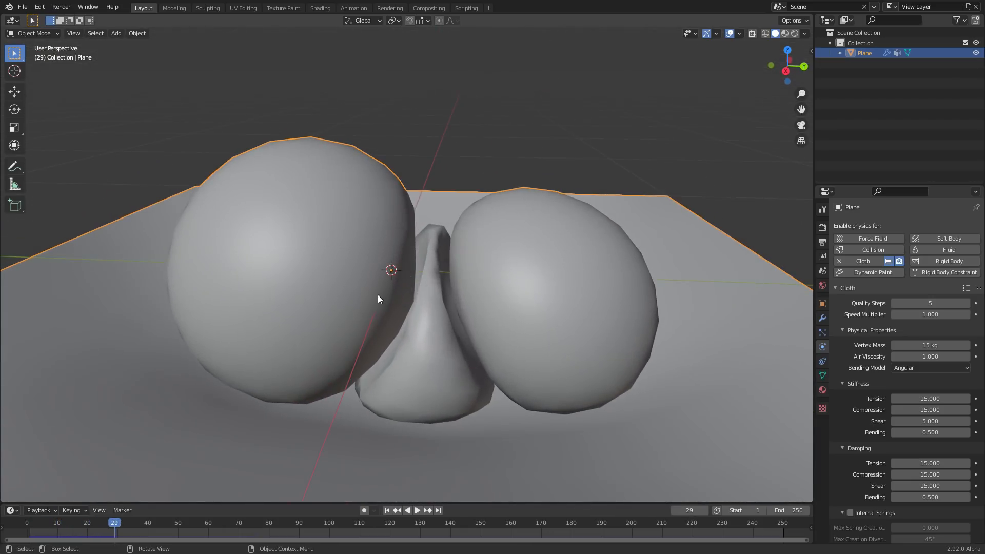
left_click(822, 318)
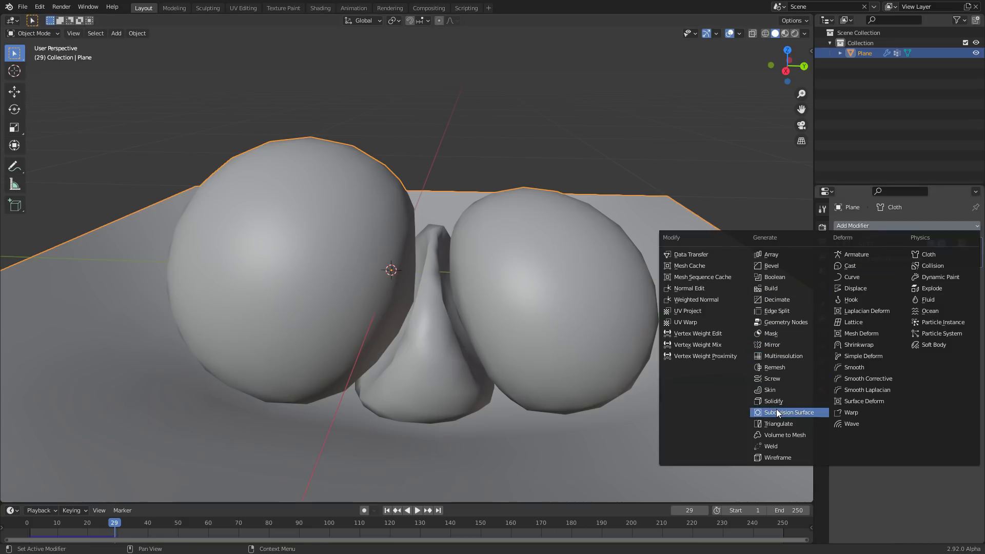
left_click(781, 412)
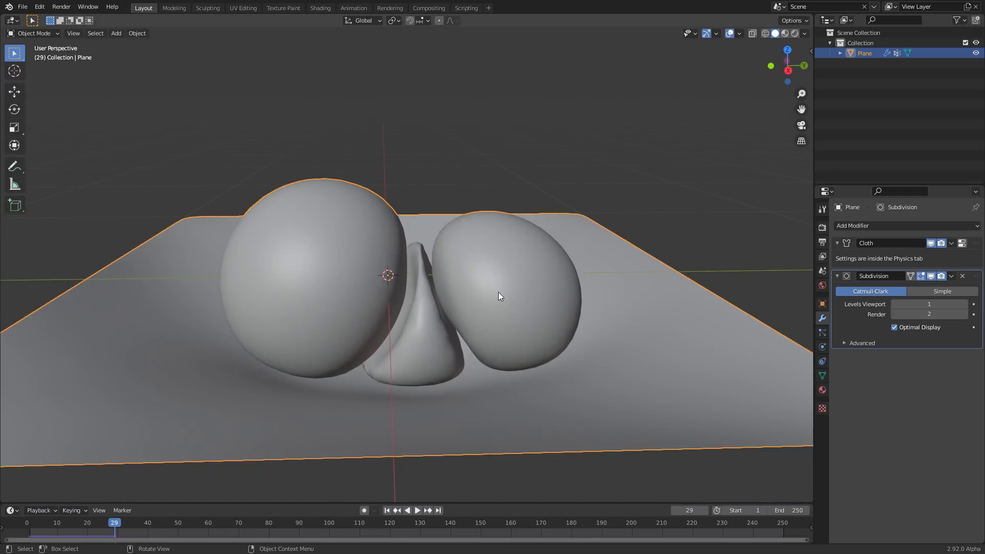
left_click(822, 347)
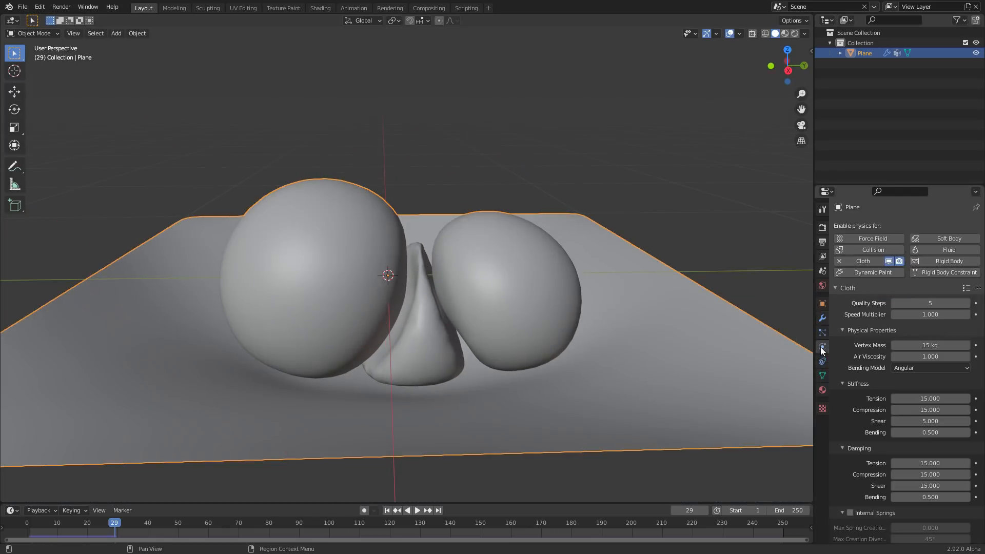
- Reduce the cloth's self-collision distance to 0.00375 m and replay the simulation
scroll("down", 3)
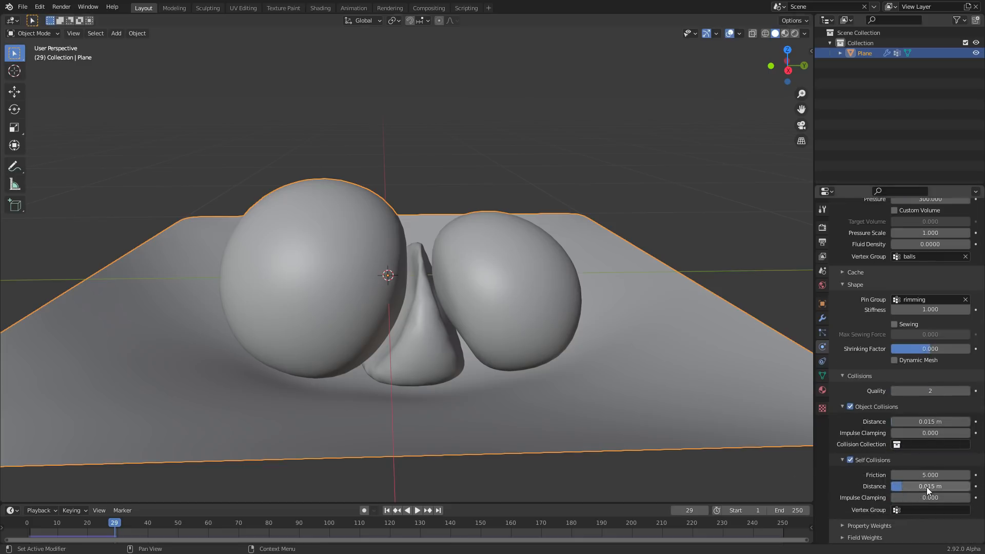
mouse_move(929, 490)
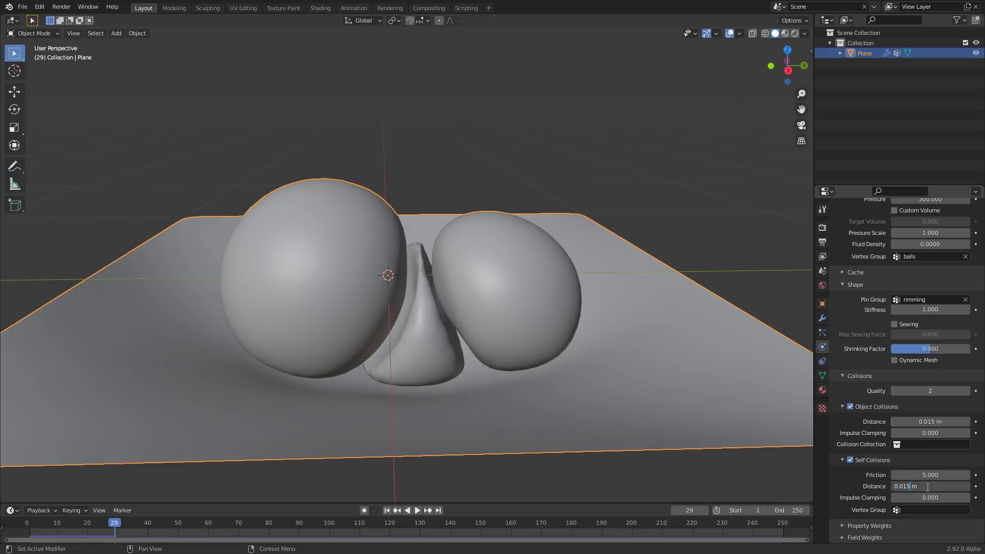
type("0.01")
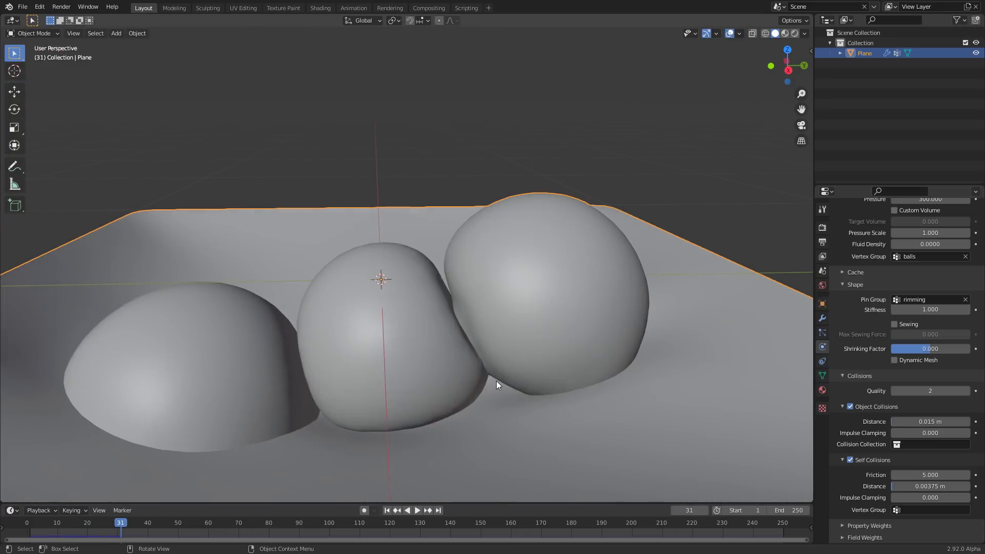
left_click(417, 510)
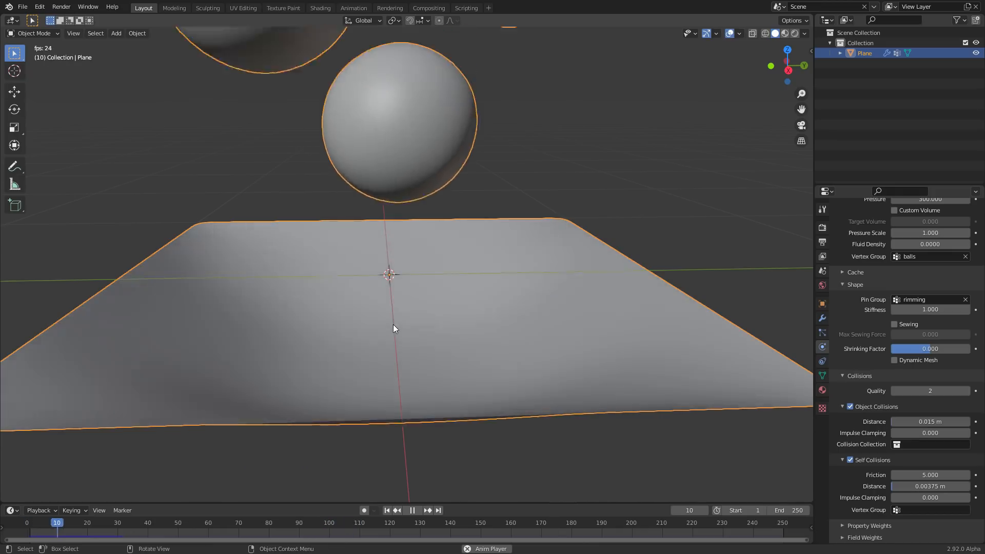
- Raise the collision quality to 4 and replay the simulation again
left_click(413, 510)
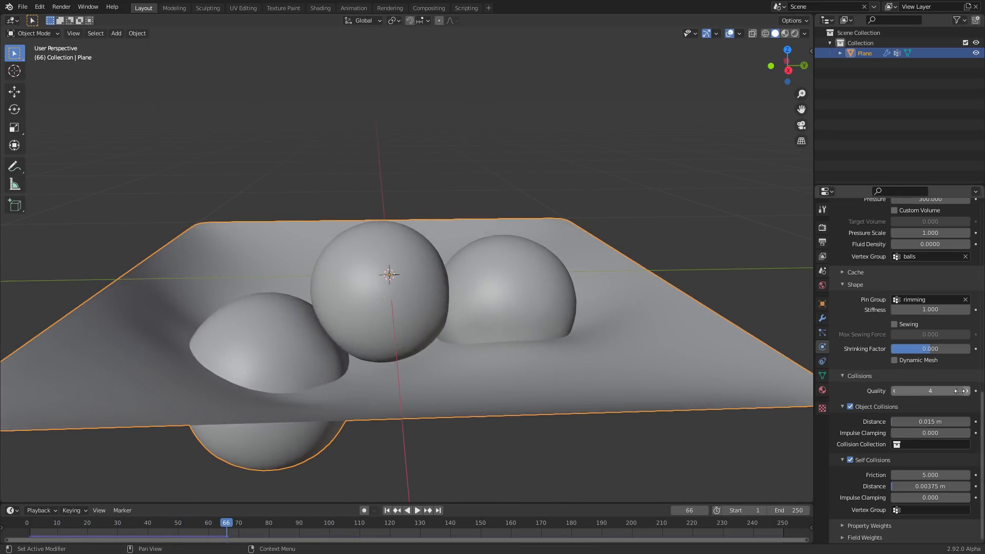
left_click(418, 510)
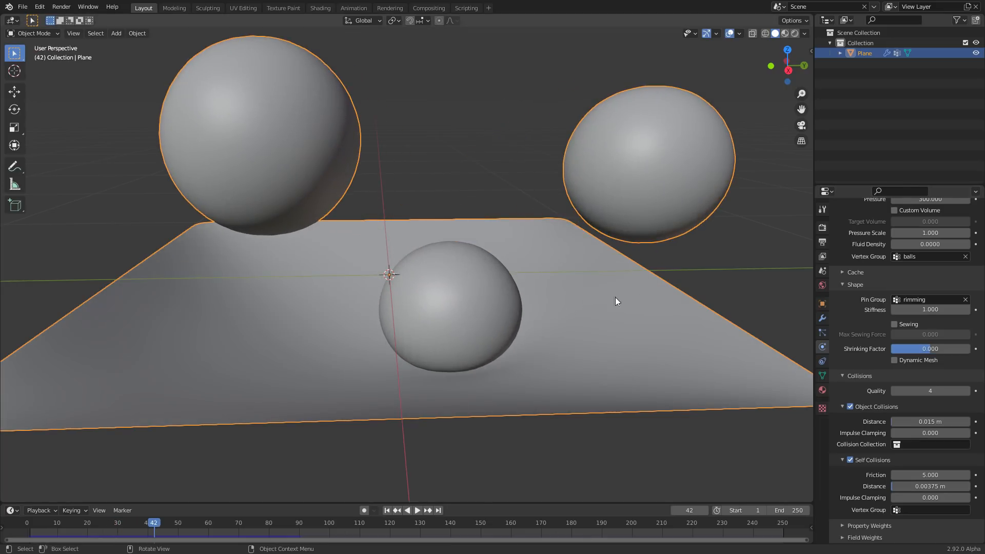
- Preview with Rendered shading and list the render engine choices in Render Properties
left_click(822, 318)
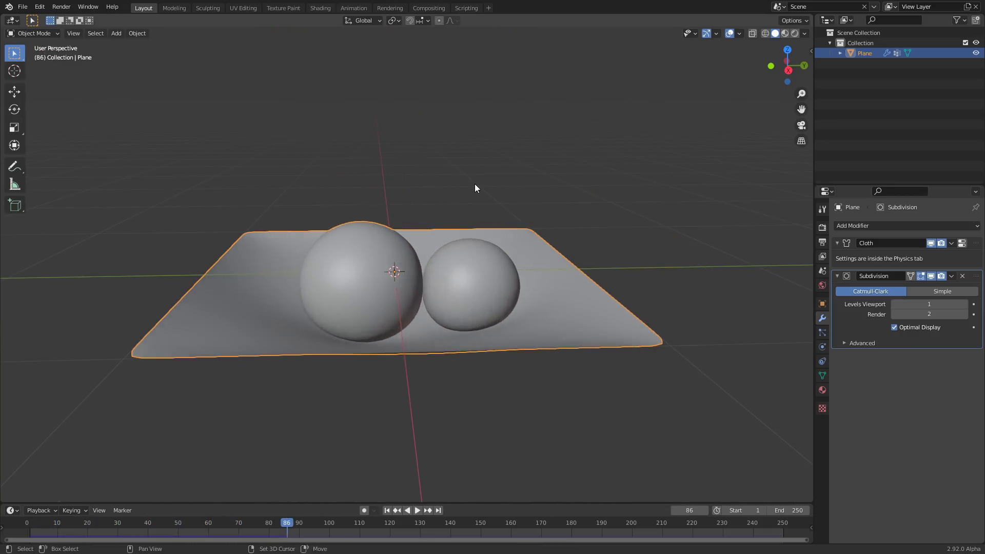
left_click(87, 538)
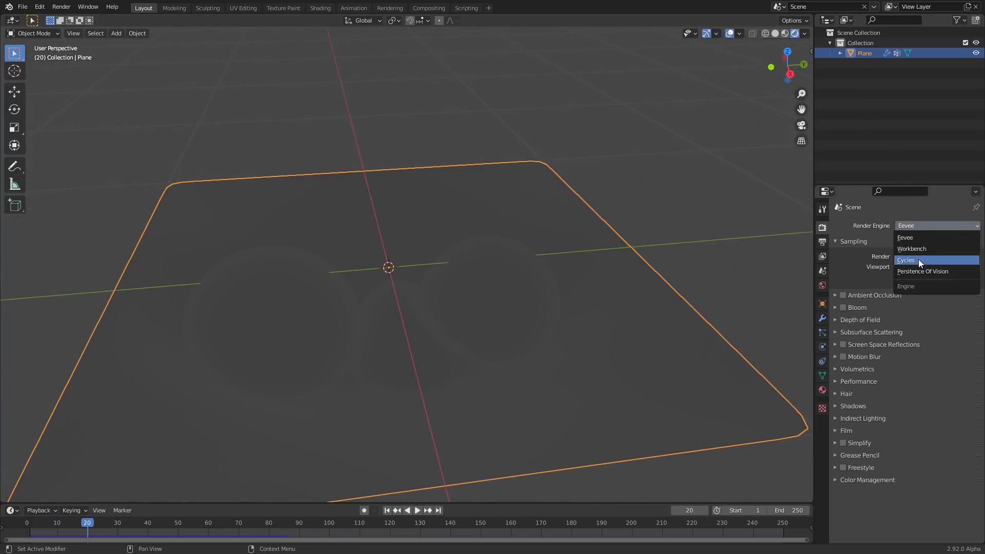
- Set Cycles as render engine on GPU Compute and go to the World settings
left_click(904, 259)
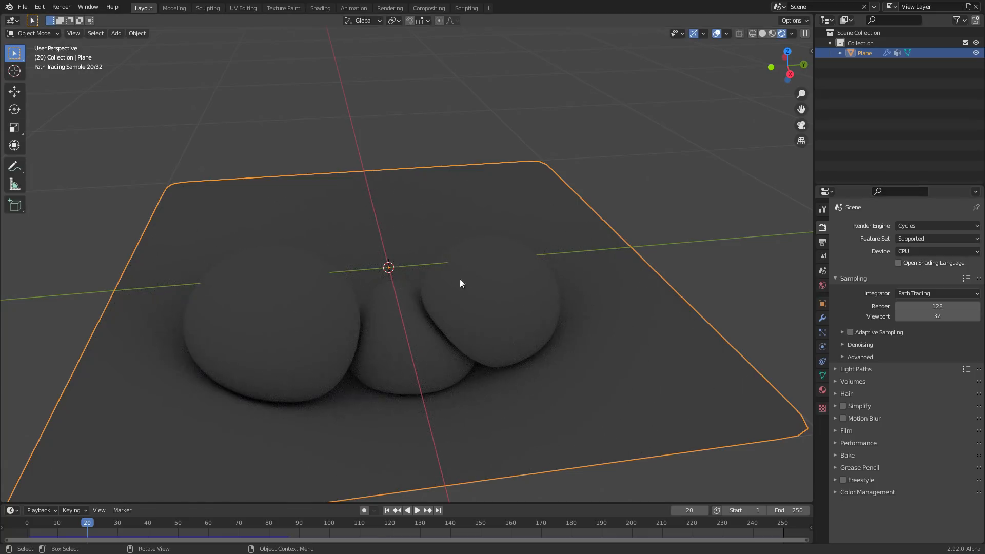
left_click(936, 251)
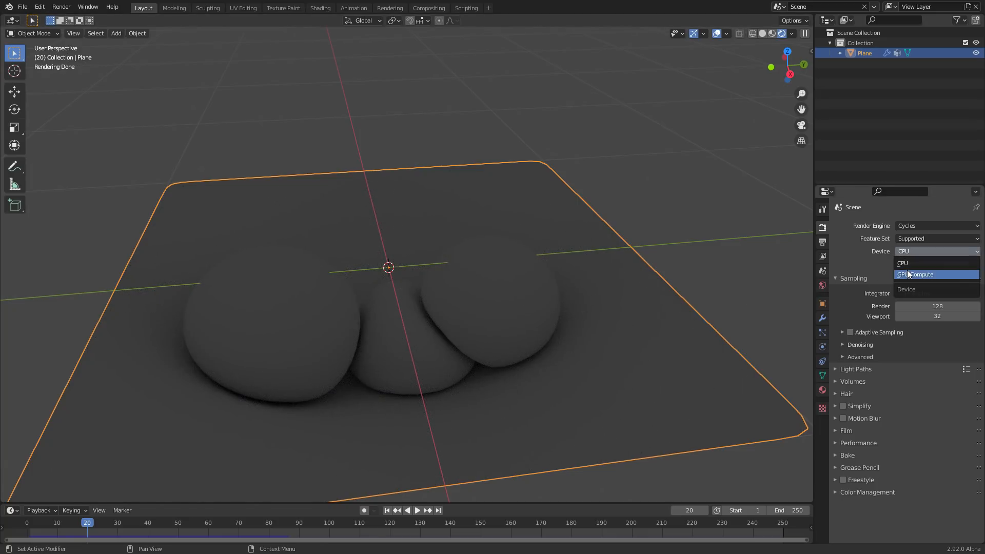
left_click(915, 274)
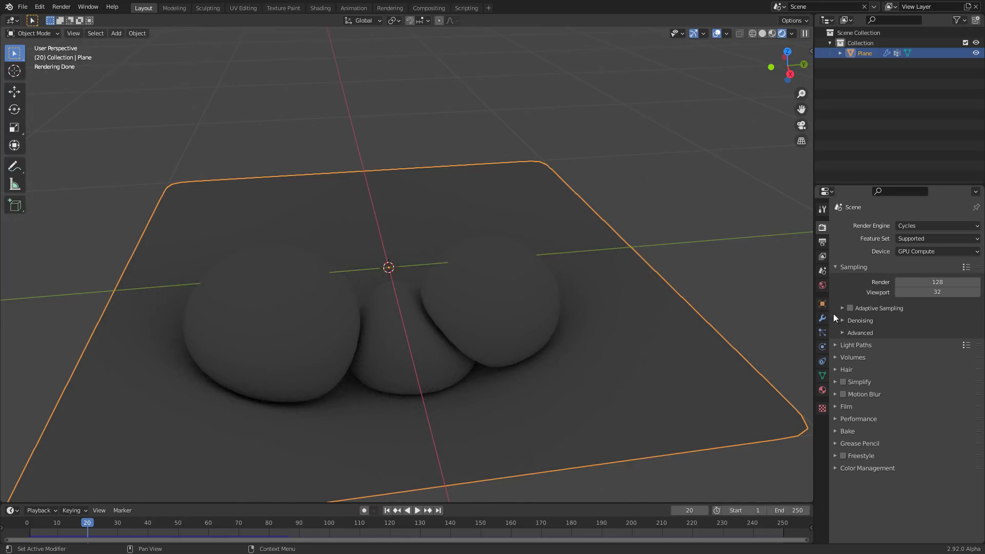
left_click(822, 285)
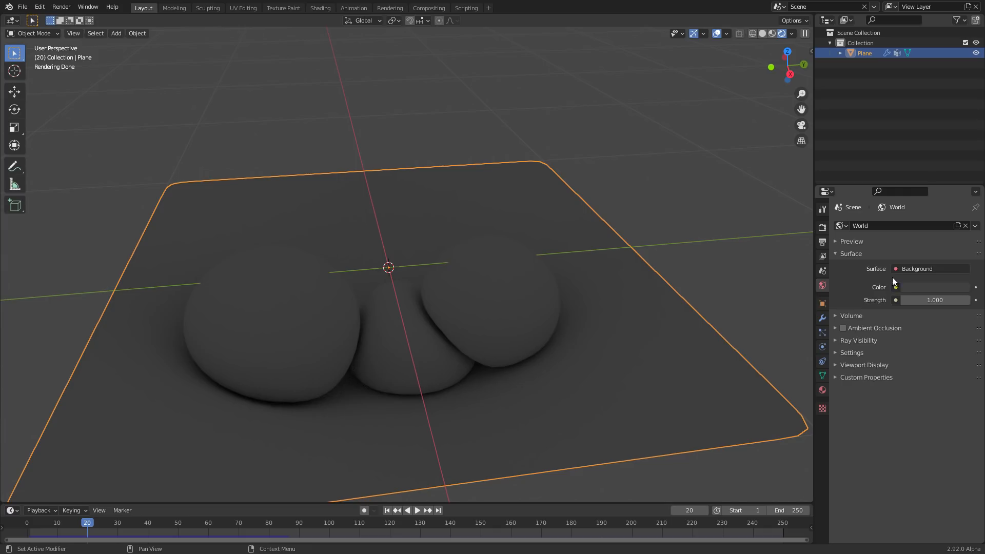
- Light the world with the leadenhall_market_2k.hdr HDRI environment texture
left_click(895, 287)
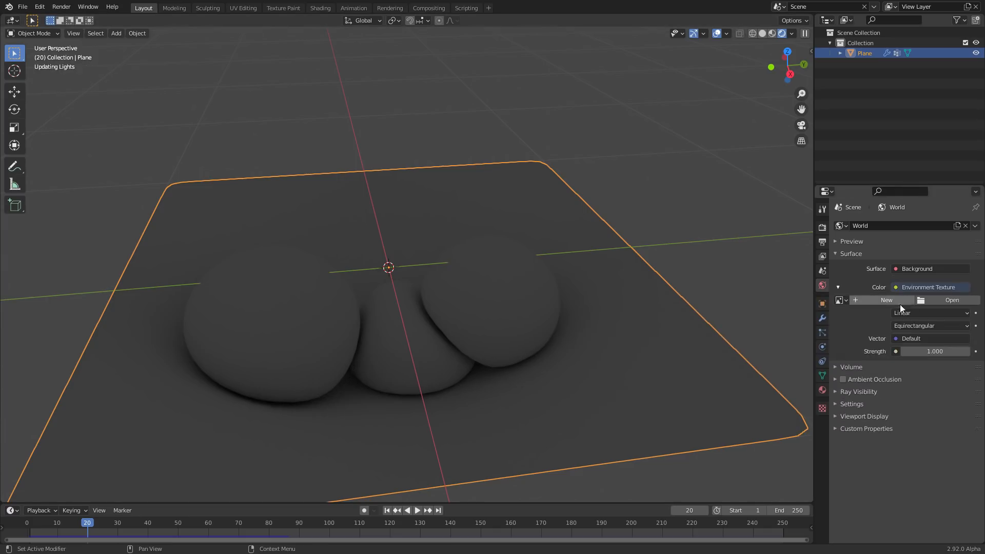
left_click(952, 300)
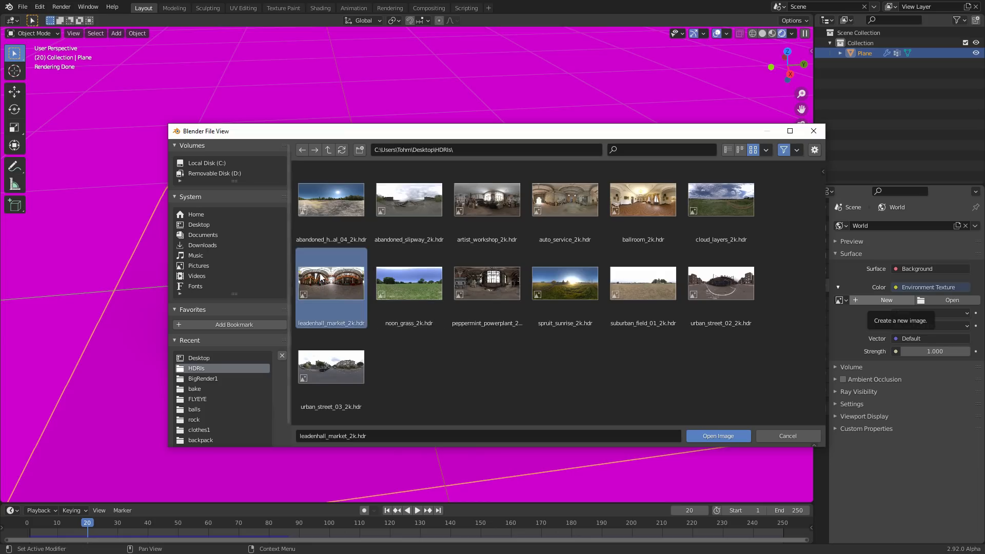
left_click(718, 435)
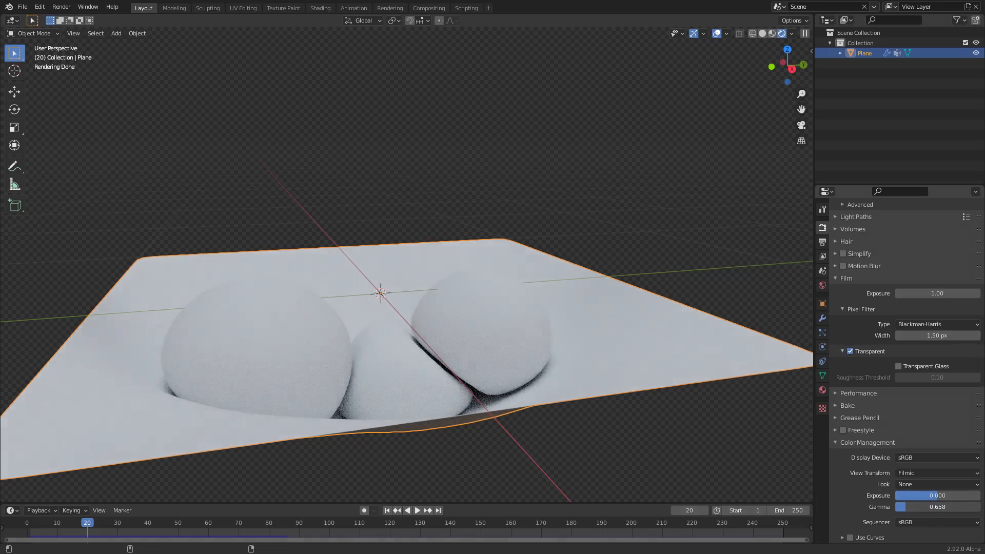
left_click(416, 510)
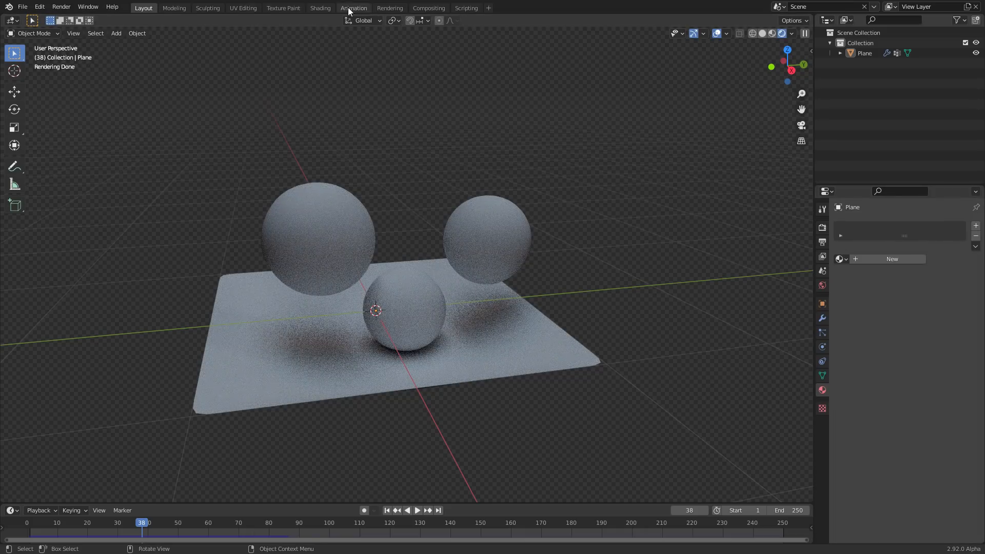
- Switch to the Shading workspace with a live Cycles rendered preview
left_click(320, 8)
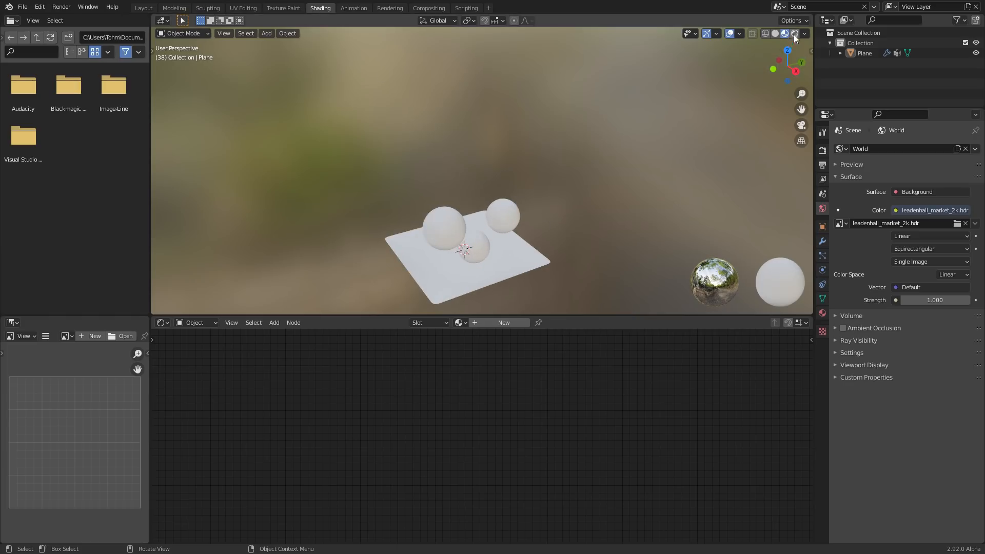
left_click(781, 33)
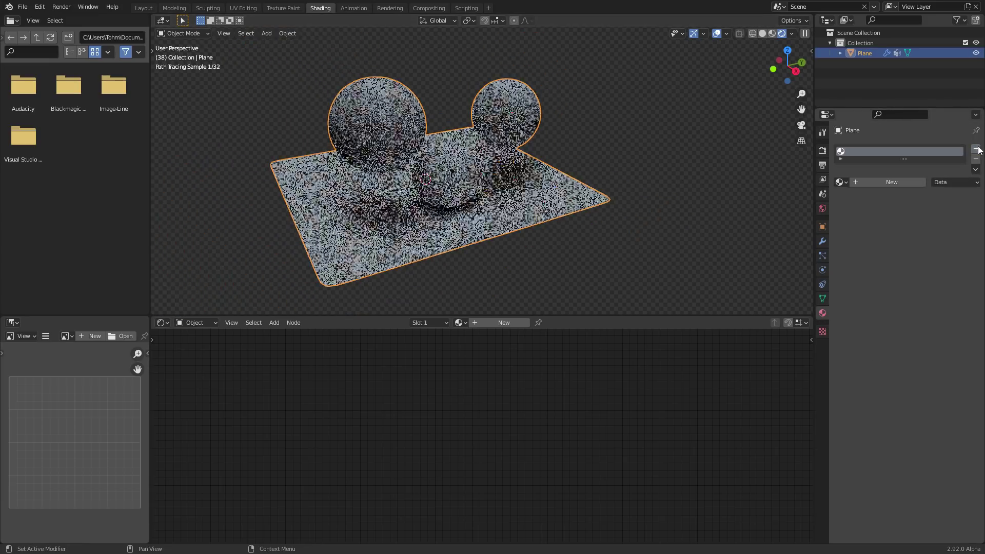
- Create two material slots named tramp and ball1 on the tarp object
left_click(975, 148)
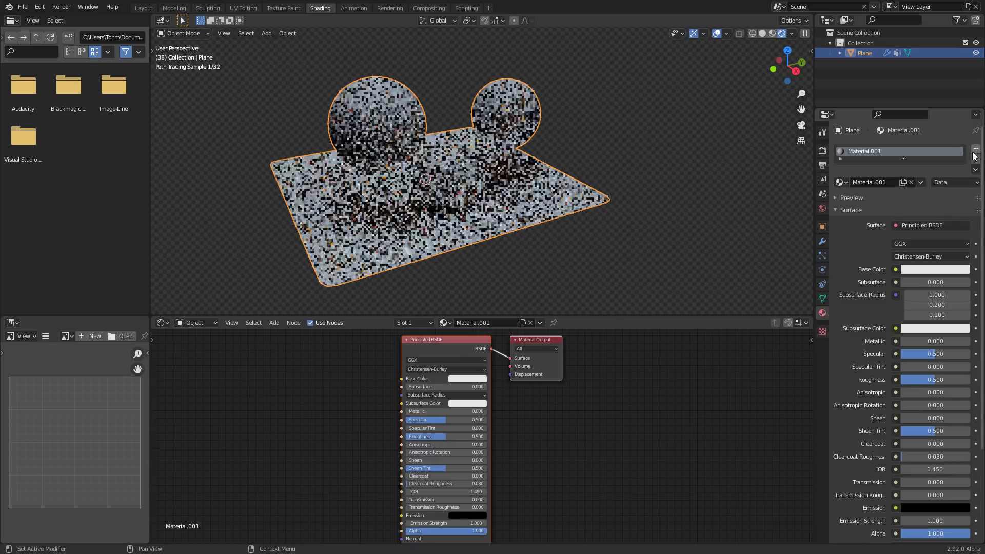
left_click(974, 149)
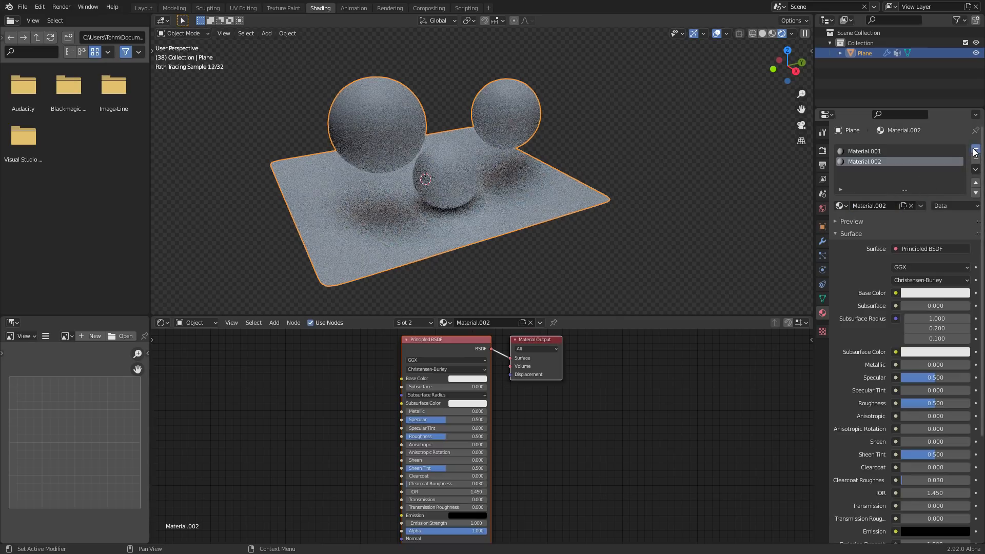
left_click(974, 150)
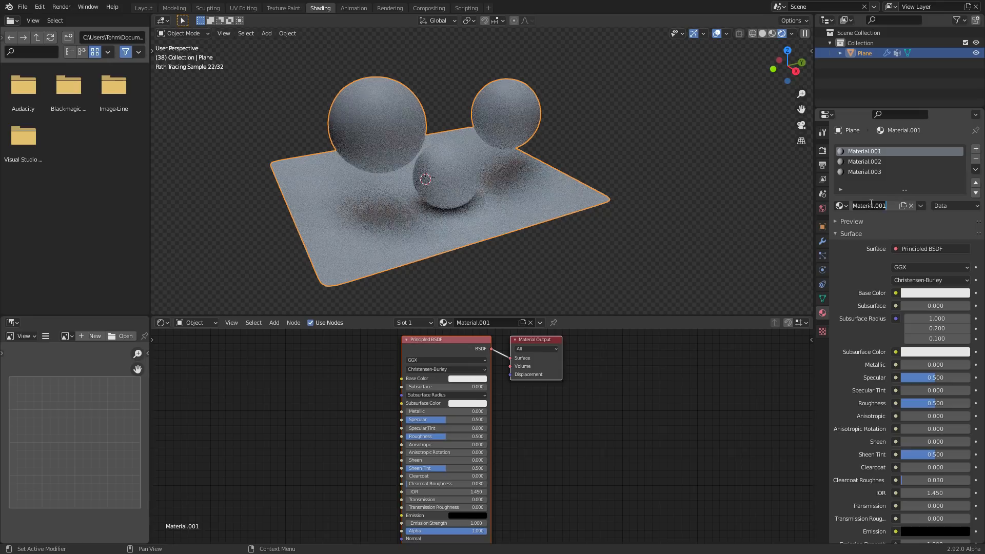
type("tramp")
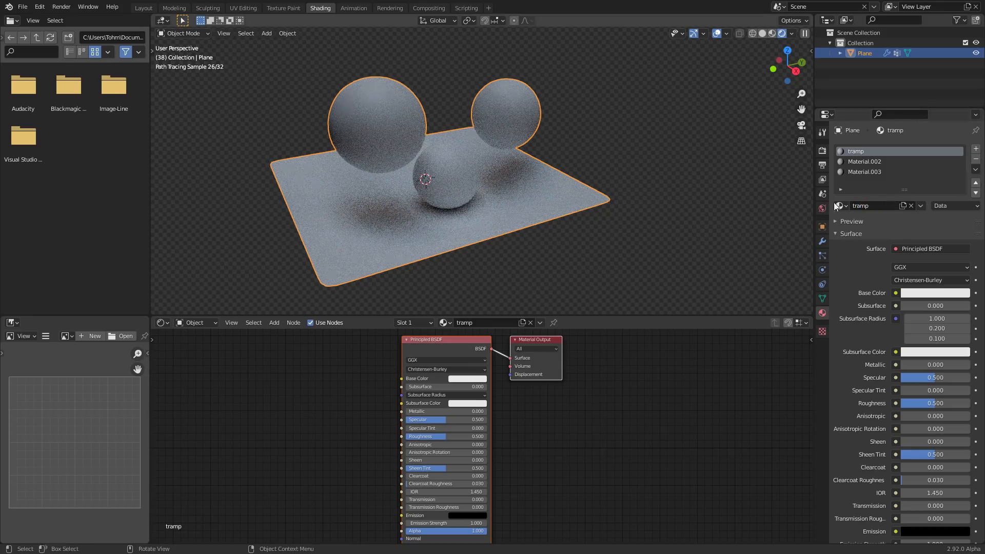
left_click(466, 377)
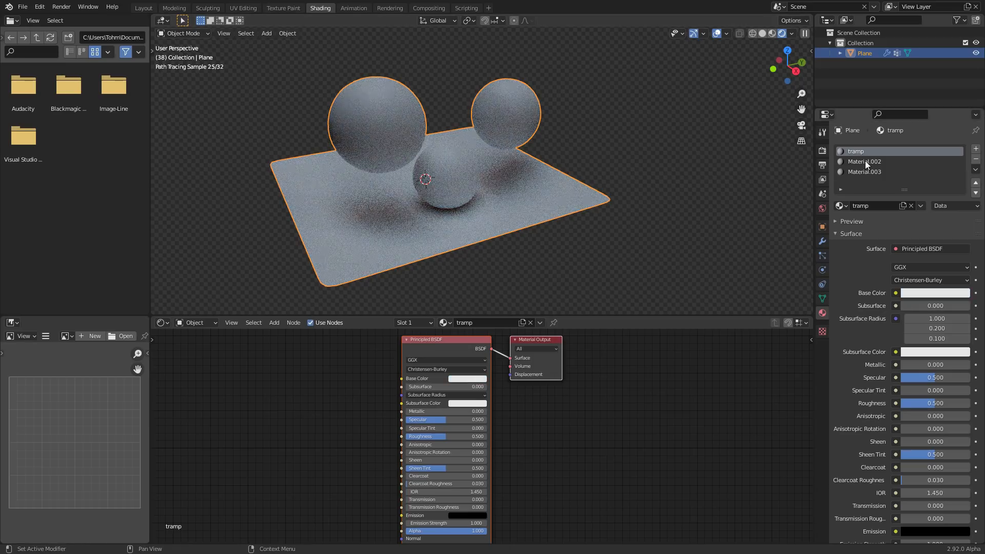
left_click(866, 161)
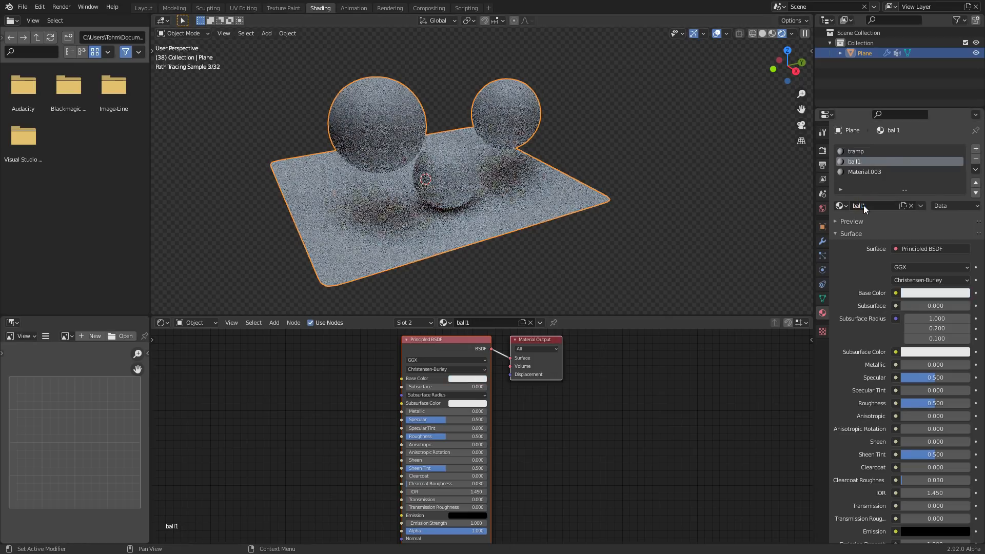
- Make ball1 glossy red and give the third slot an independent copy of ball1
left_click(465, 378)
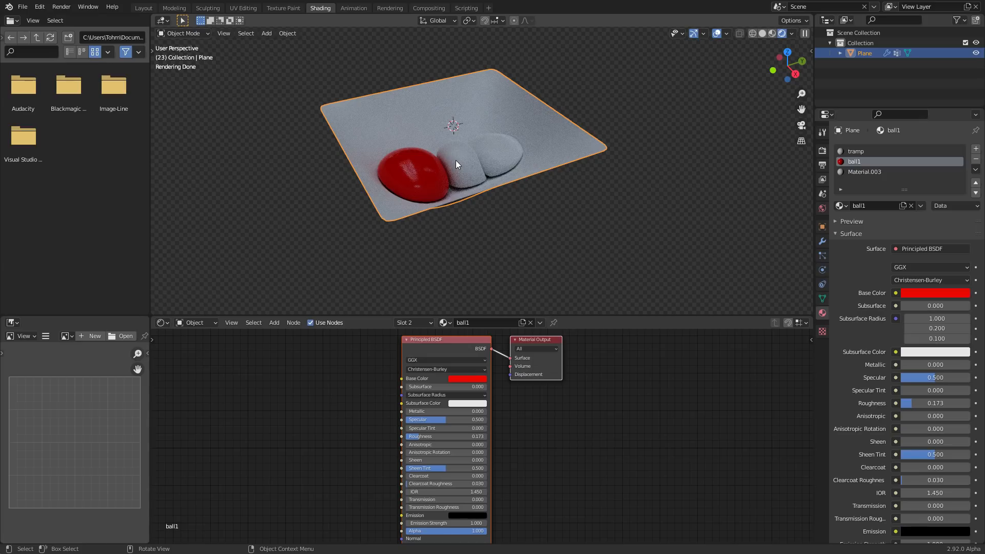
left_click(863, 171)
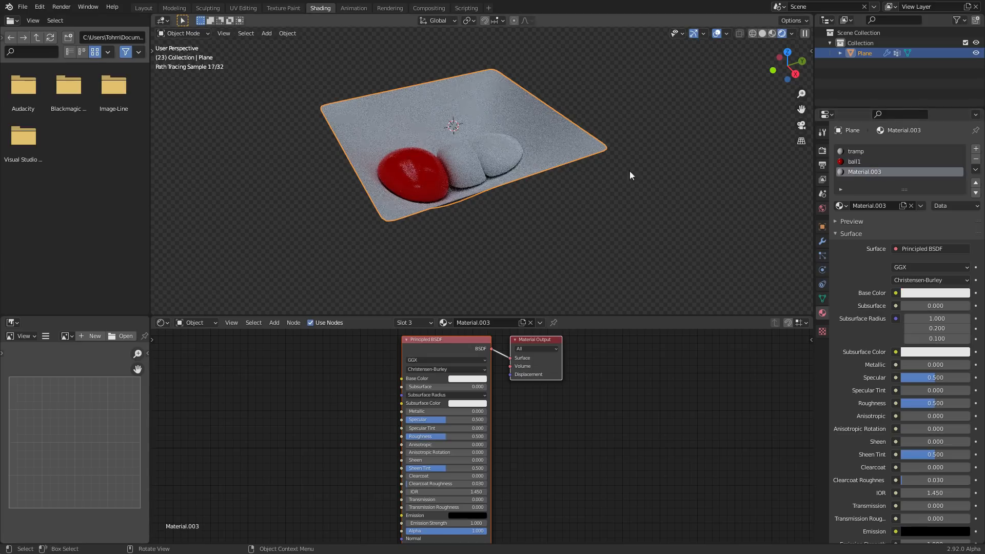
left_click(839, 206)
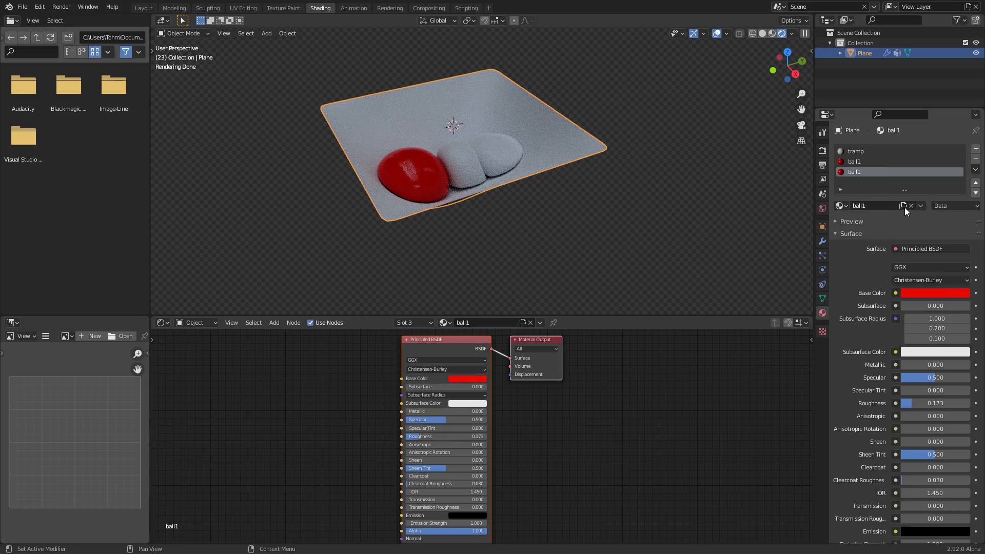
left_click(902, 205)
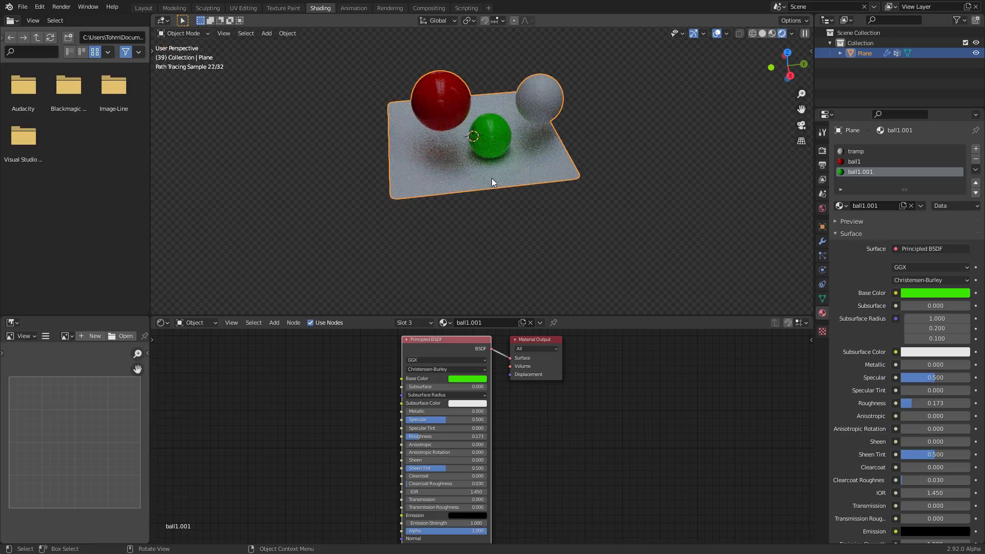
- Bake the tarp's cloth simulation for frames 1-250 and return to the rendered preview
left_click(823, 270)
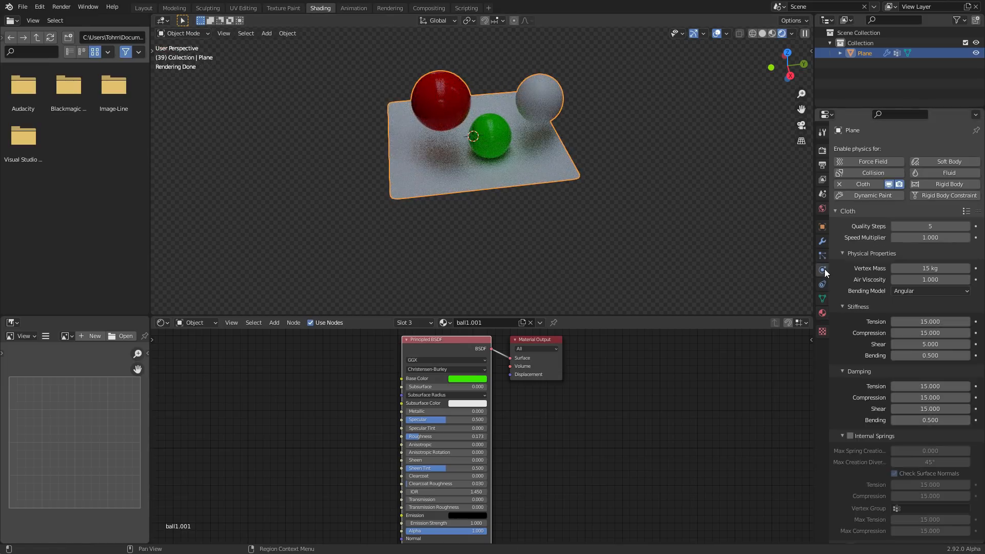
scroll("down", 3)
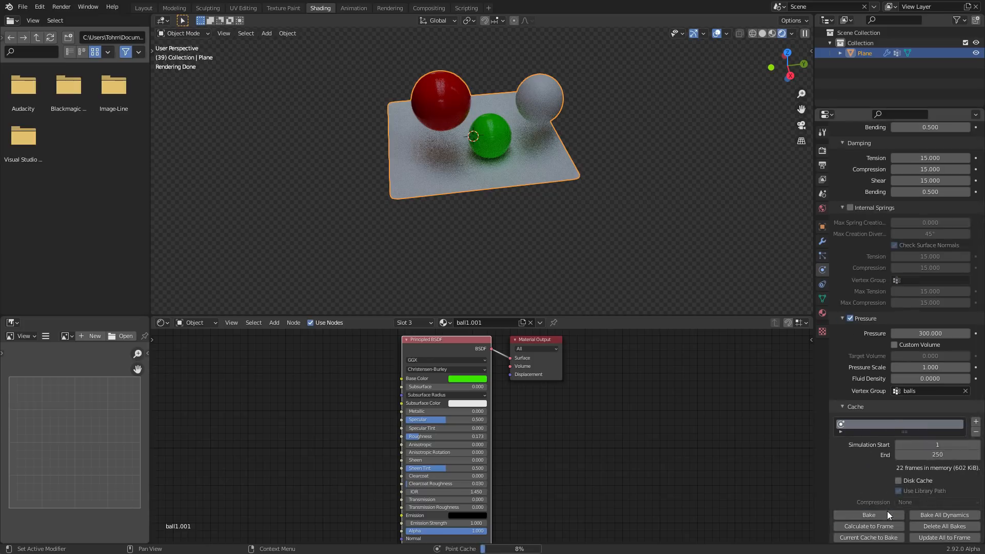
left_click(868, 515)
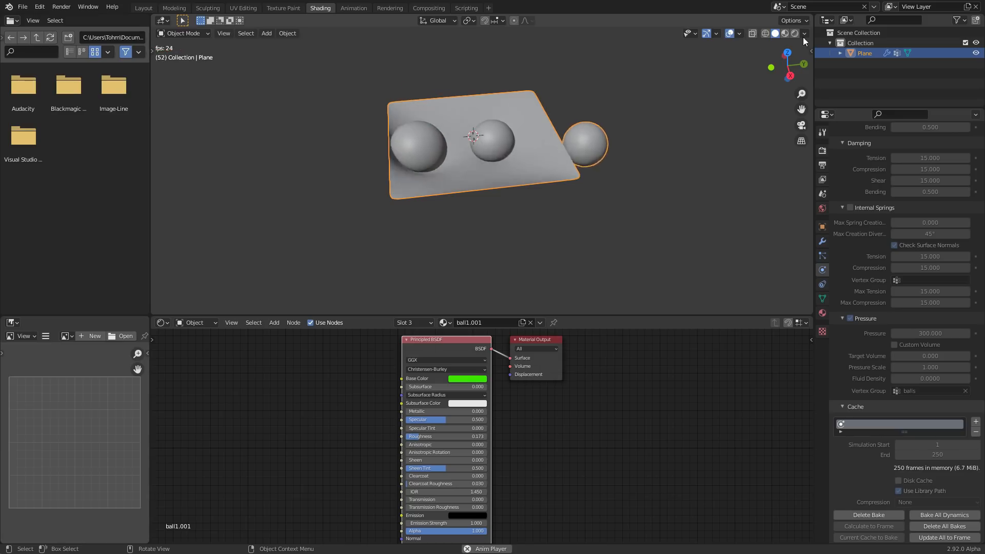
left_click(783, 33)
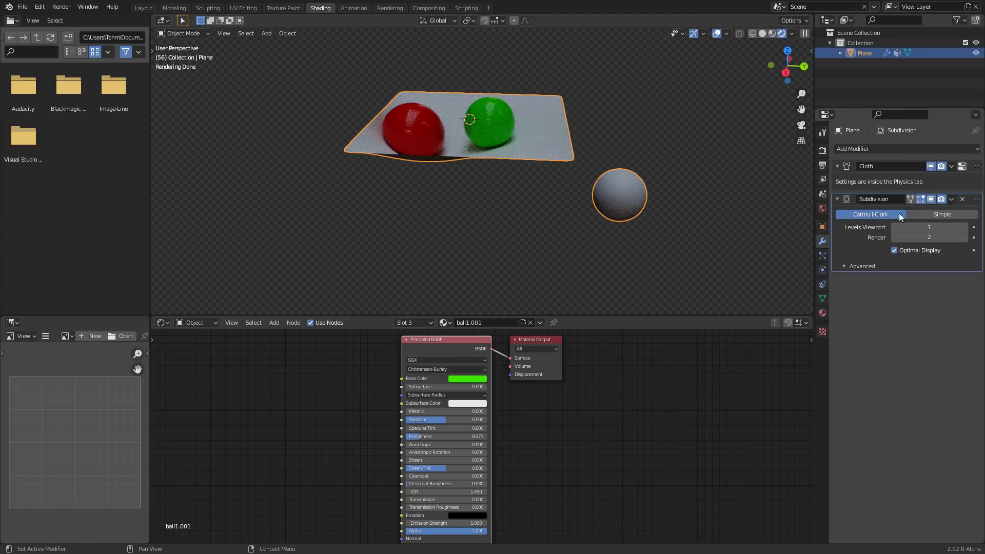
- Add a Solidify modifier to the Plane and adjust its Thickness so the tarp has depth
left_click(874, 149)
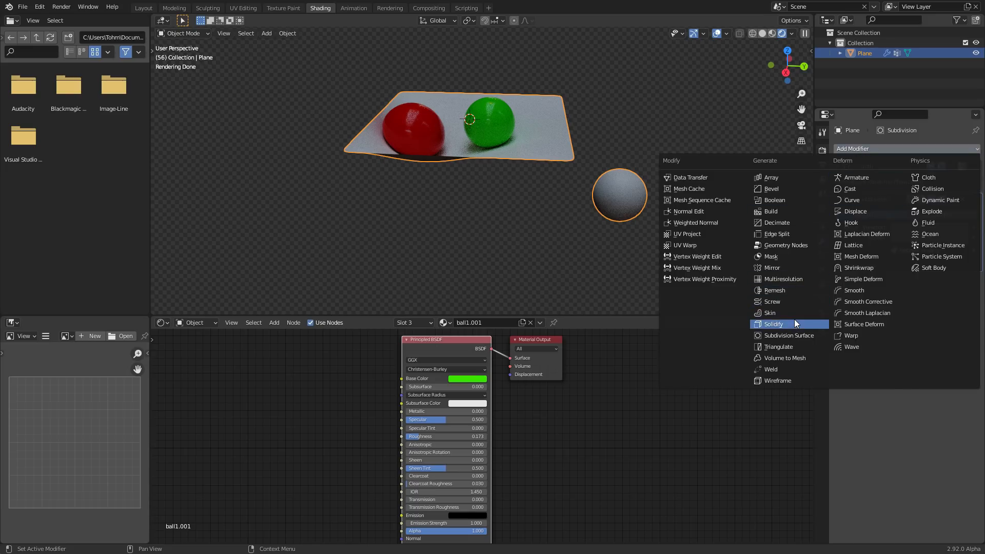
left_click(772, 323)
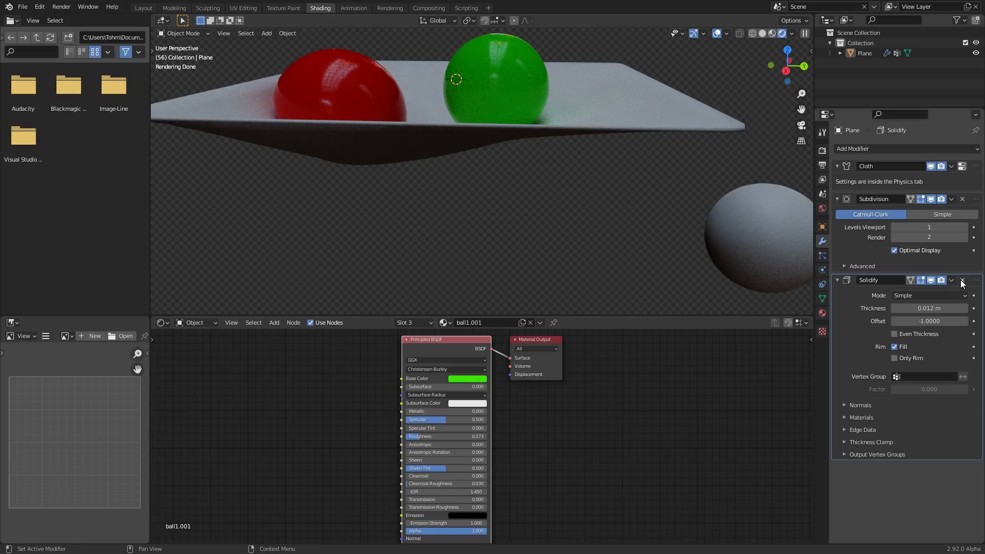
left_click(962, 281)
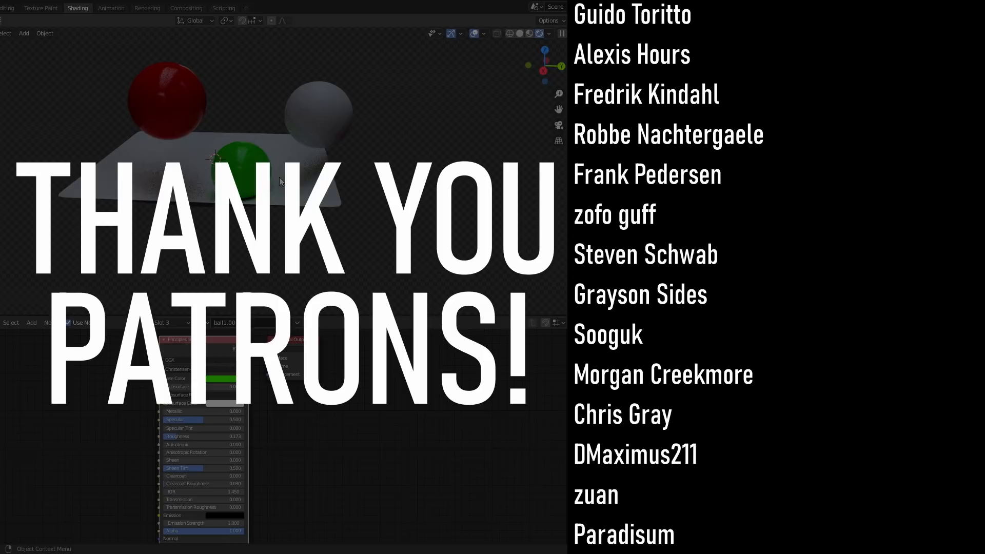
scroll("down", 3)
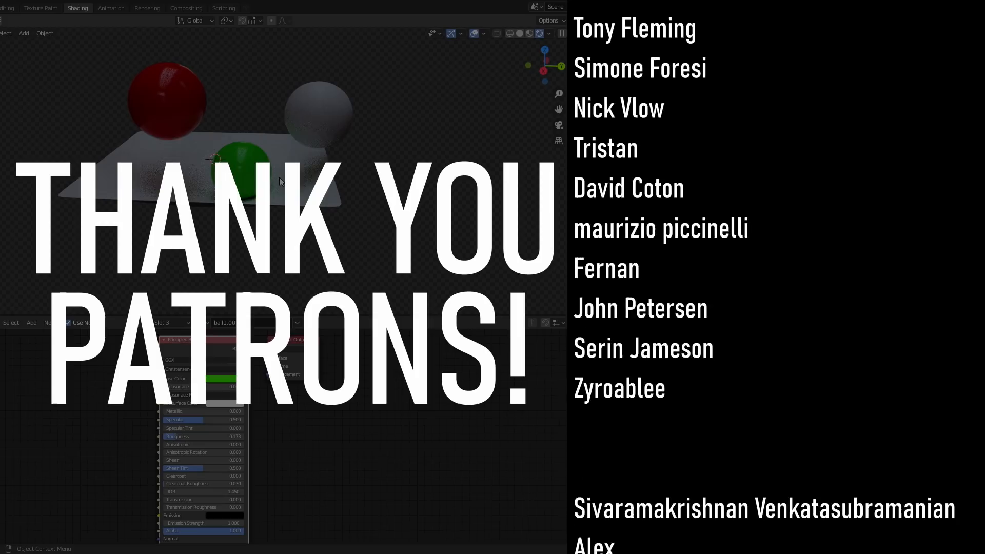
scroll("down", 3)
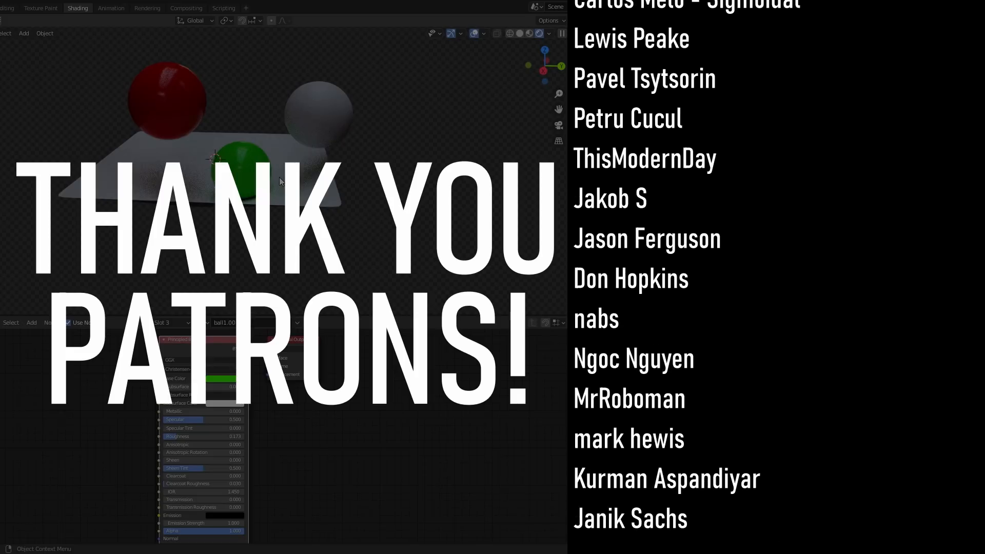
scroll("down", 3)
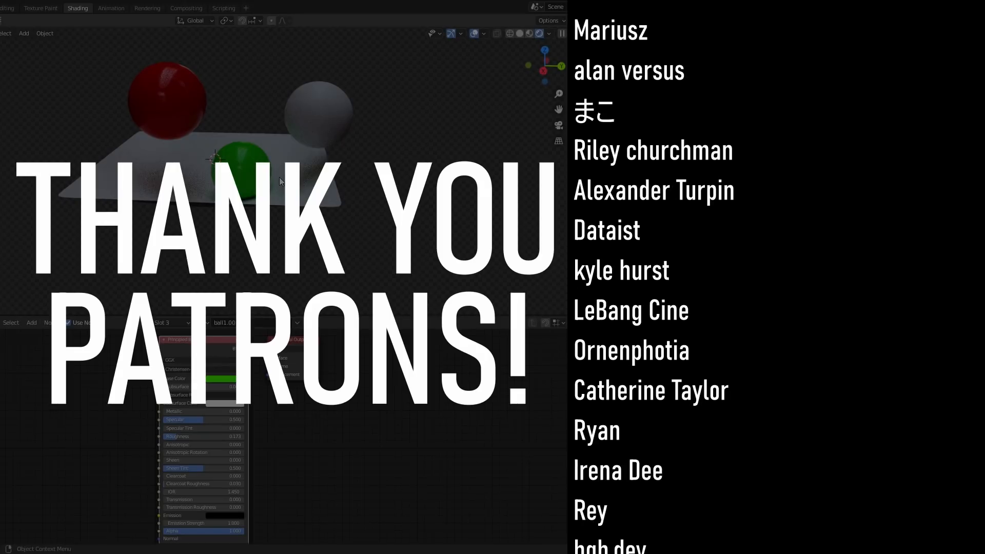
scroll("down", 3)
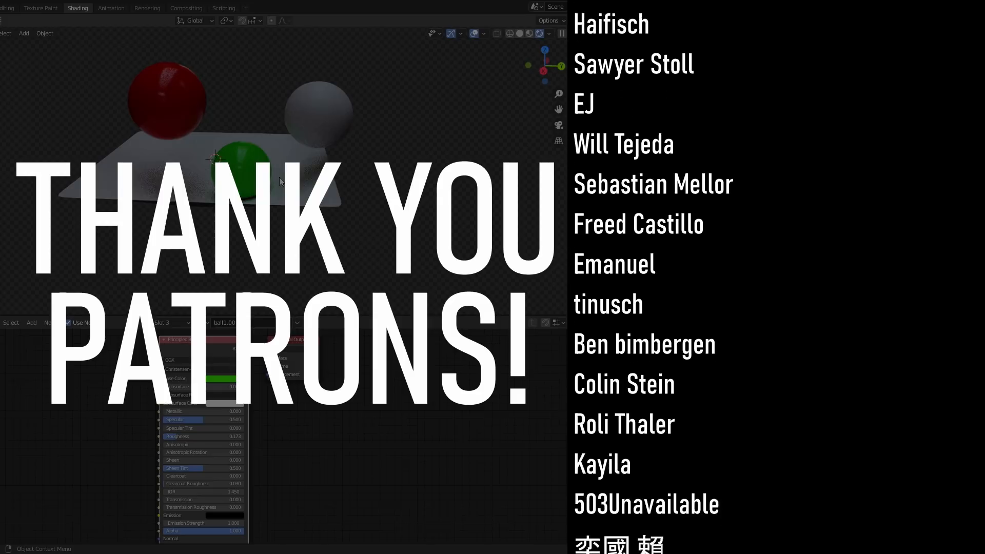
scroll("down", 3)
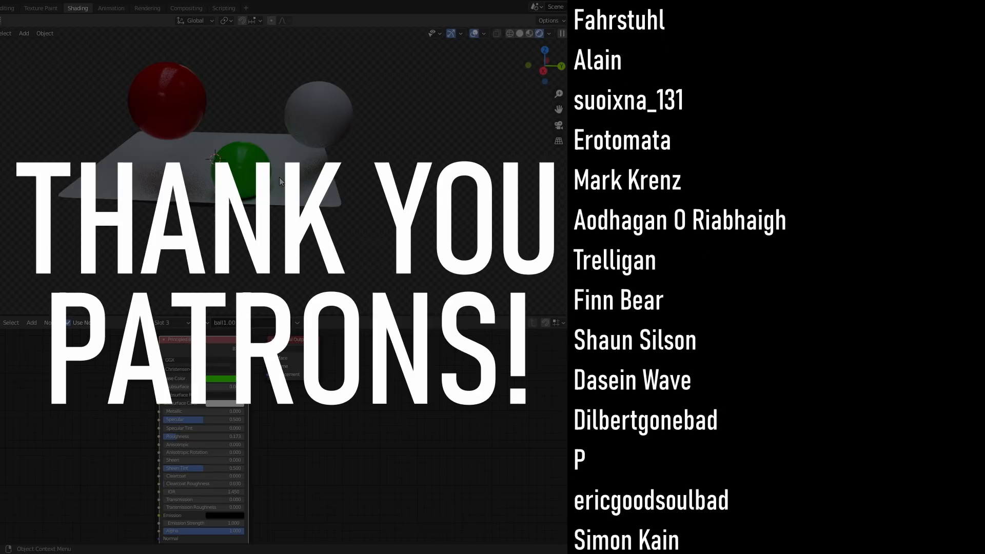
scroll("down", 3)
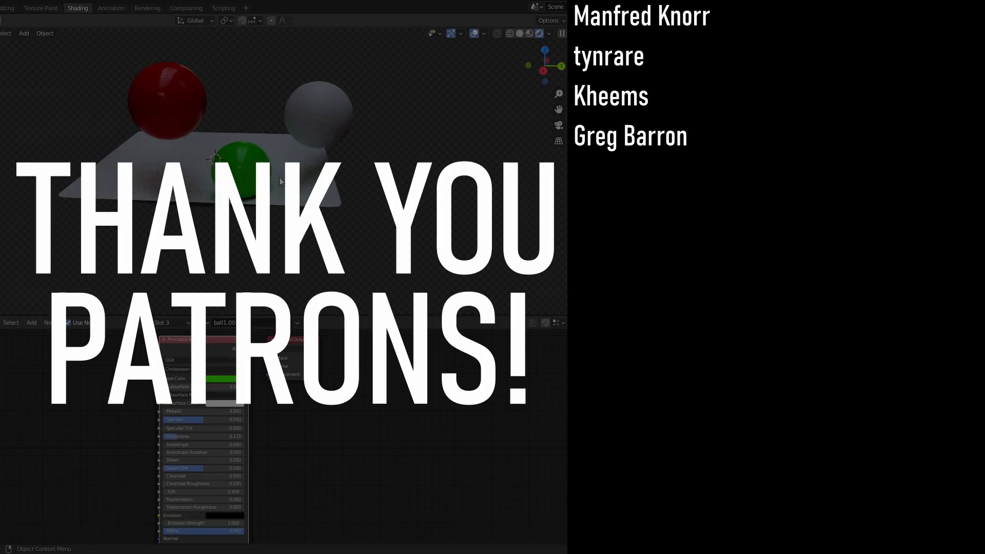